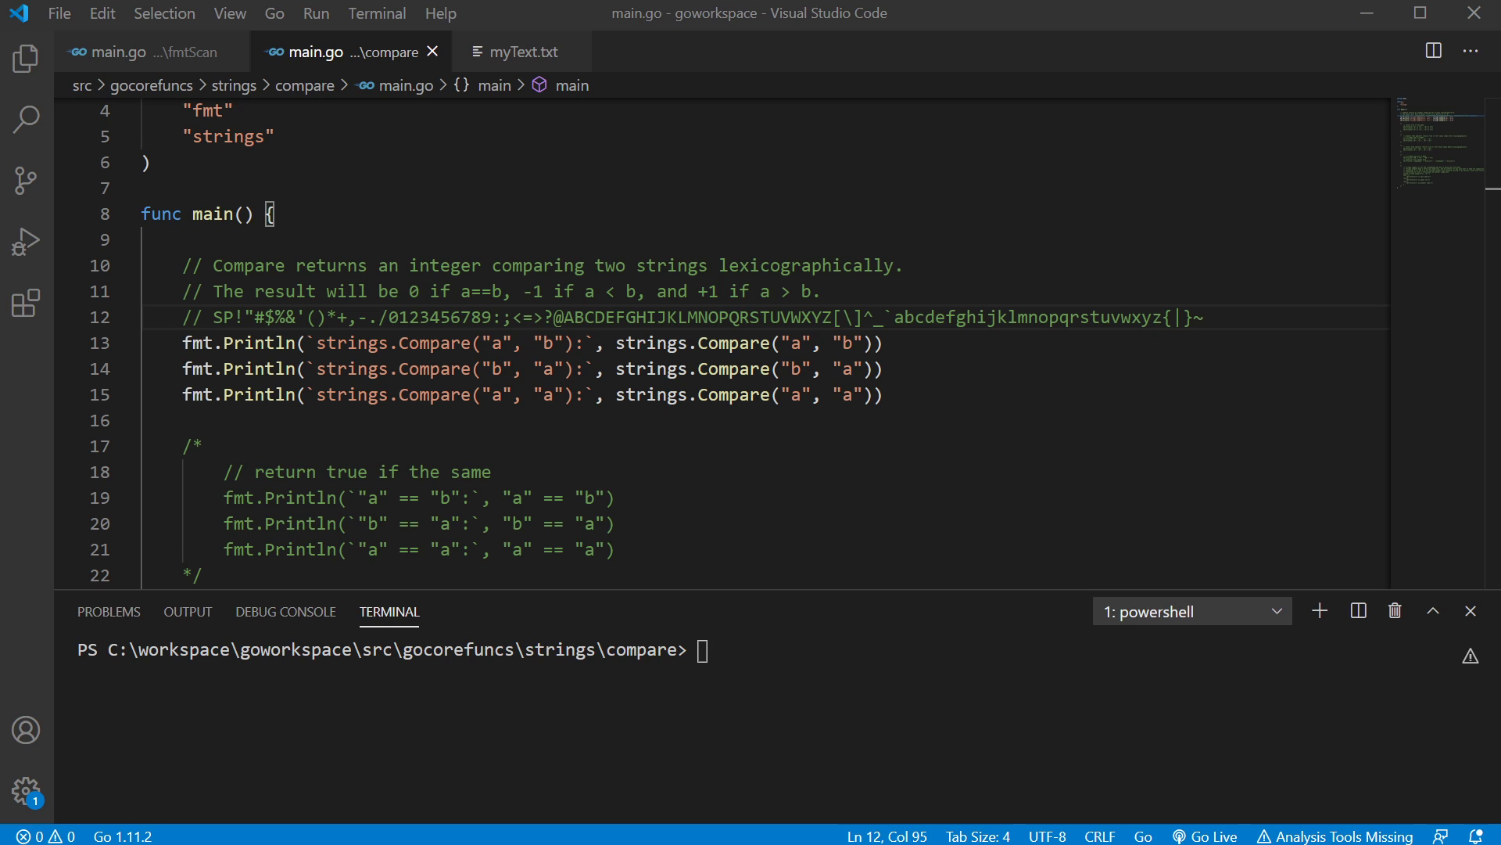
pyautogui.moveTo(907, 322)
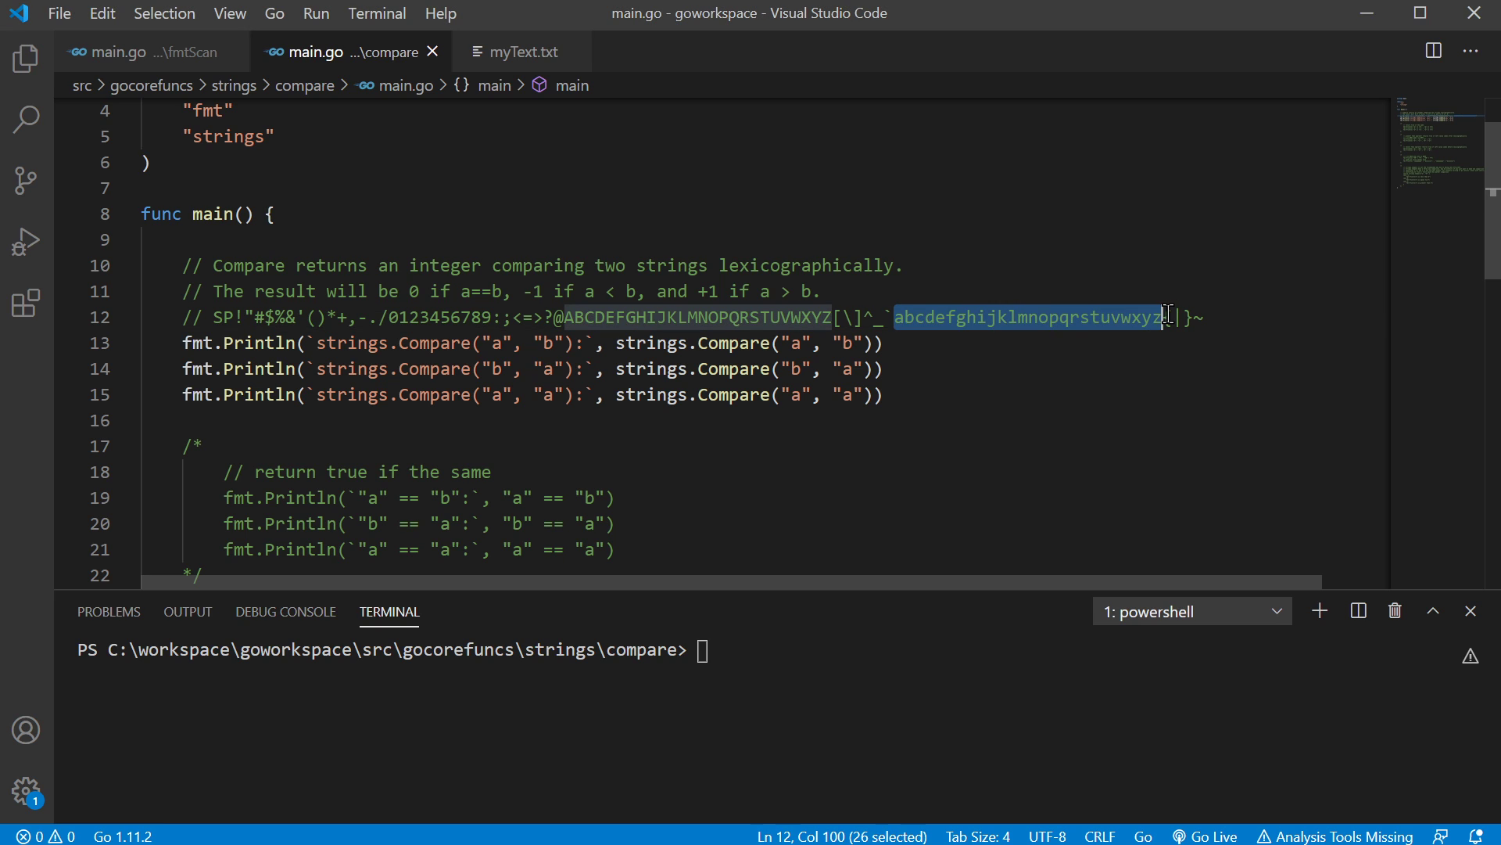
pyautogui.moveTo(1187, 365)
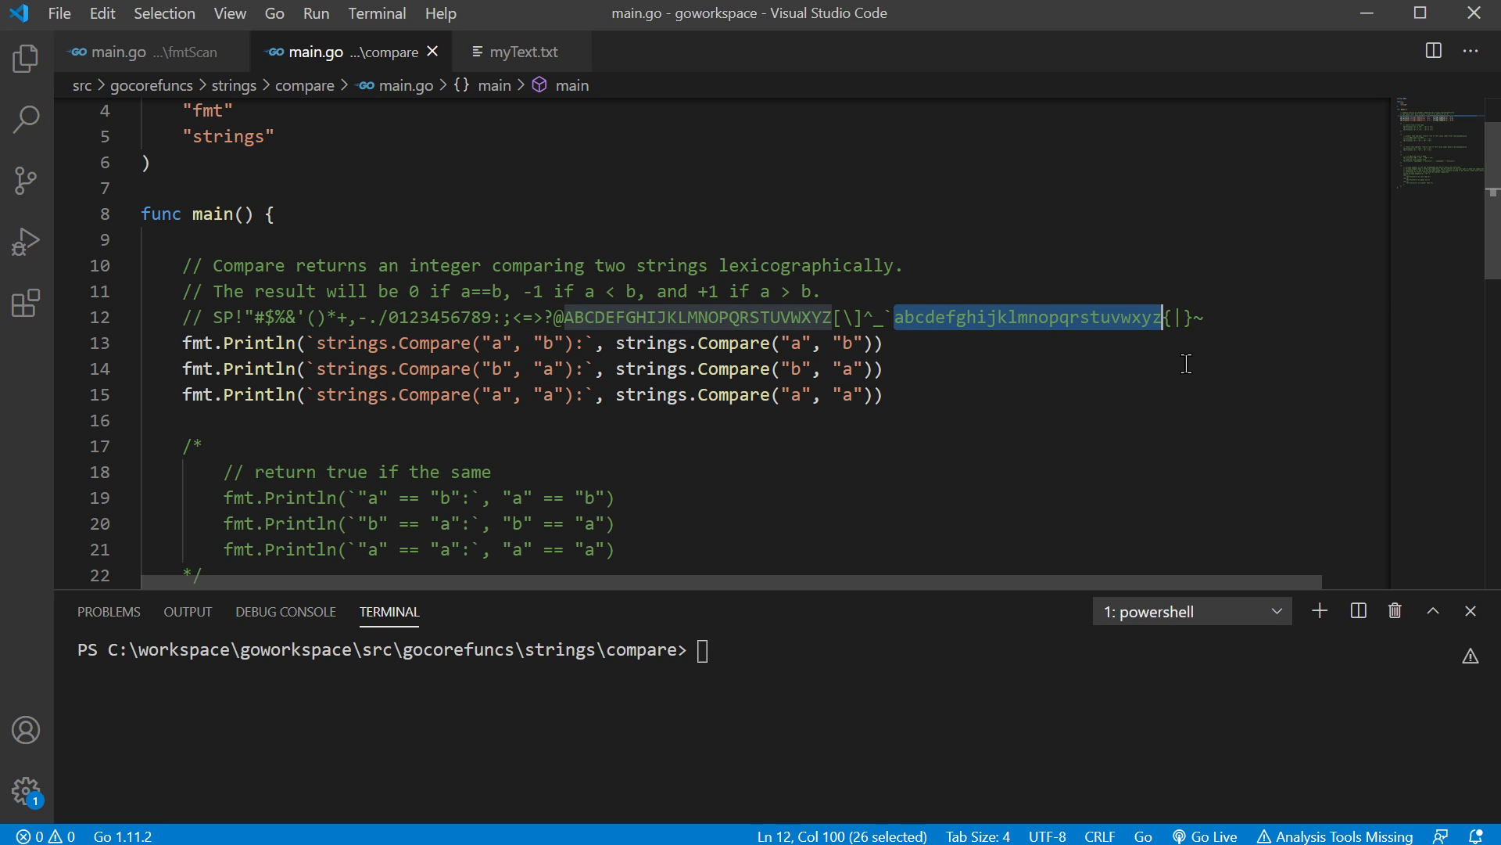
pyautogui.moveTo(1262, 297)
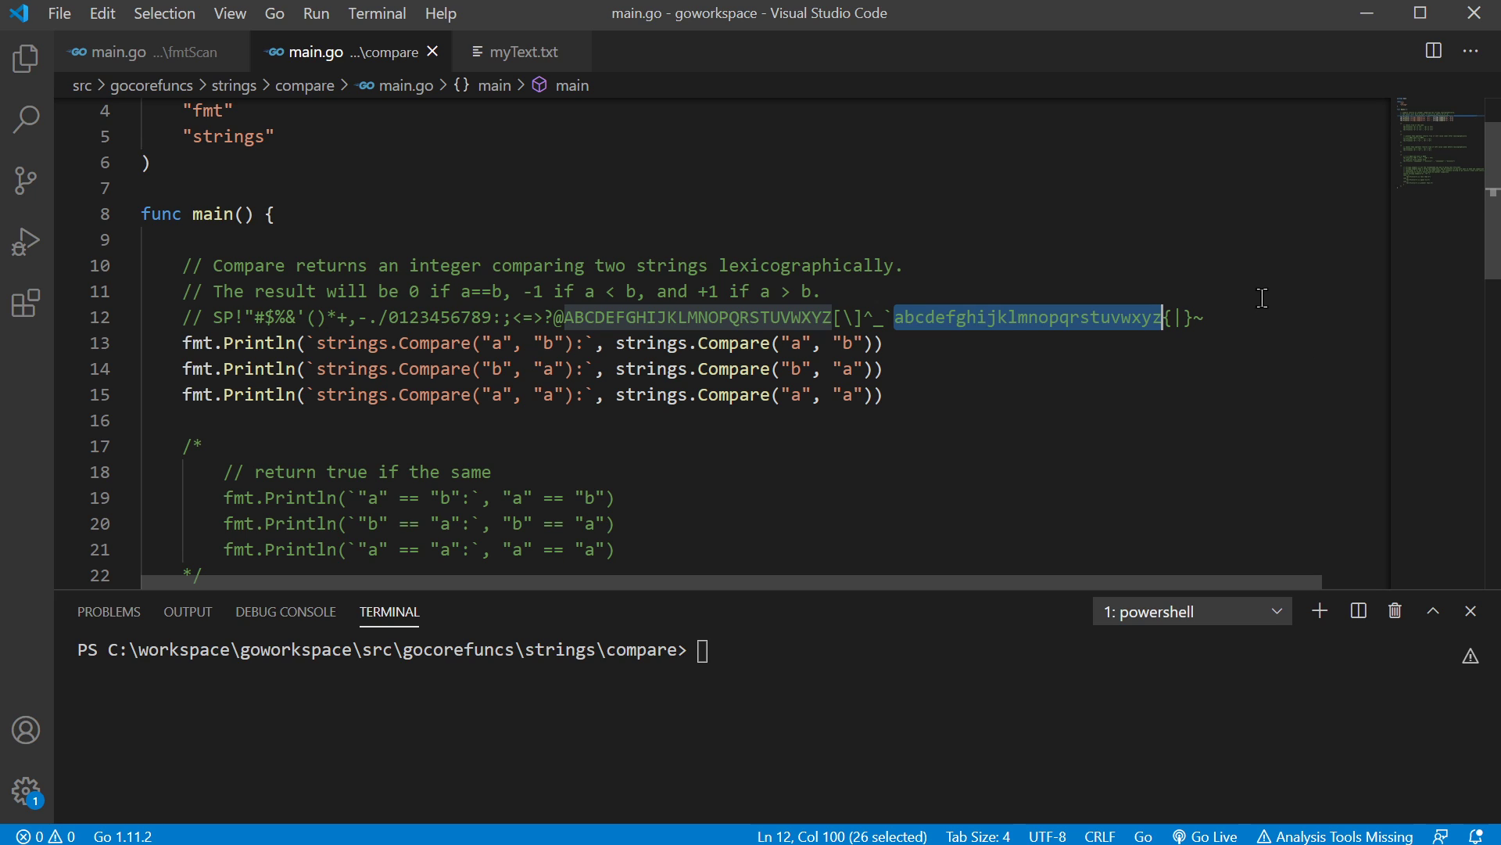
# - Point out the exclamation mark's code point in the strings.Compare example
pyautogui.click(1244, 291)
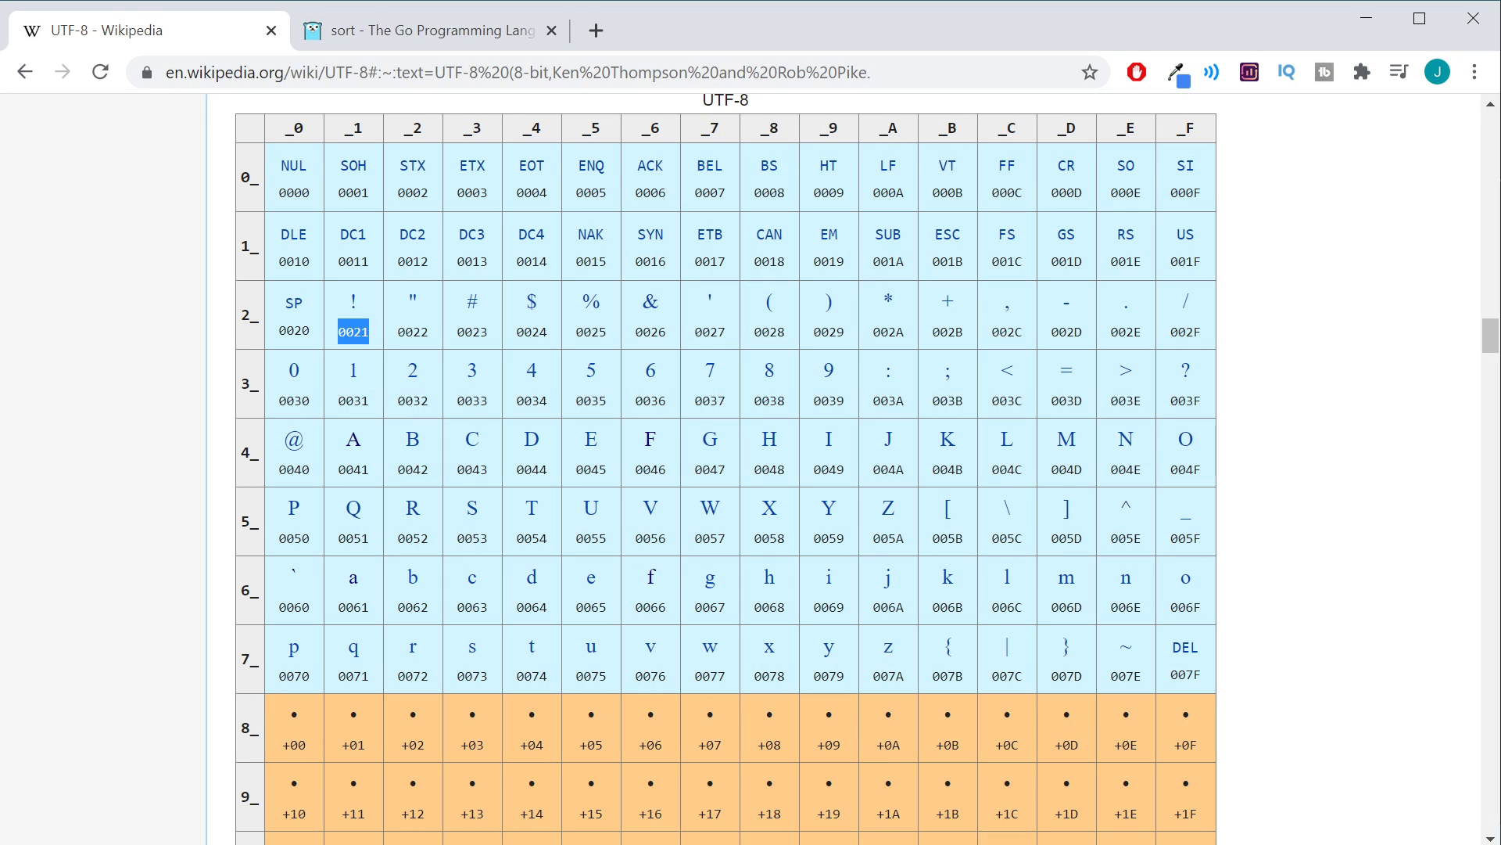
pyautogui.moveTo(1389, 431)
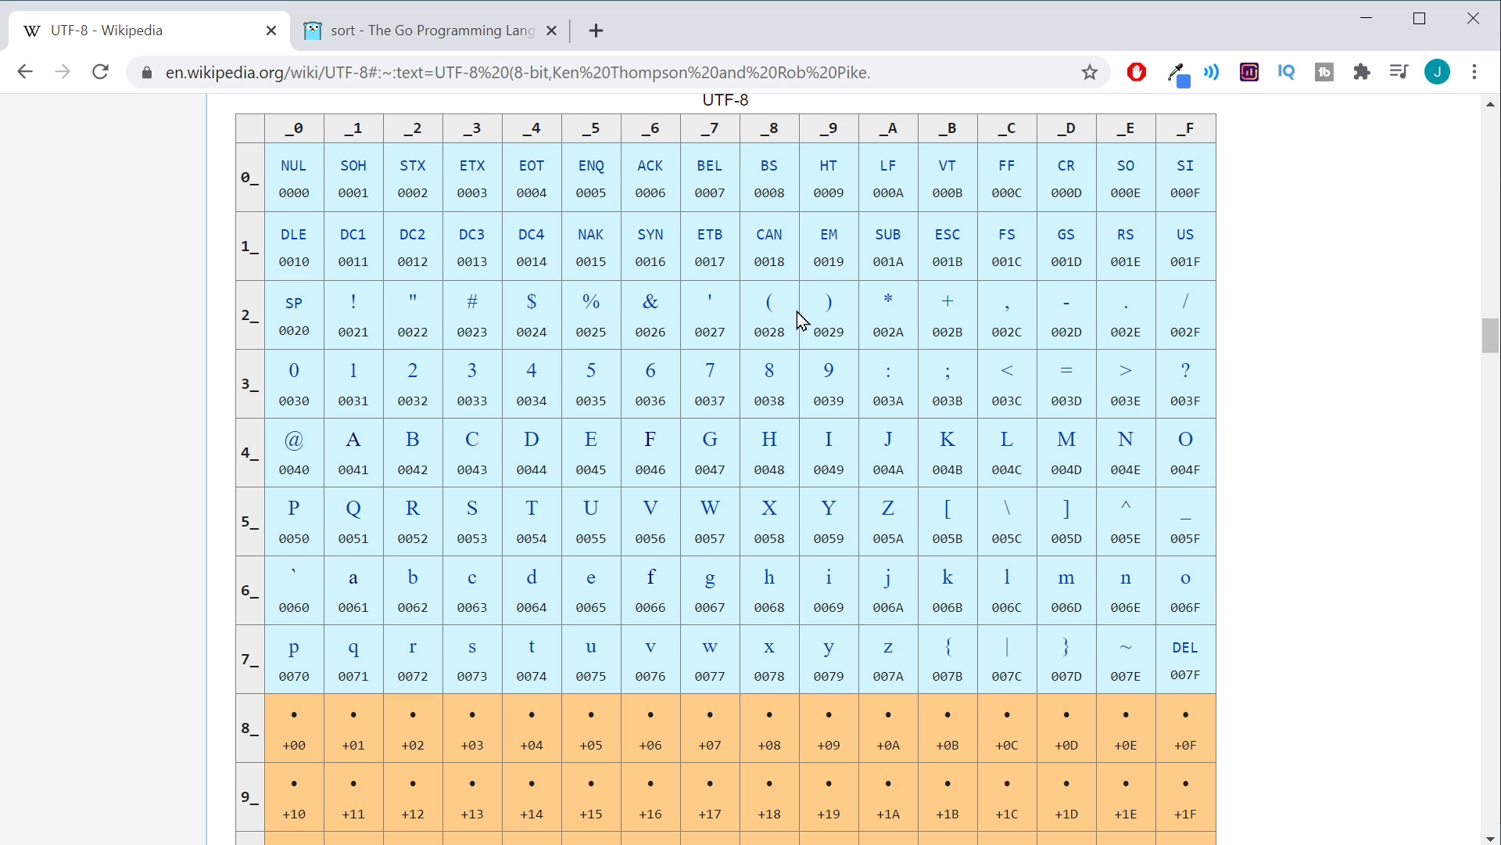
pyautogui.moveTo(355, 388)
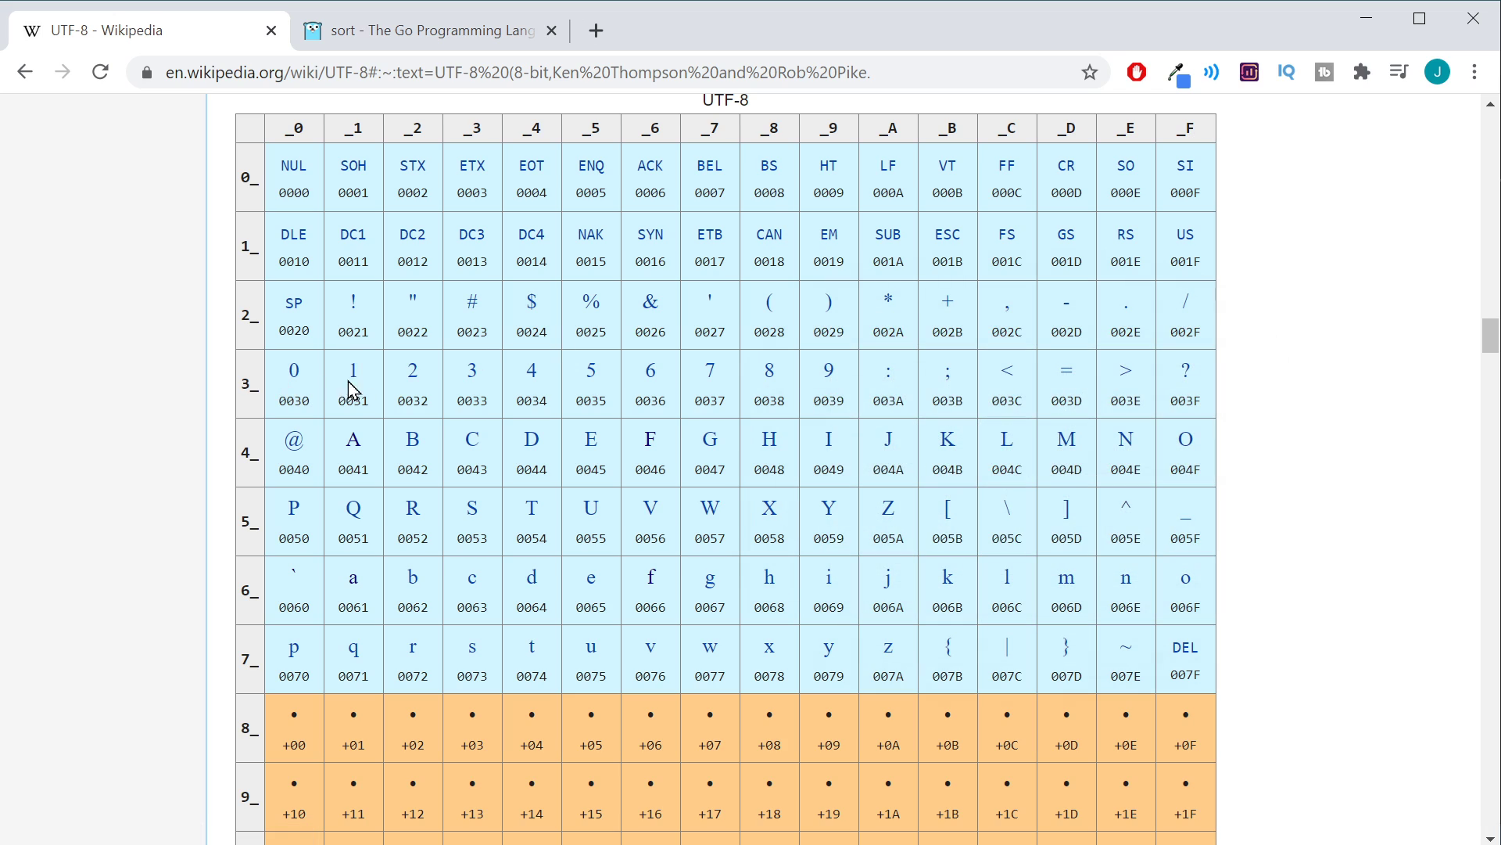
pyautogui.moveTo(1279, 443)
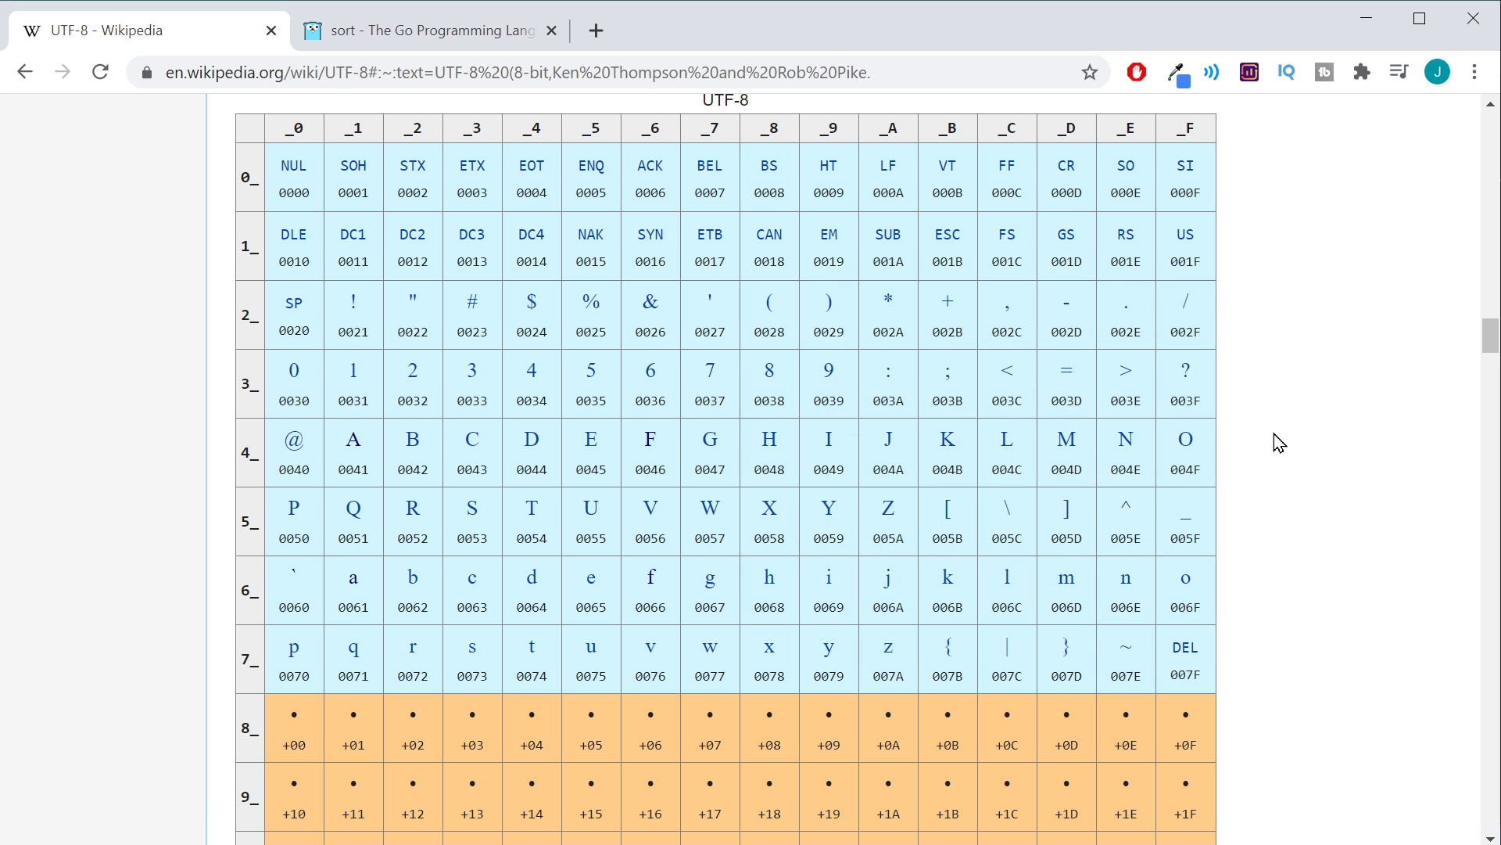
pyautogui.doubleClick(354, 330)
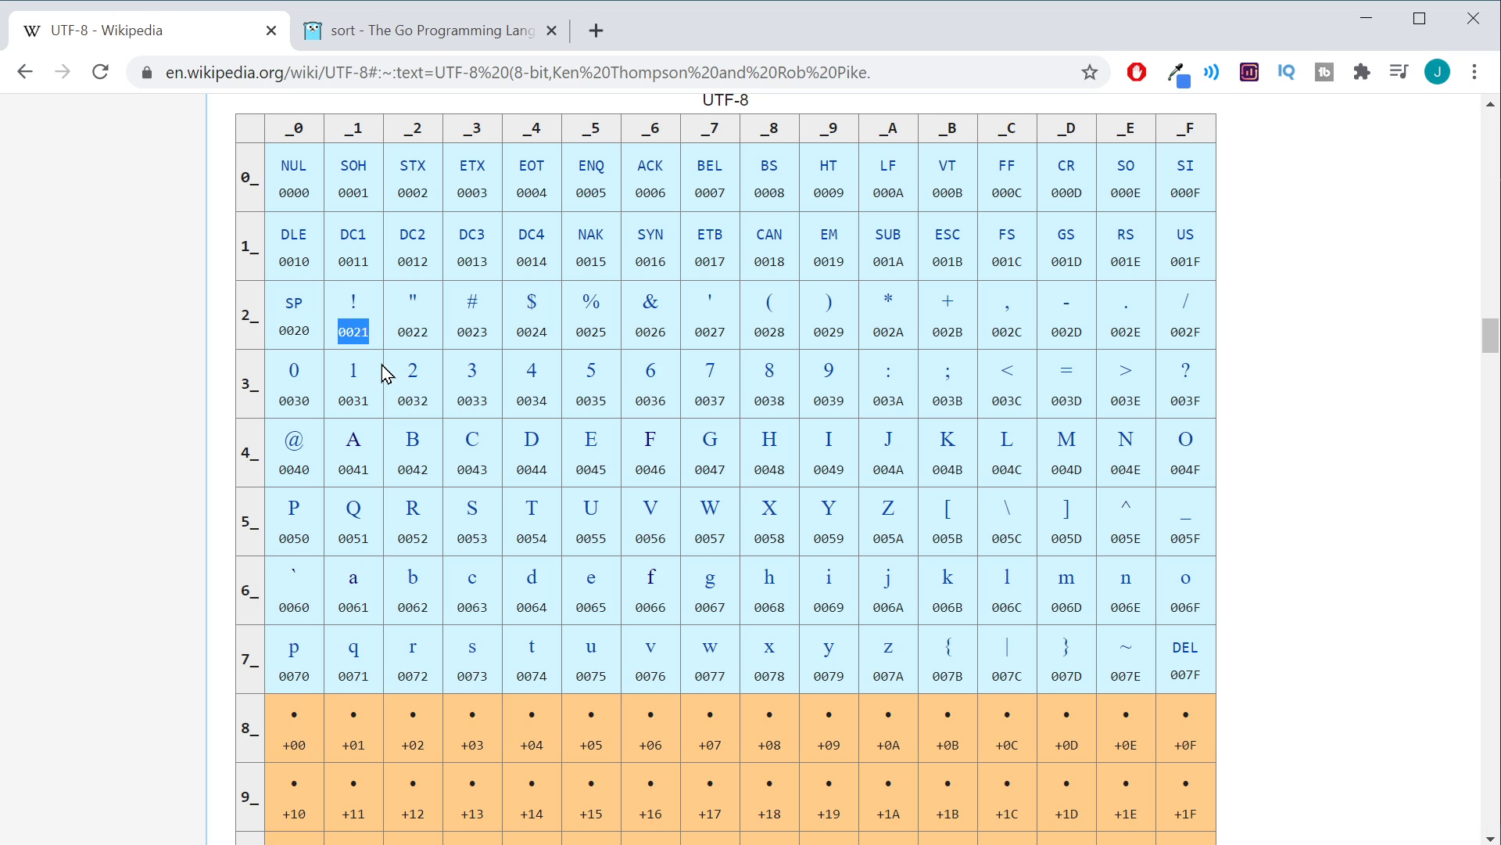
pyautogui.moveTo(1204, 334)
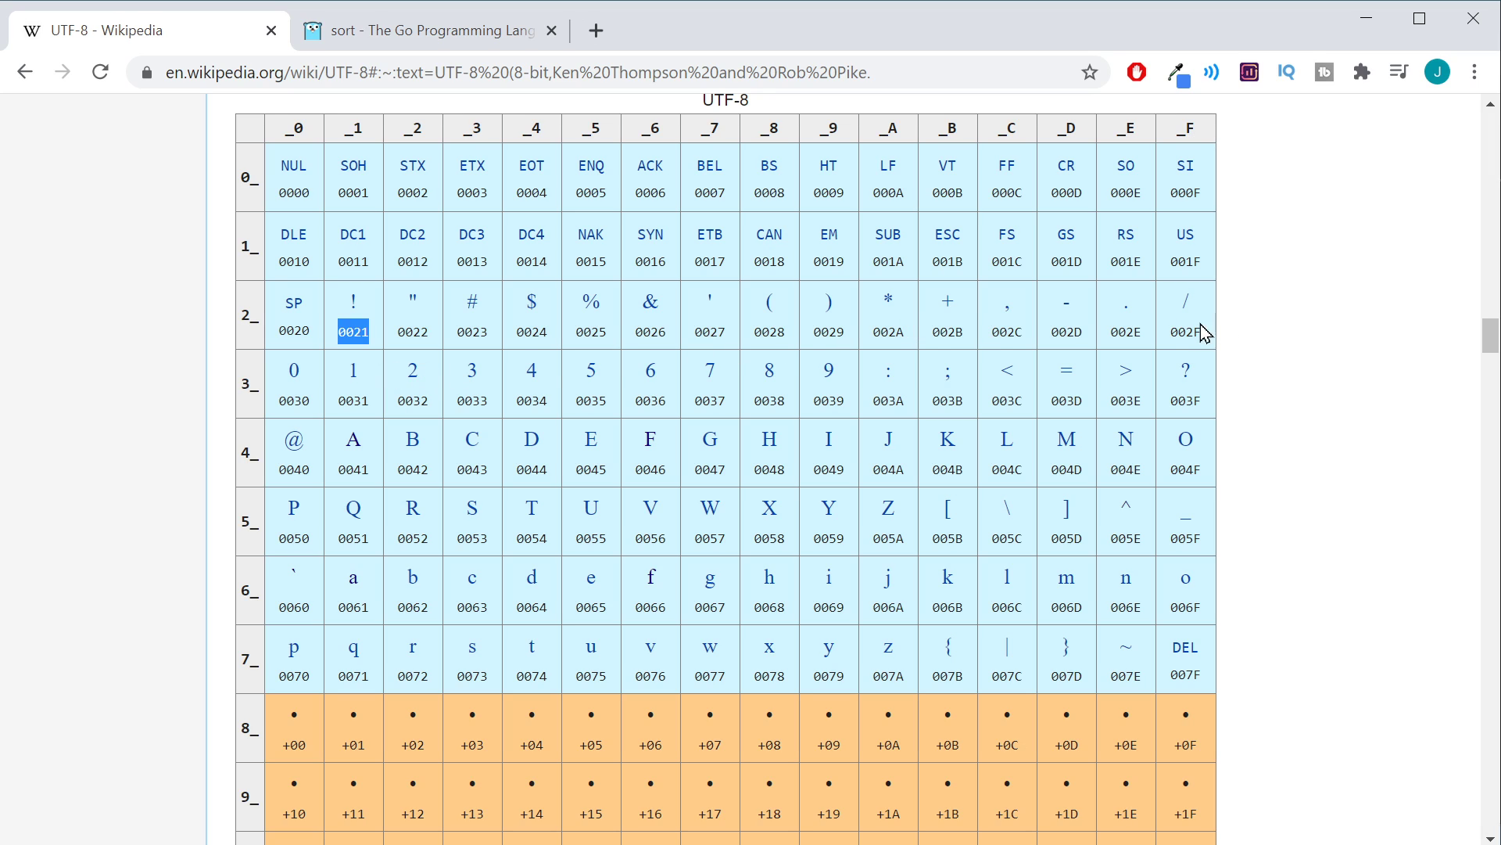
pyautogui.moveTo(379, 486)
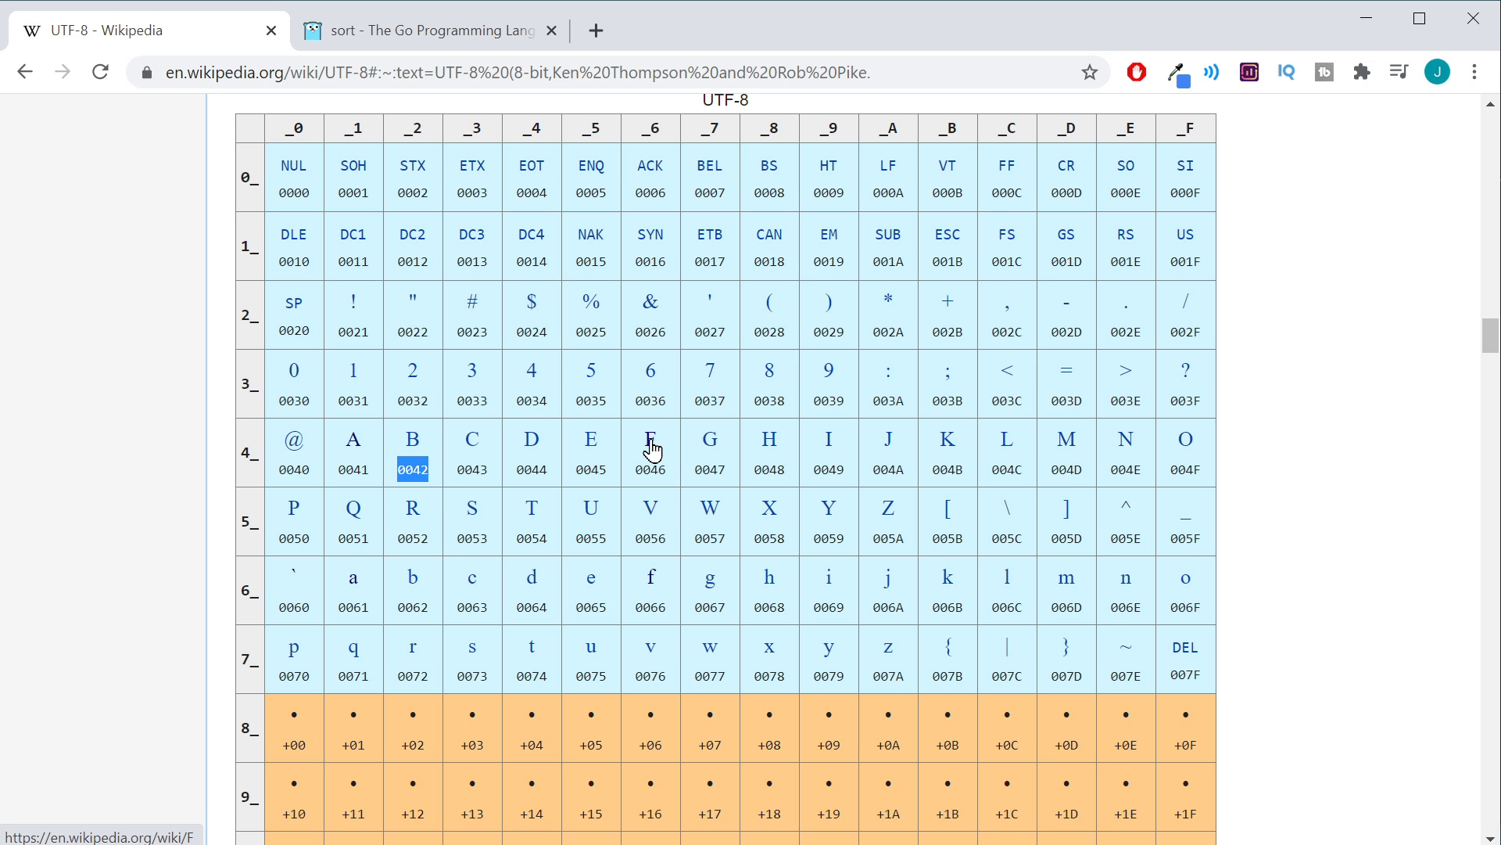
pyautogui.moveTo(1298, 552)
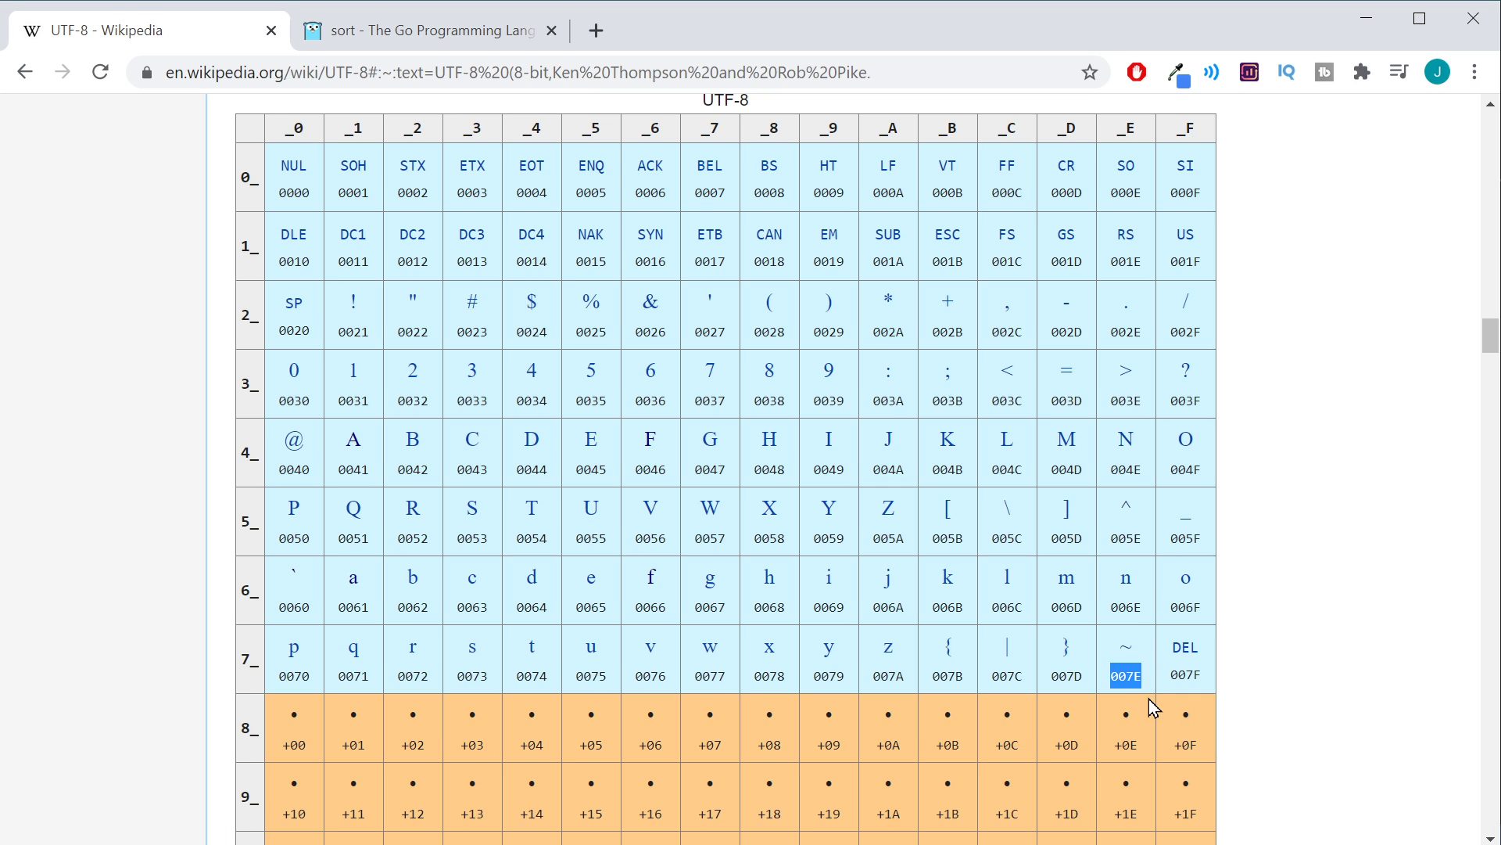
pyautogui.moveTo(382, 344)
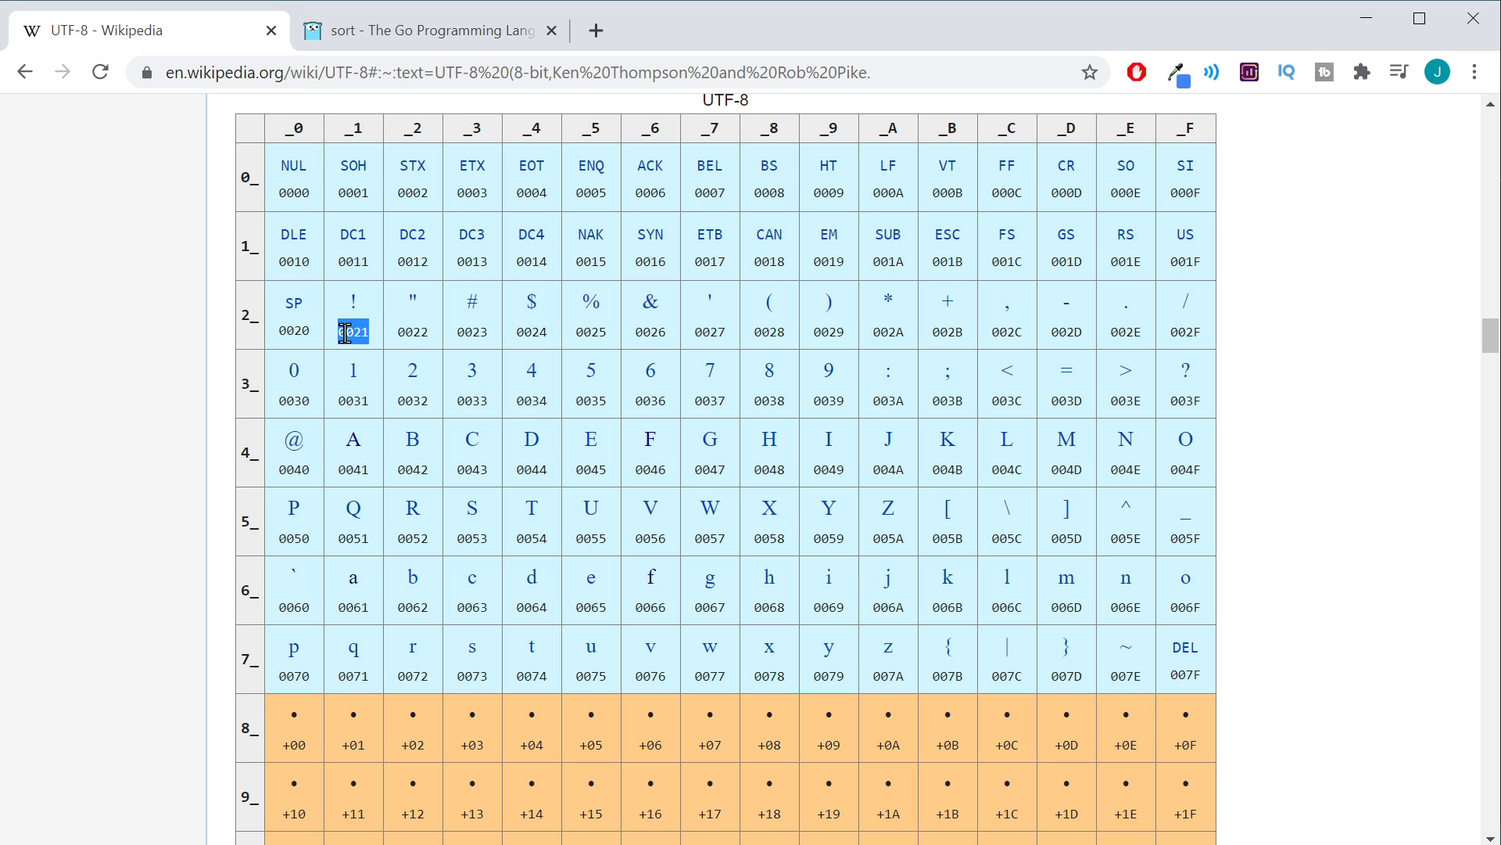
pyautogui.moveTo(1305, 20)
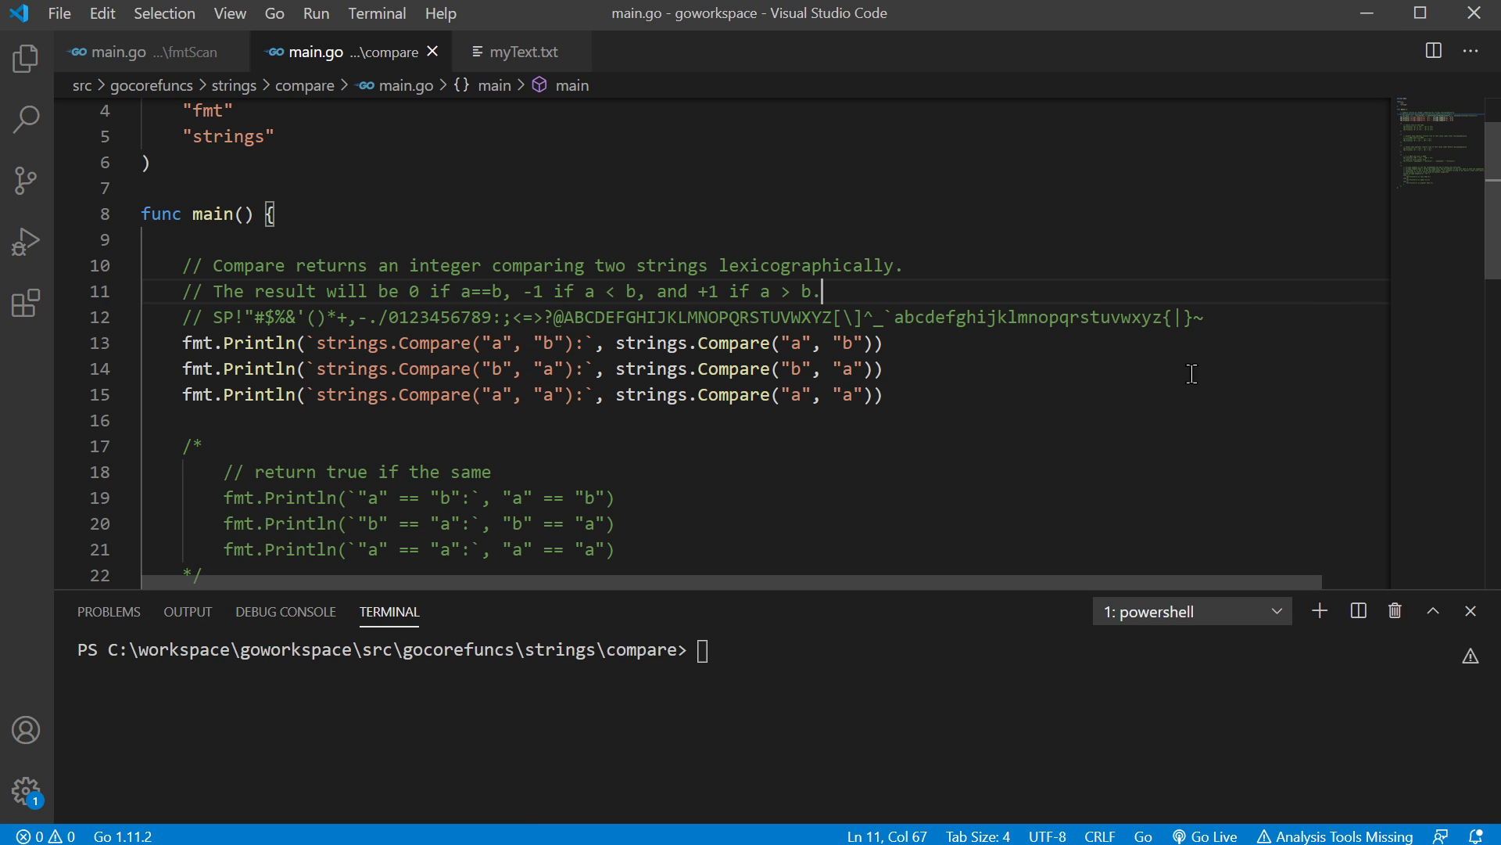
pyautogui.moveTo(235, 318)
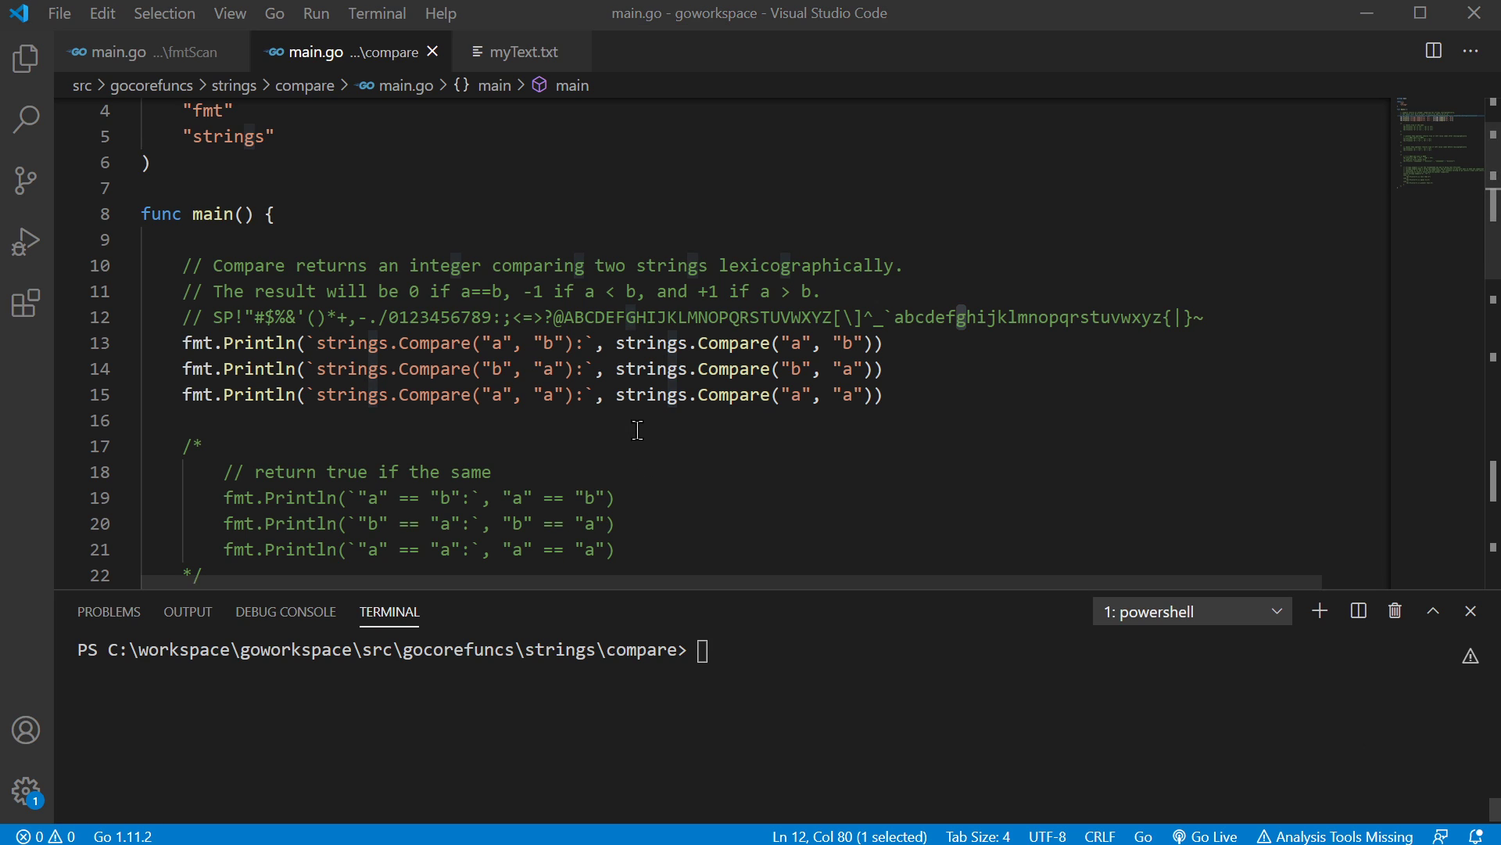
pyautogui.click(836, 343)
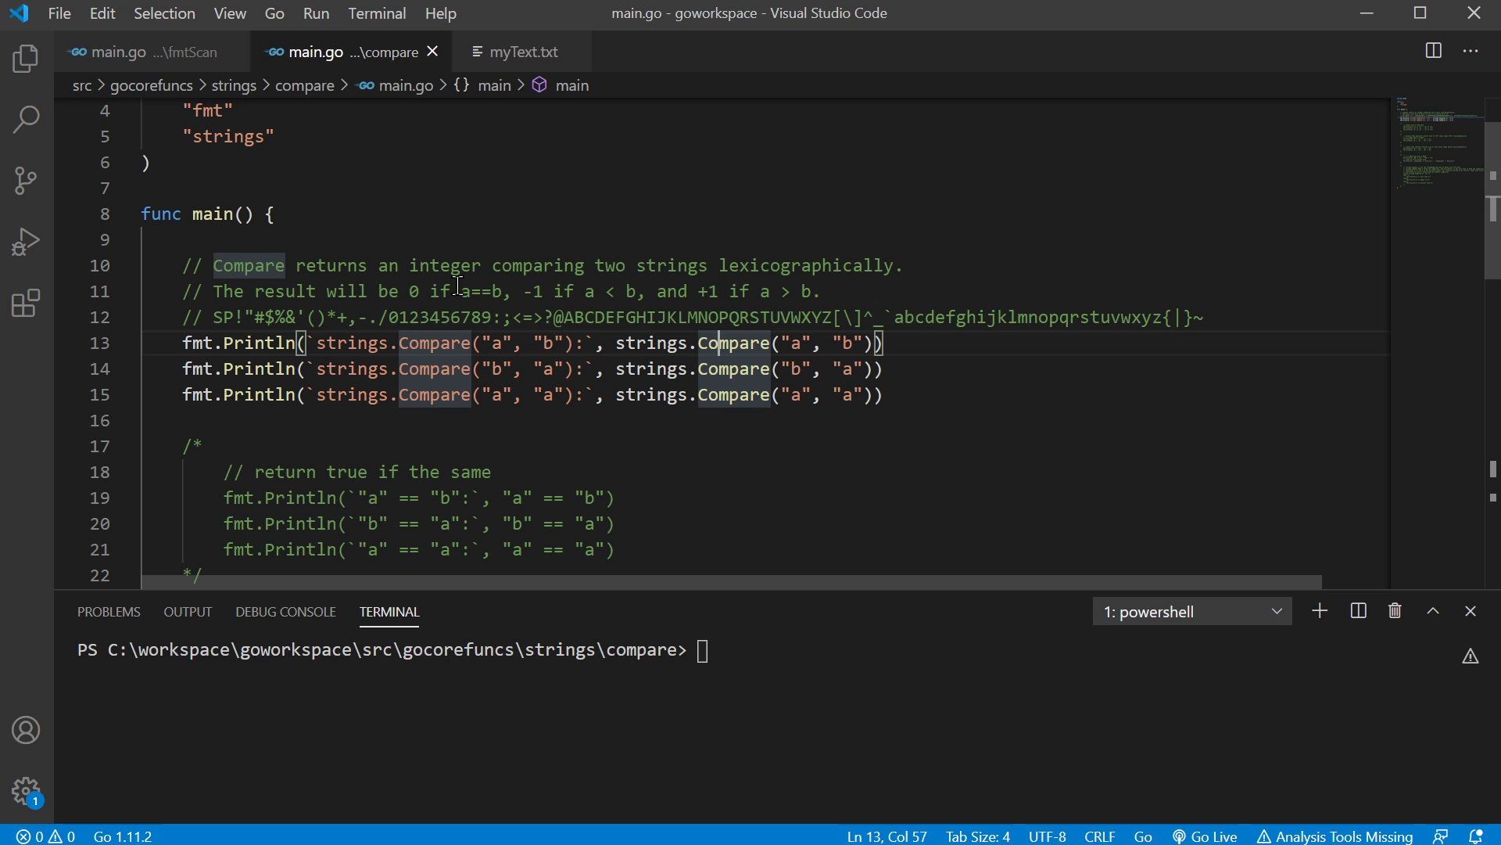
pyautogui.click(505, 291)
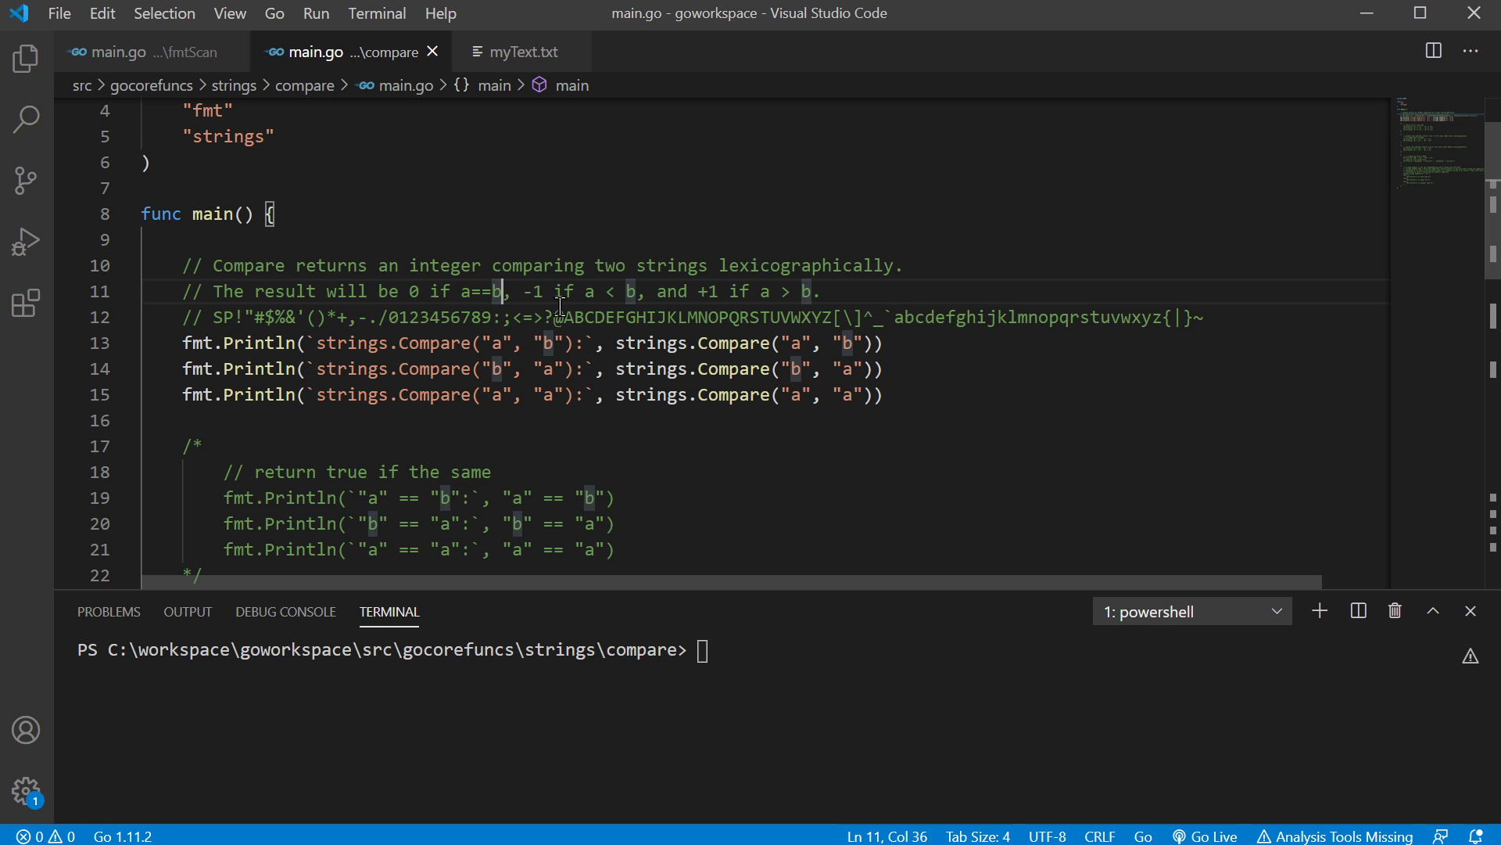
pyautogui.moveTo(543, 292)
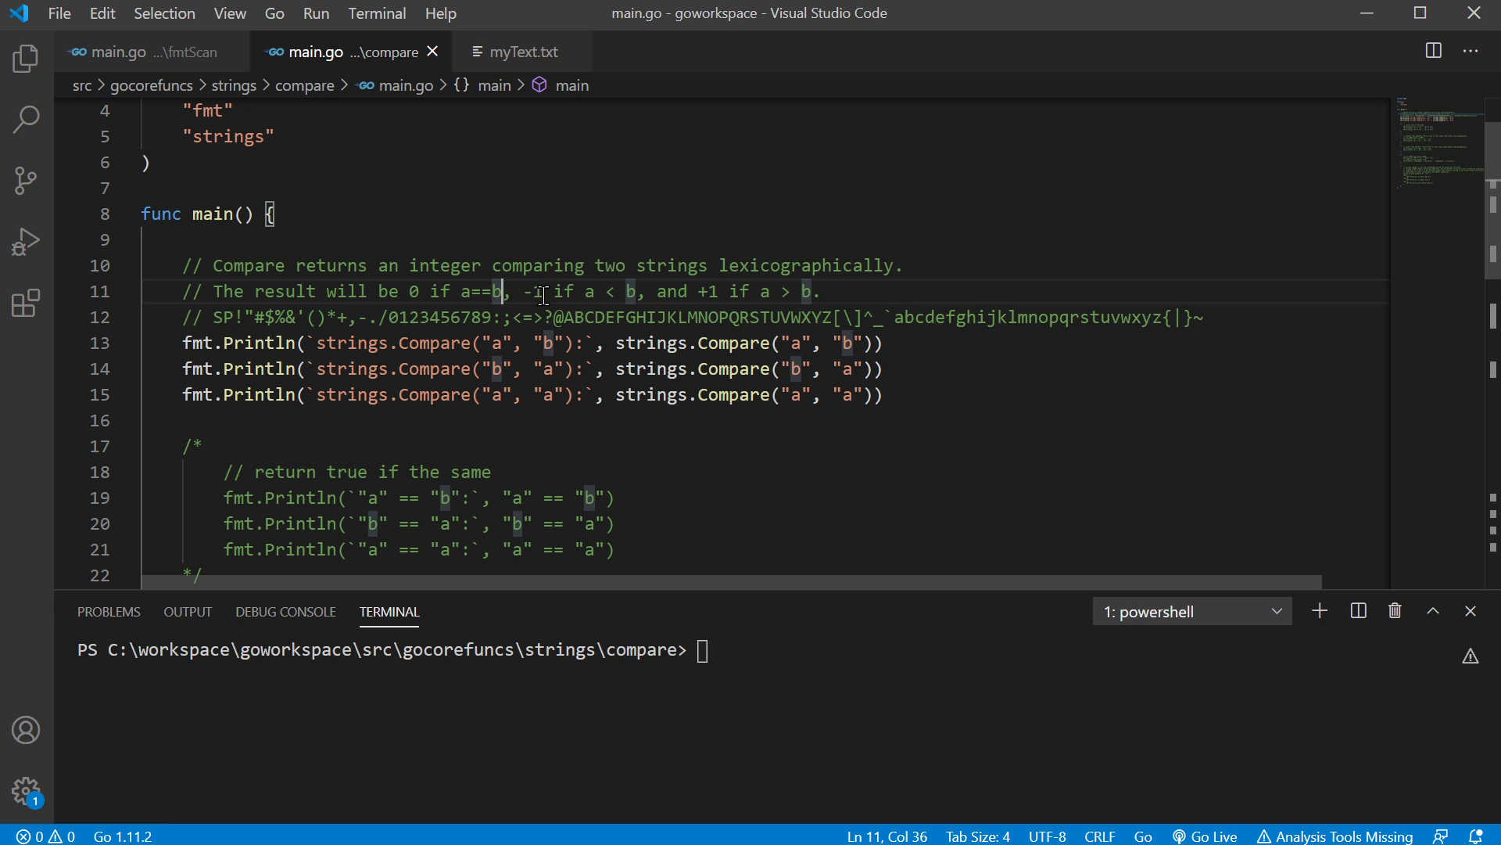
pyautogui.moveTo(732, 292)
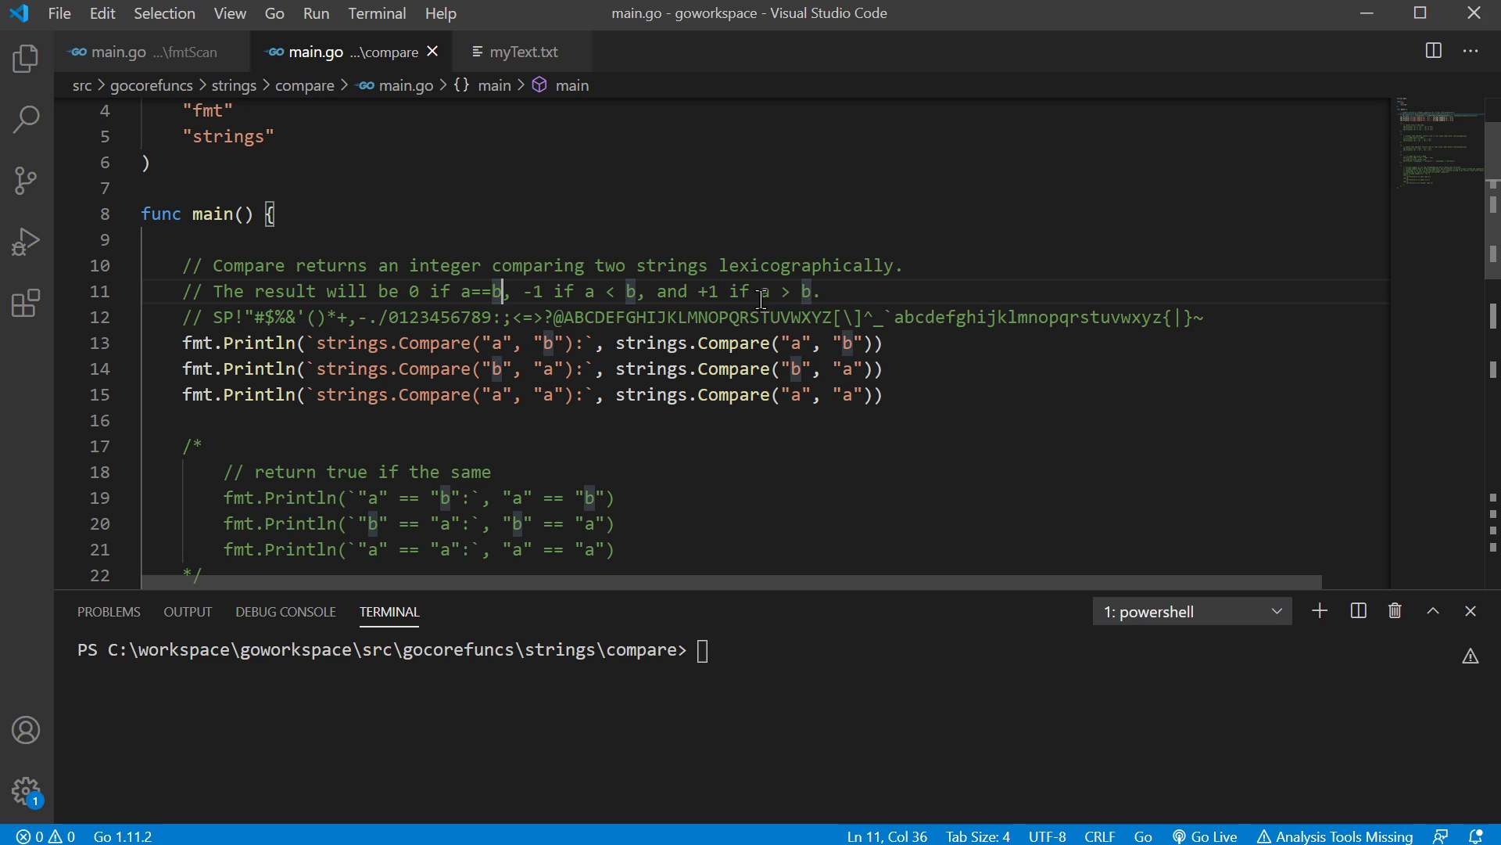
pyautogui.moveTo(836, 288)
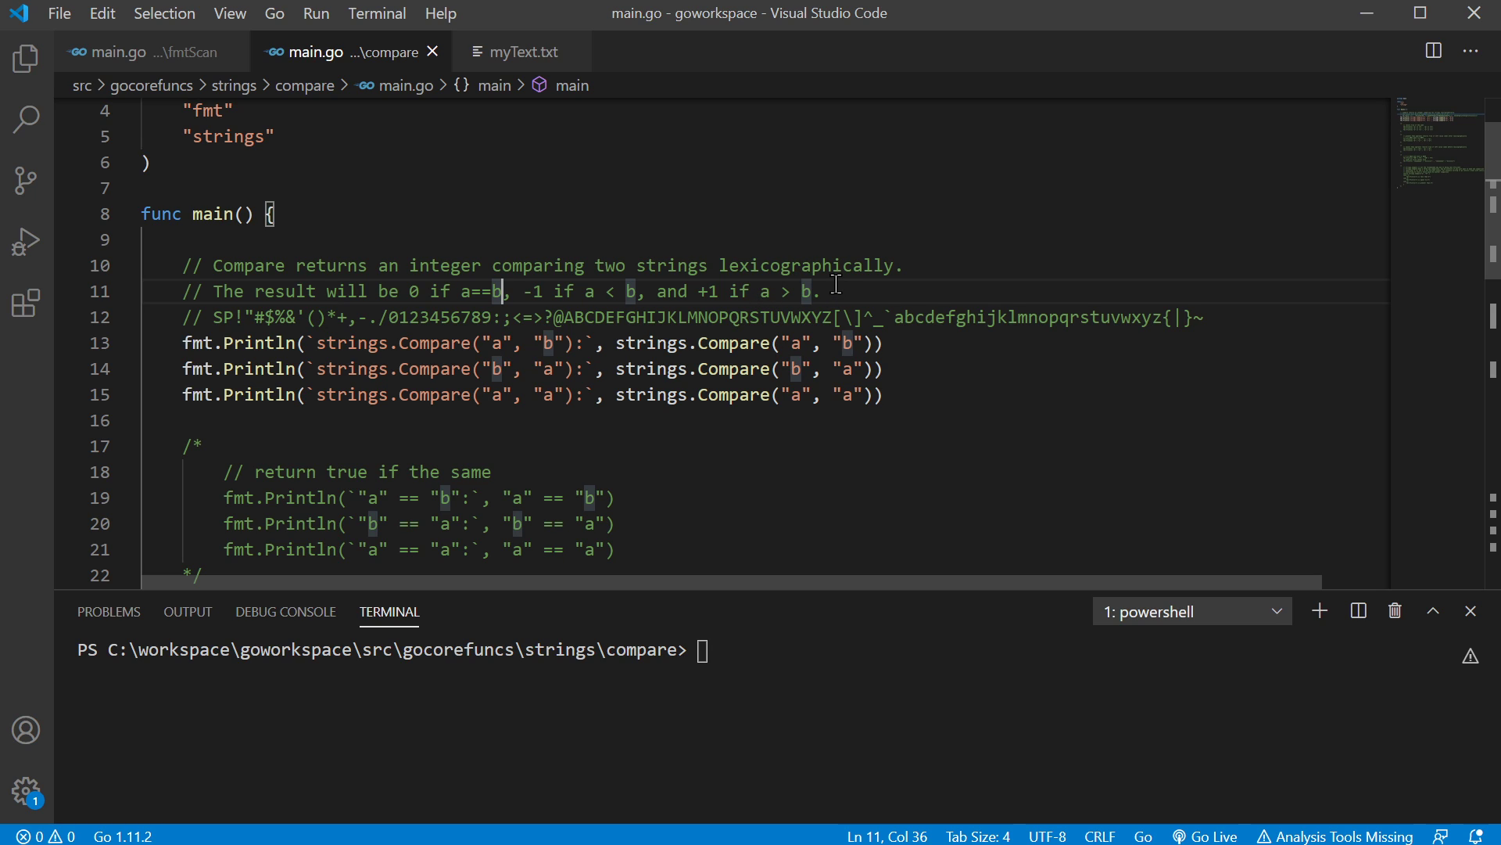
pyautogui.moveTo(828, 292)
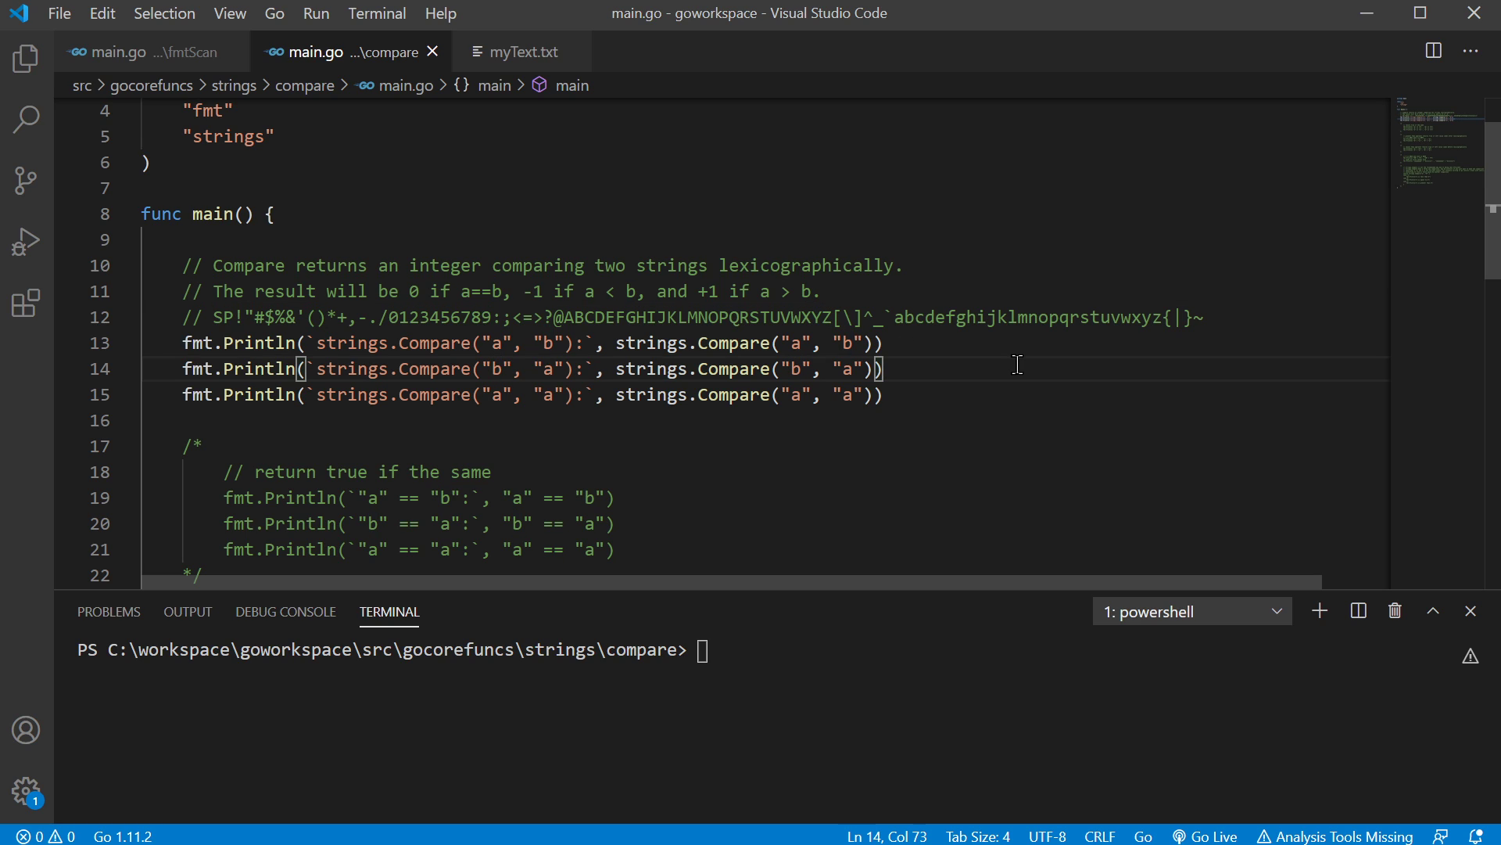
# - Clear the terminal and run go run main.go to show the Compare output
pyautogui.write('cle')
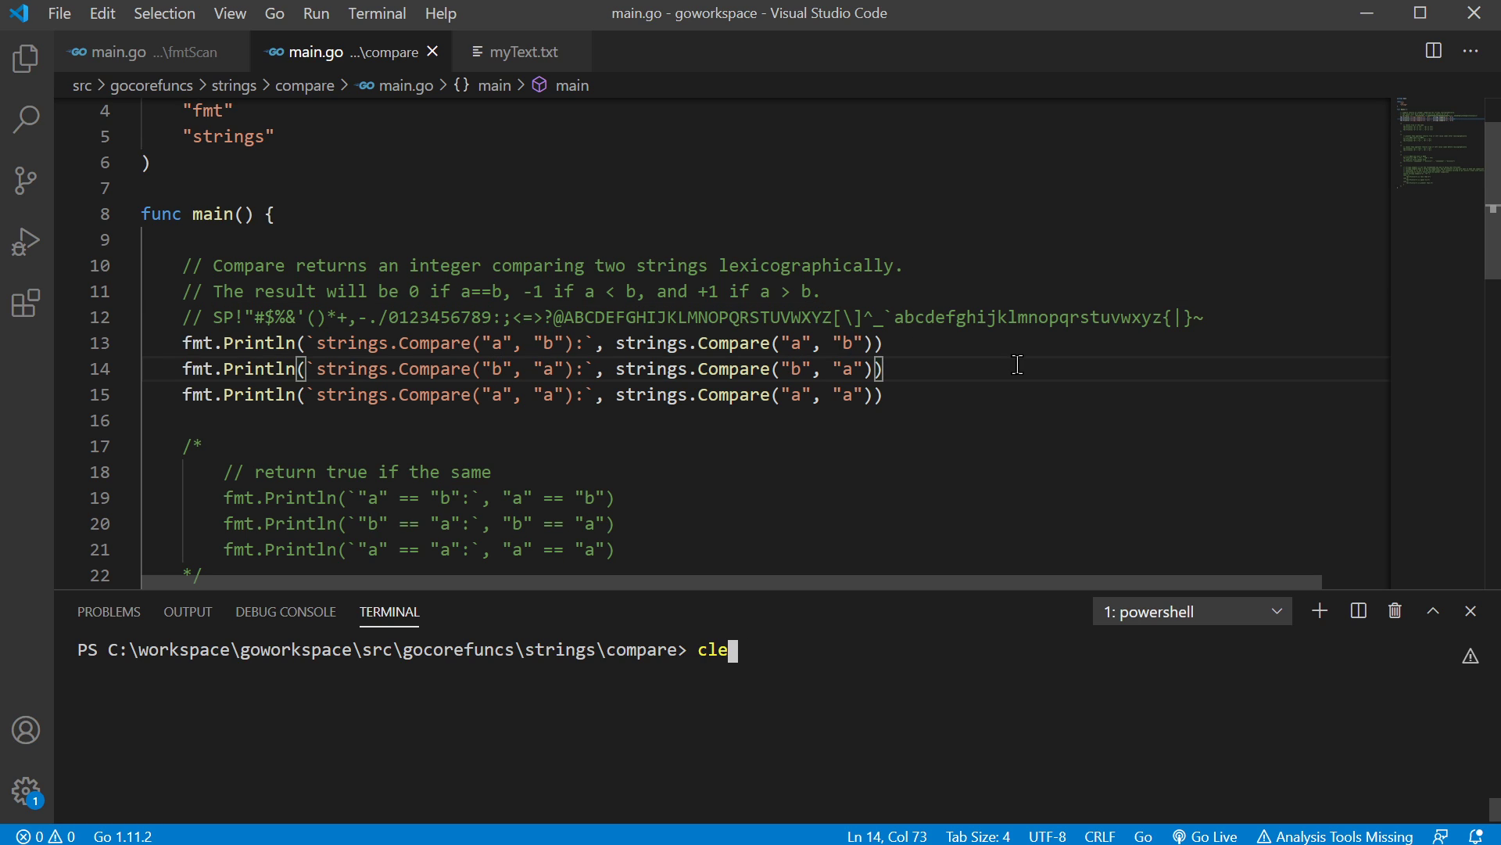
pyautogui.write('go run main.')
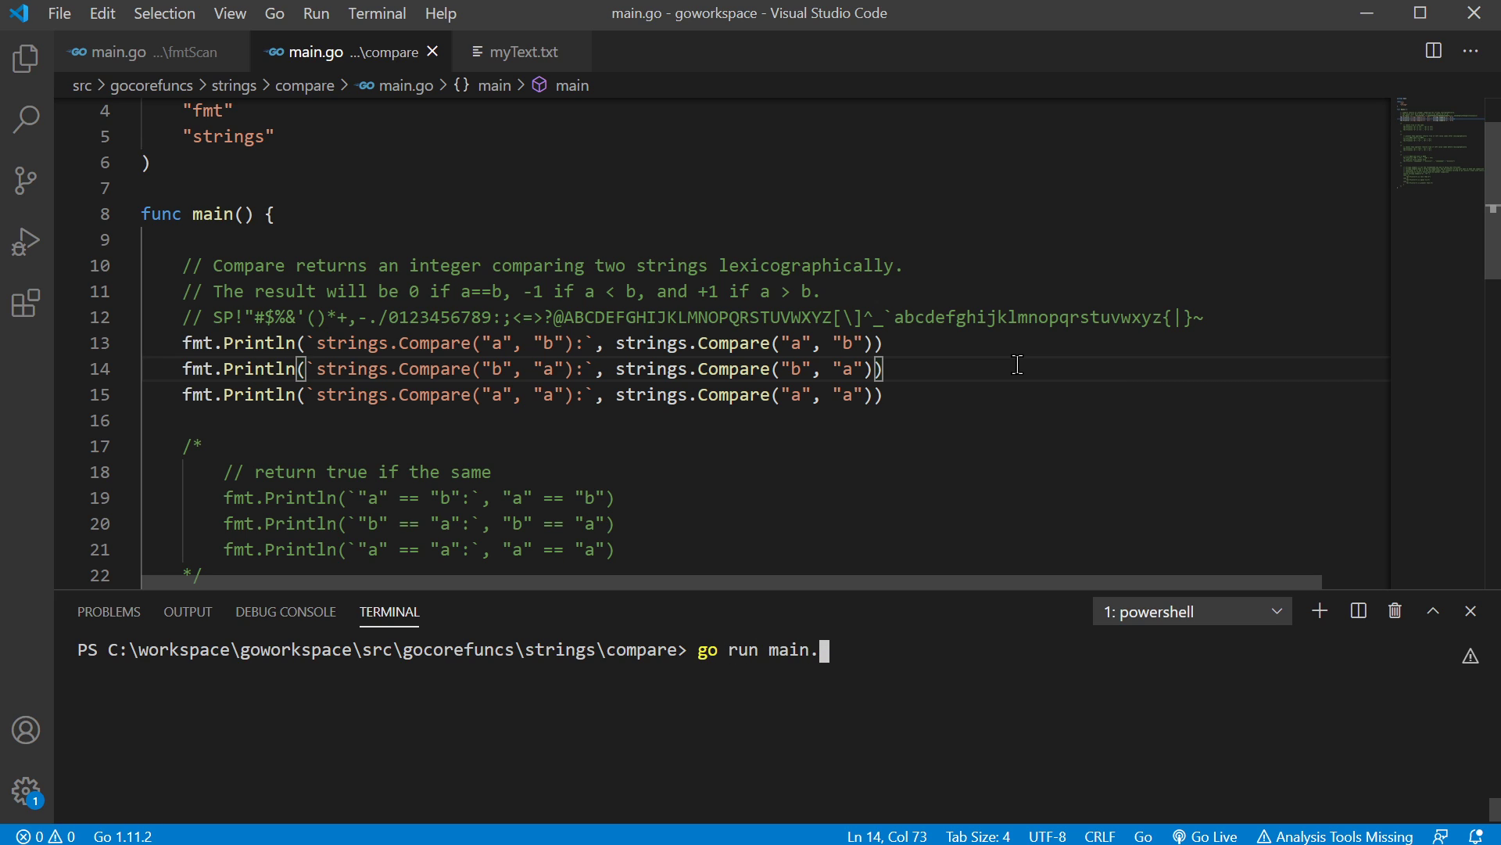
pyautogui.press('Return')
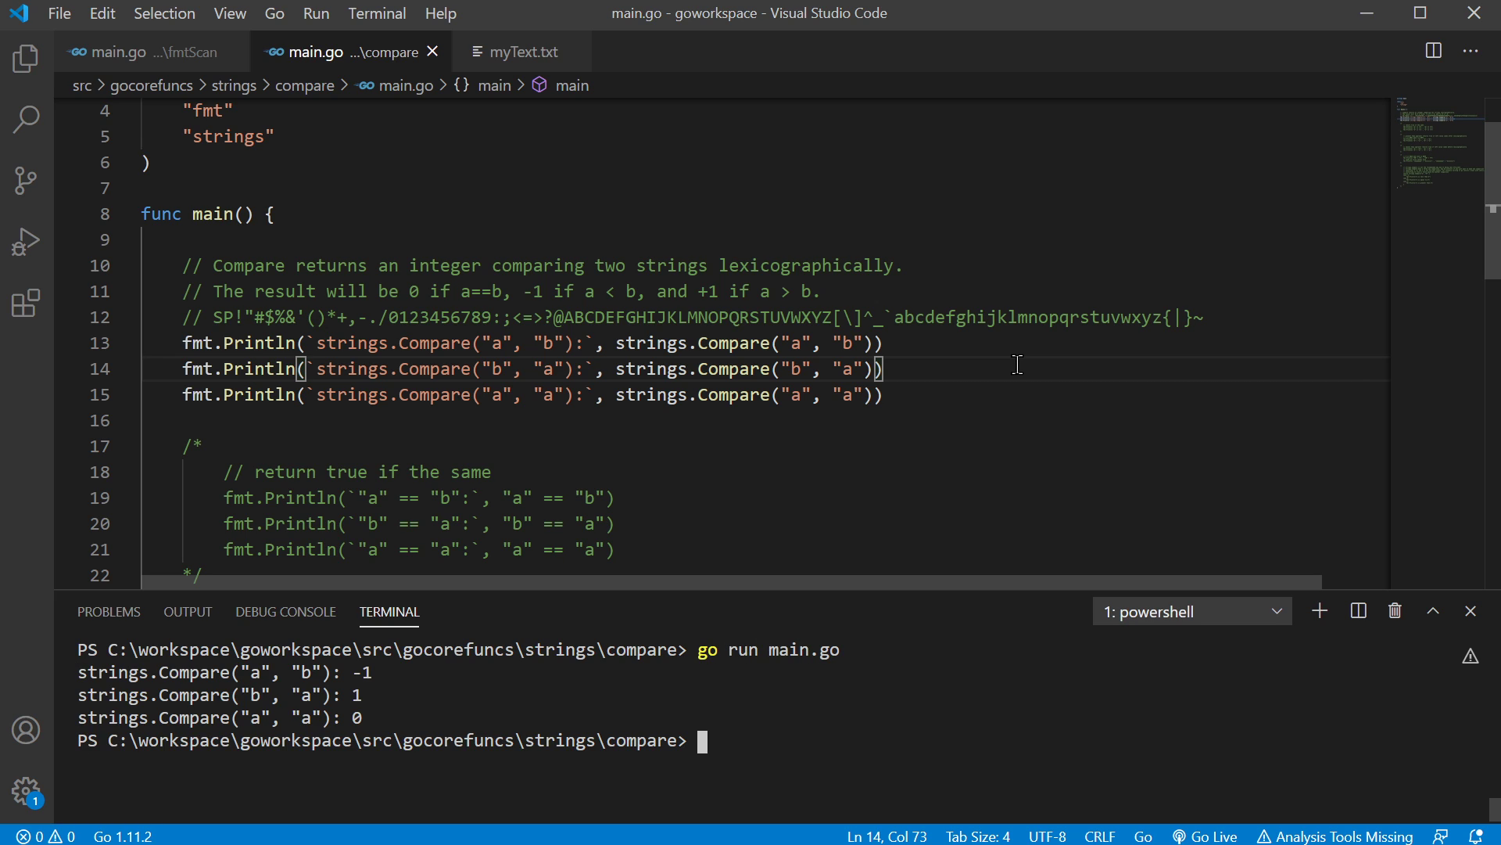
pyautogui.moveTo(276, 671)
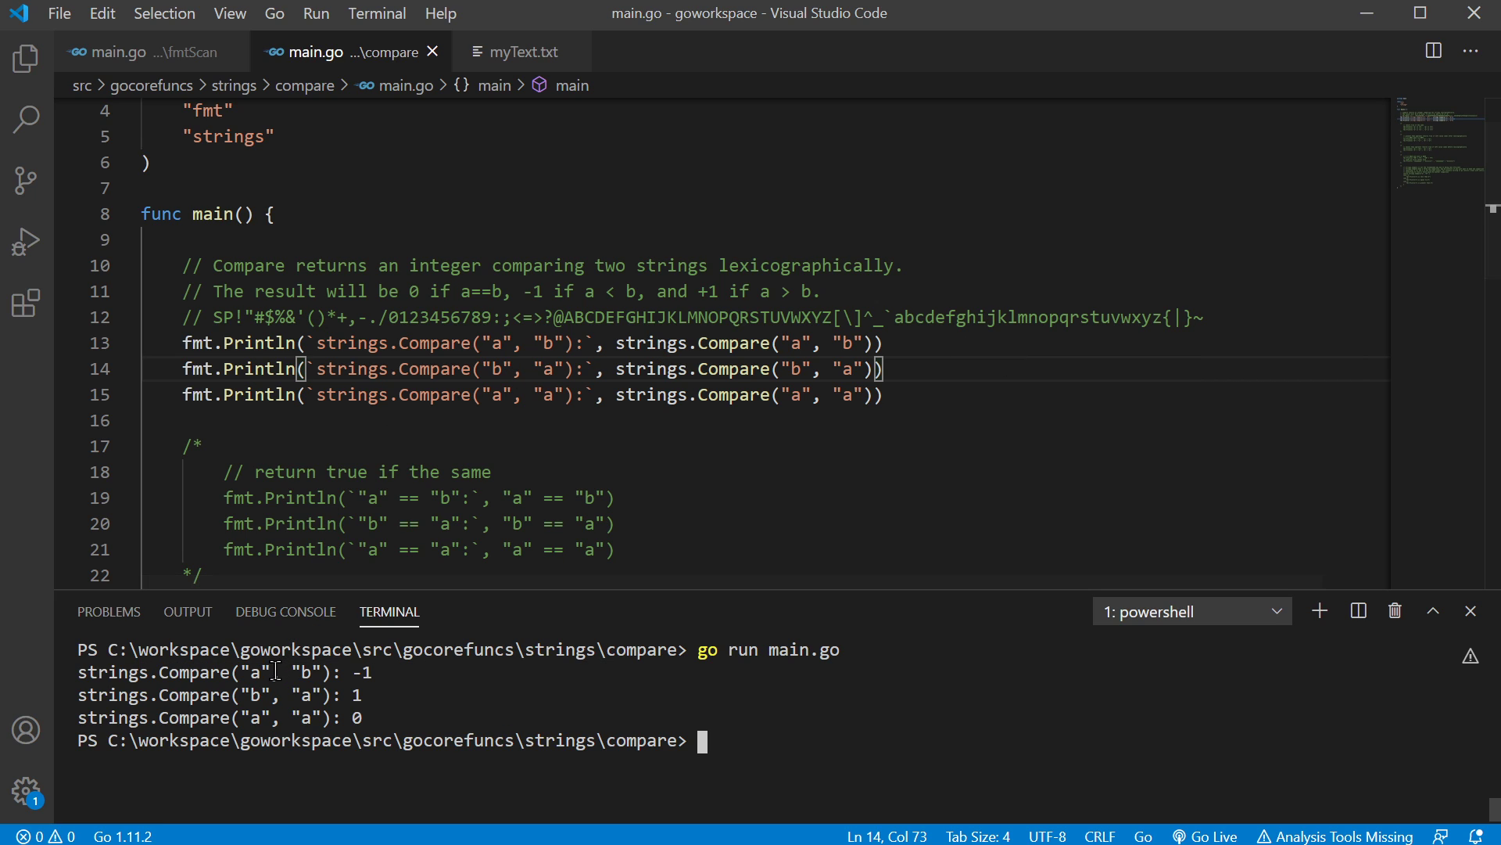
pyautogui.moveTo(901, 324)
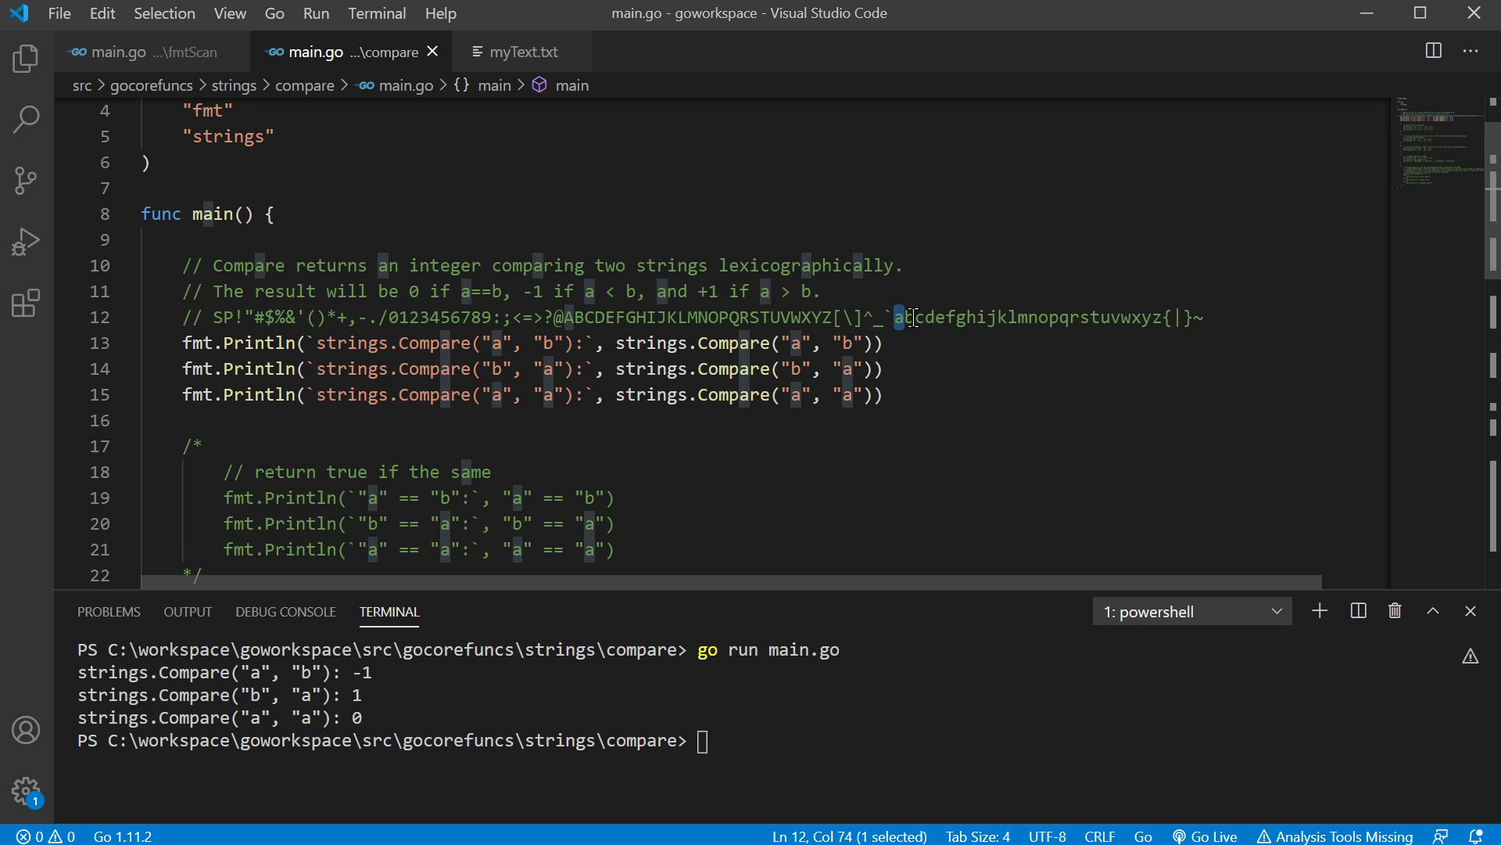
pyautogui.moveTo(361, 703)
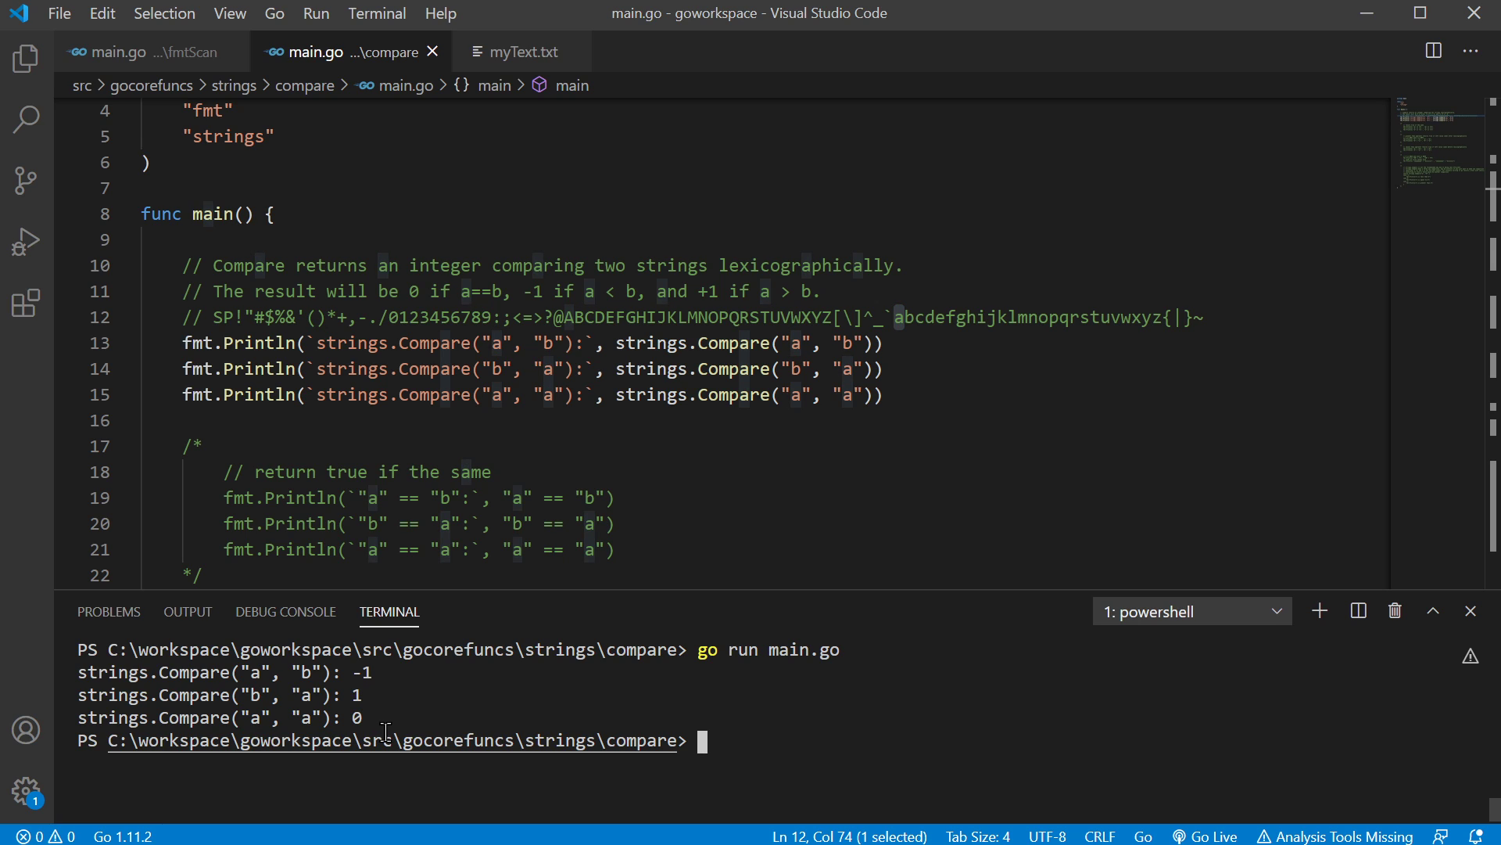
pyautogui.moveTo(458, 505)
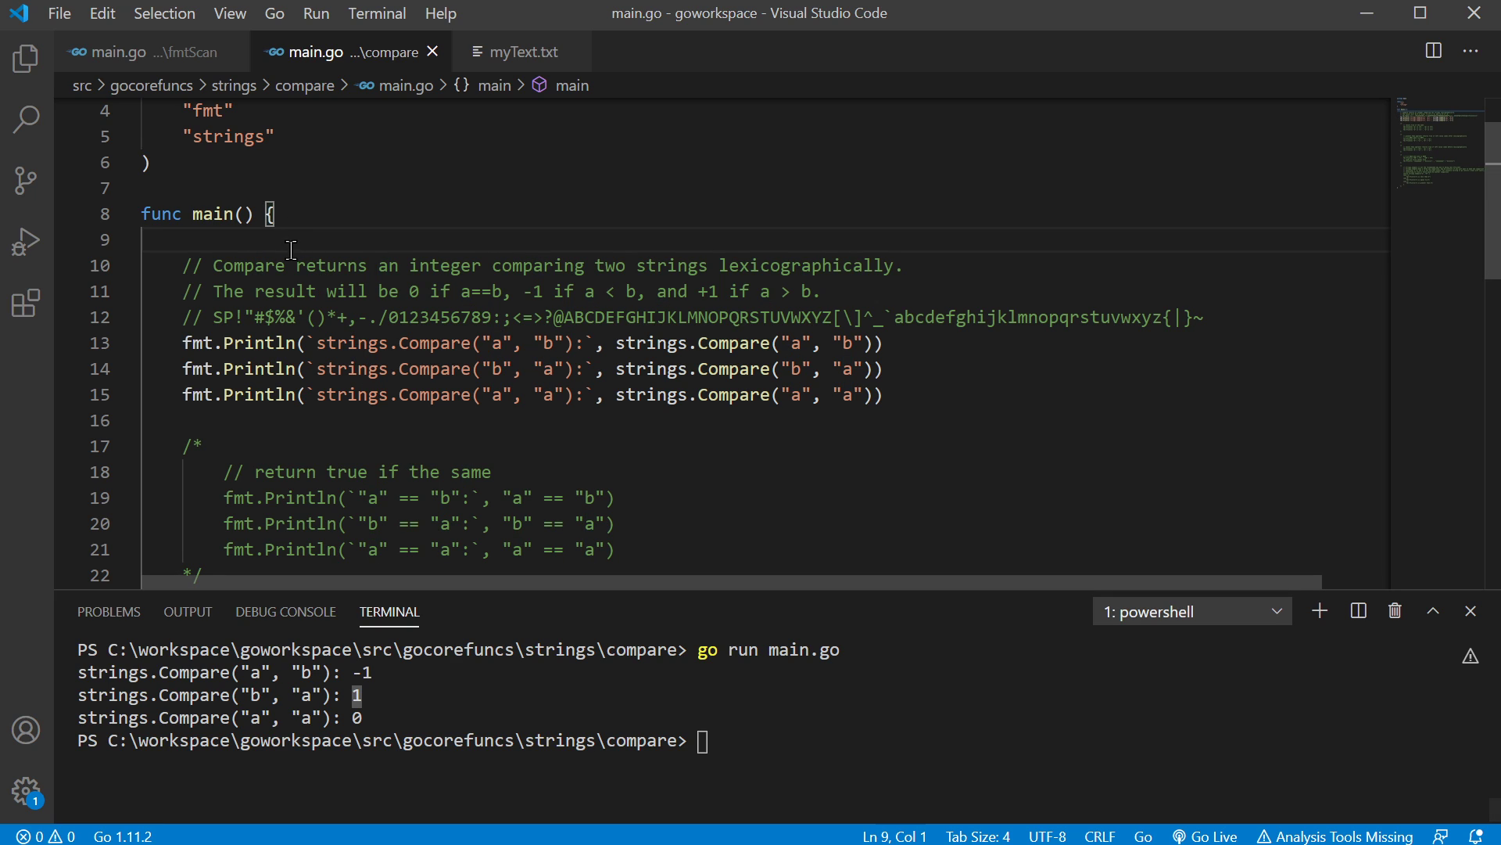
# - Wrap the strings.Compare lines in /* */ and highlight the == operator in the first comparison
pyautogui.press('Enter')
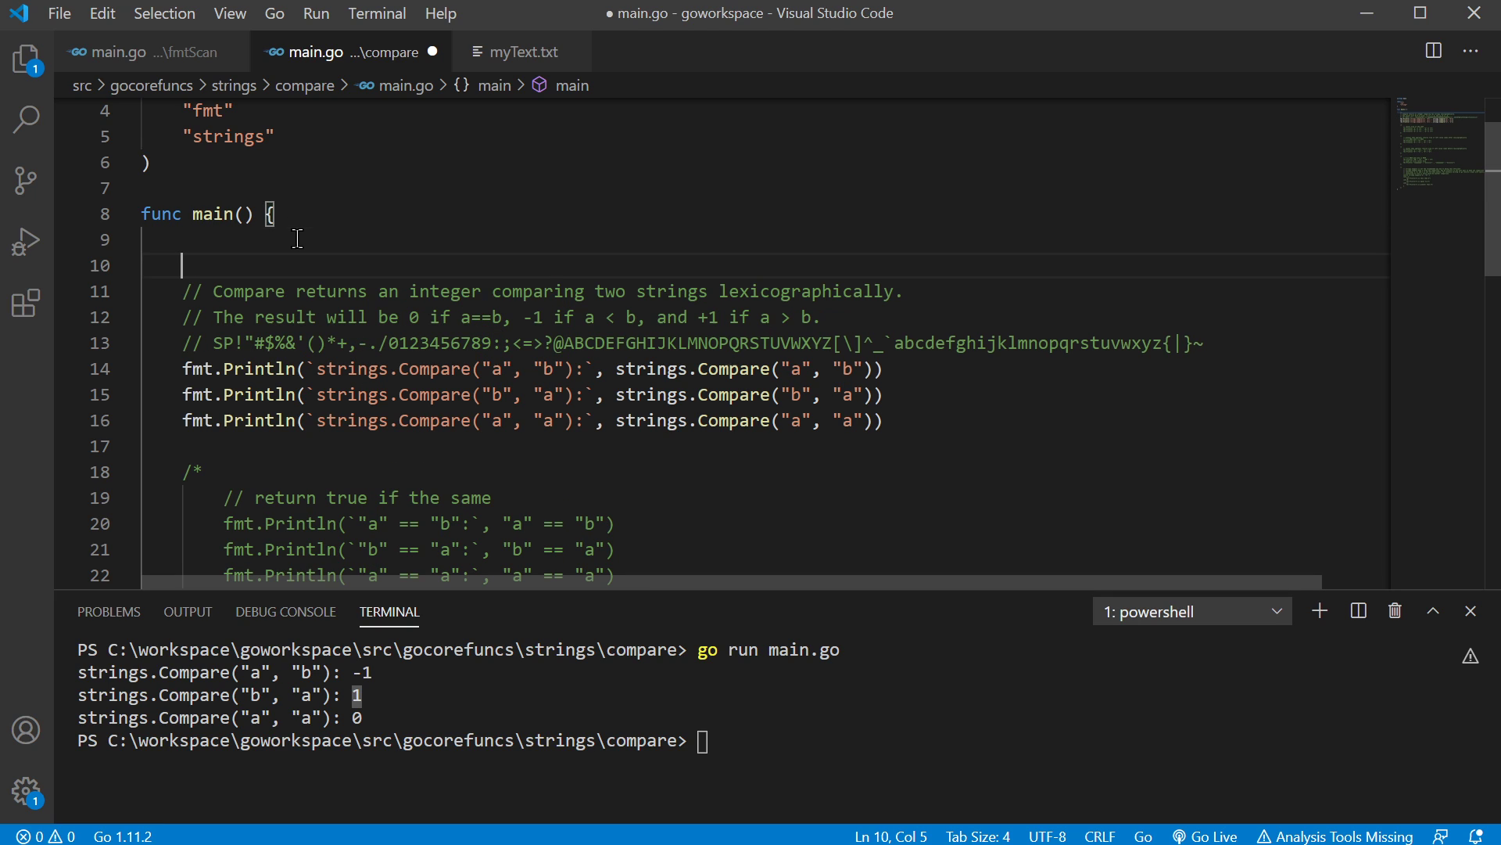
pyautogui.write('/*')
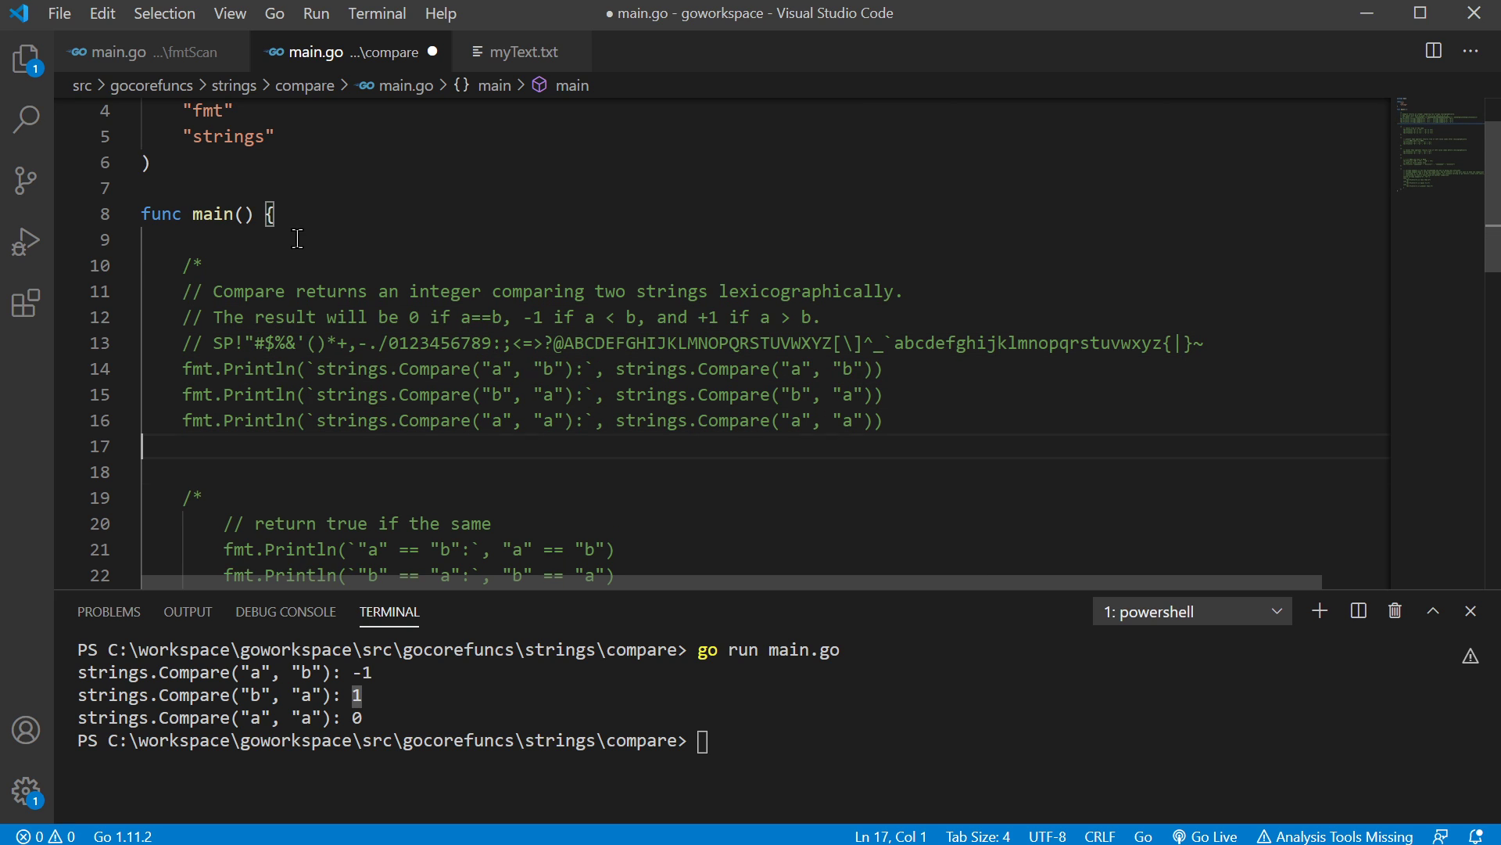
pyautogui.write('*/')
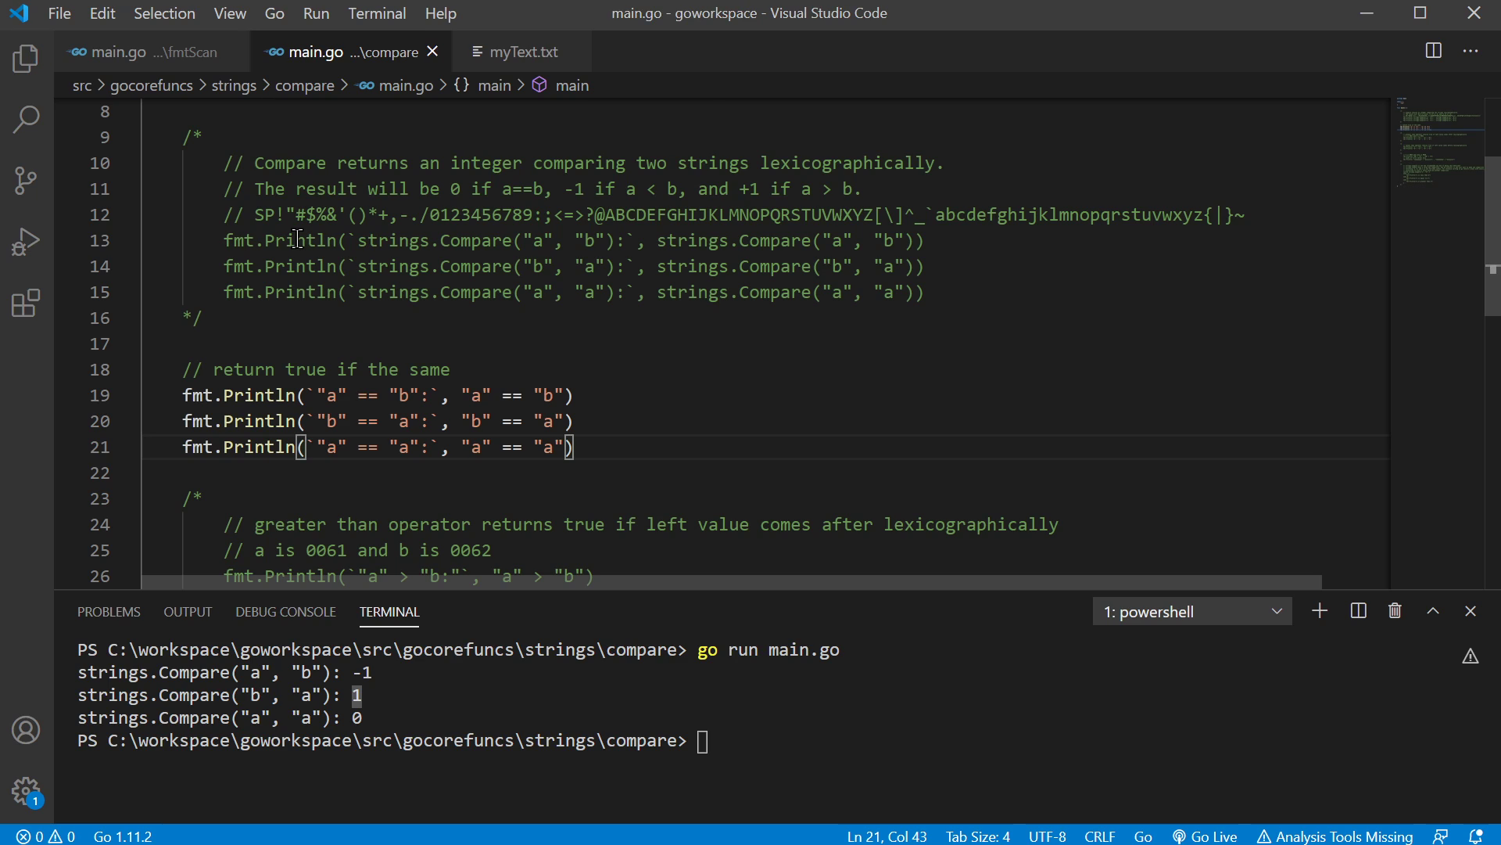
pyautogui.moveTo(191, 155)
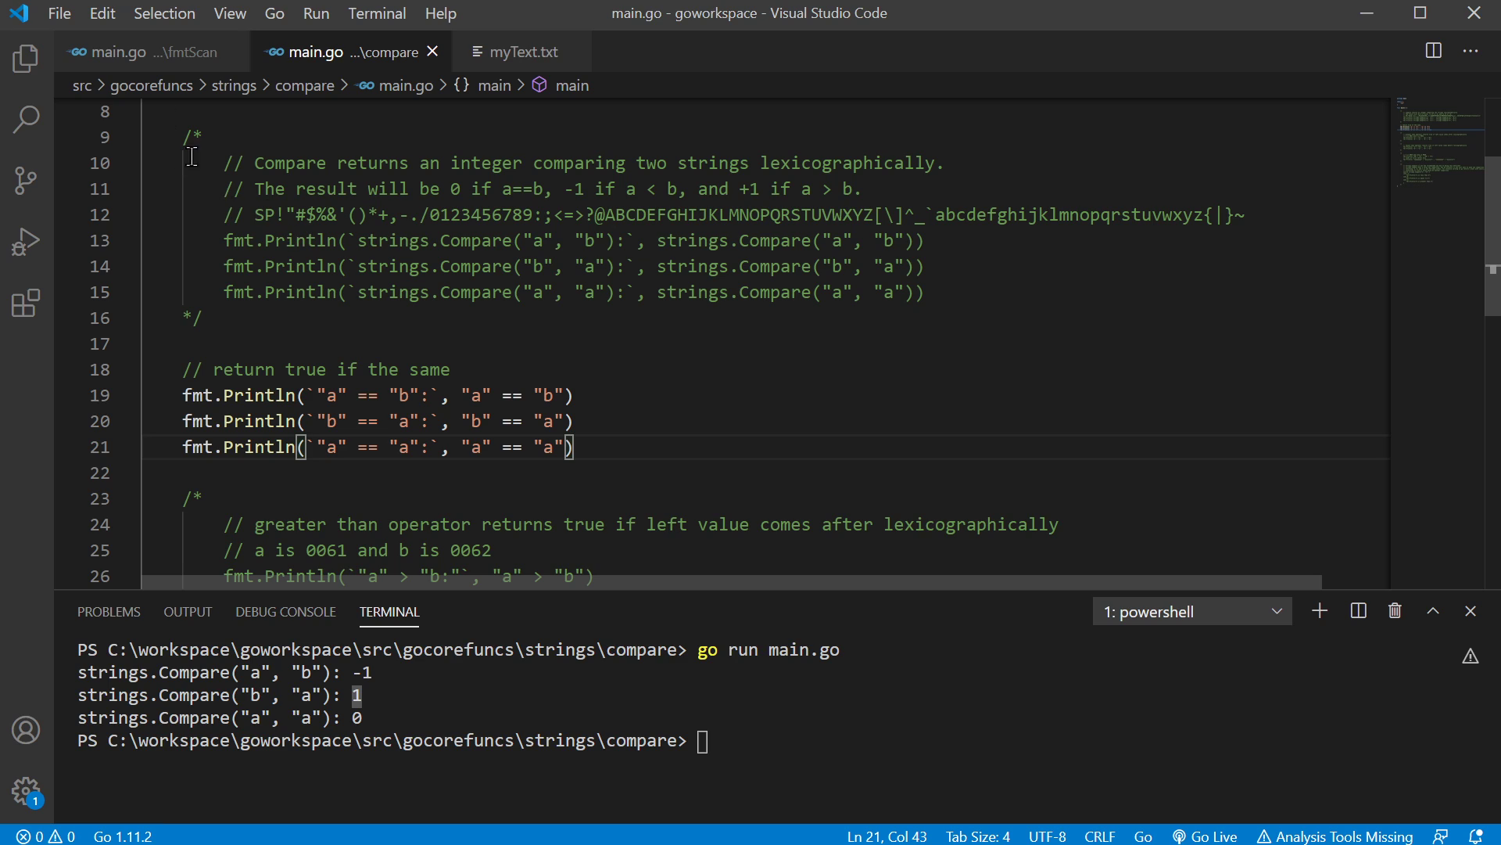
pyautogui.moveTo(465, 405)
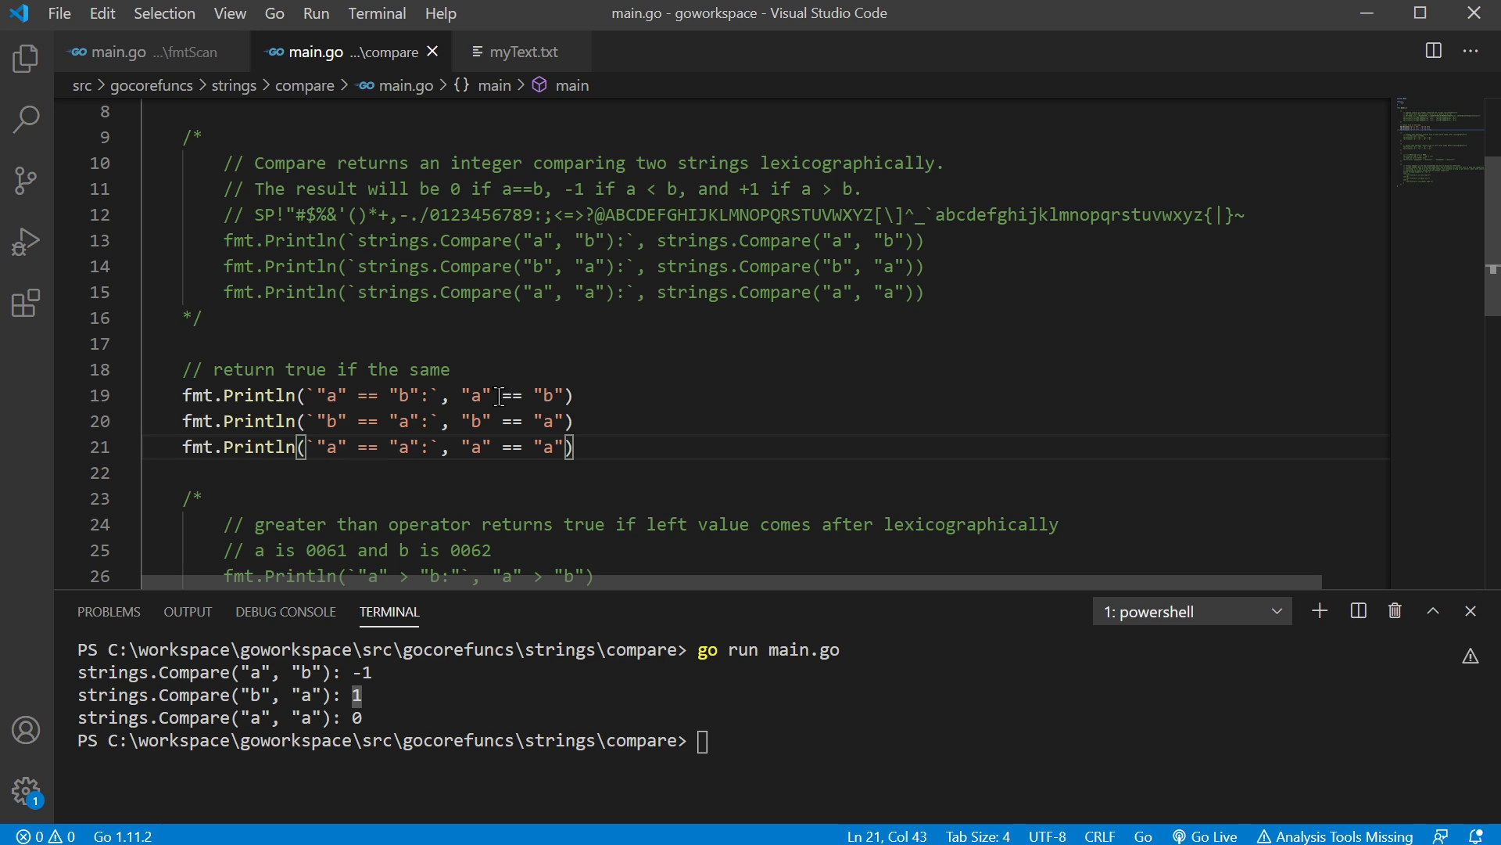
pyautogui.doubleClick(515, 394)
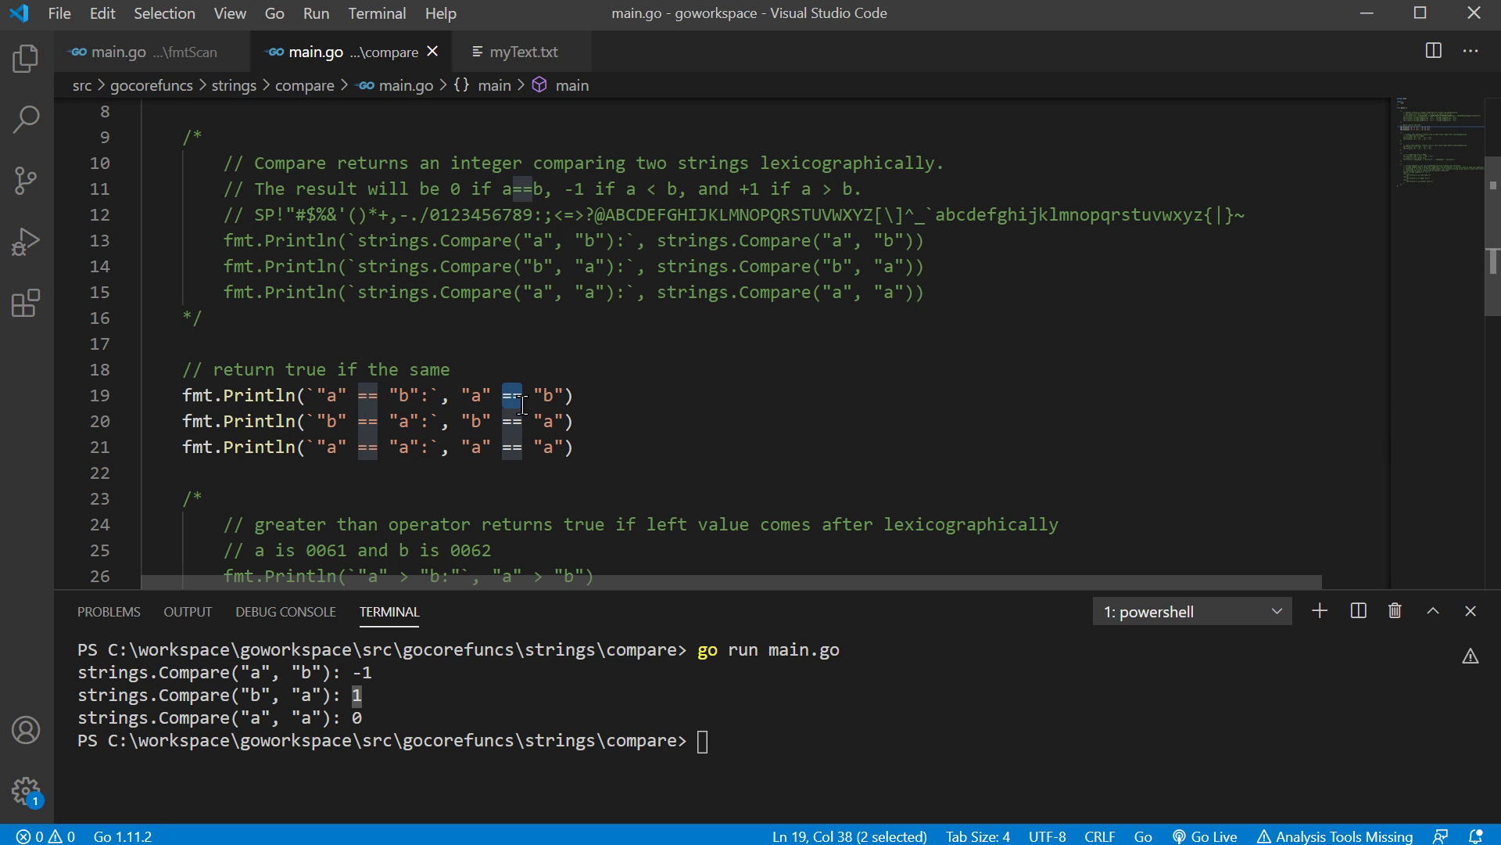
pyautogui.moveTo(732, 278)
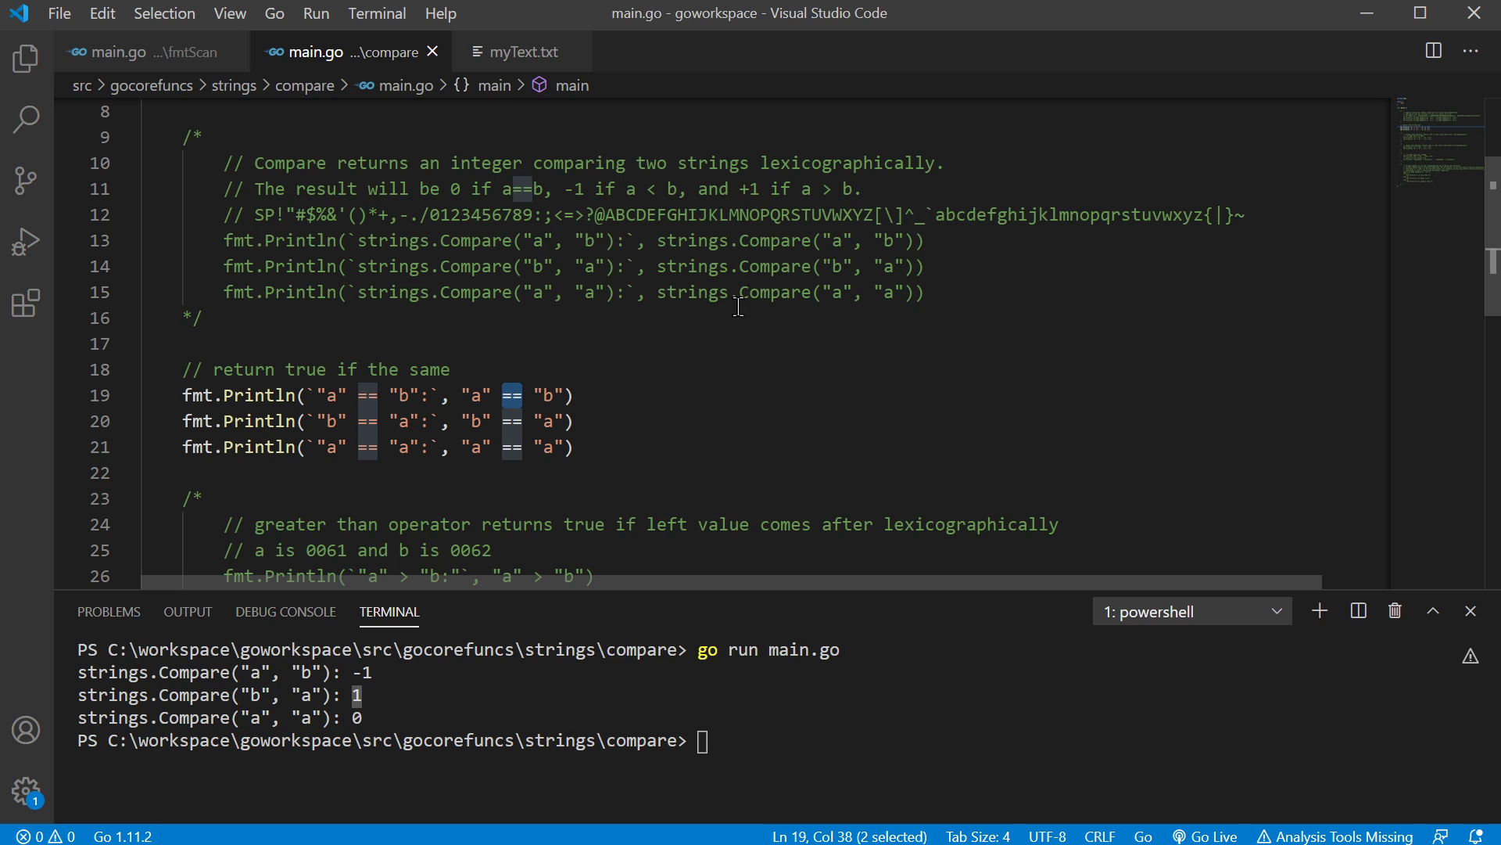
pyautogui.moveTo(469, 204)
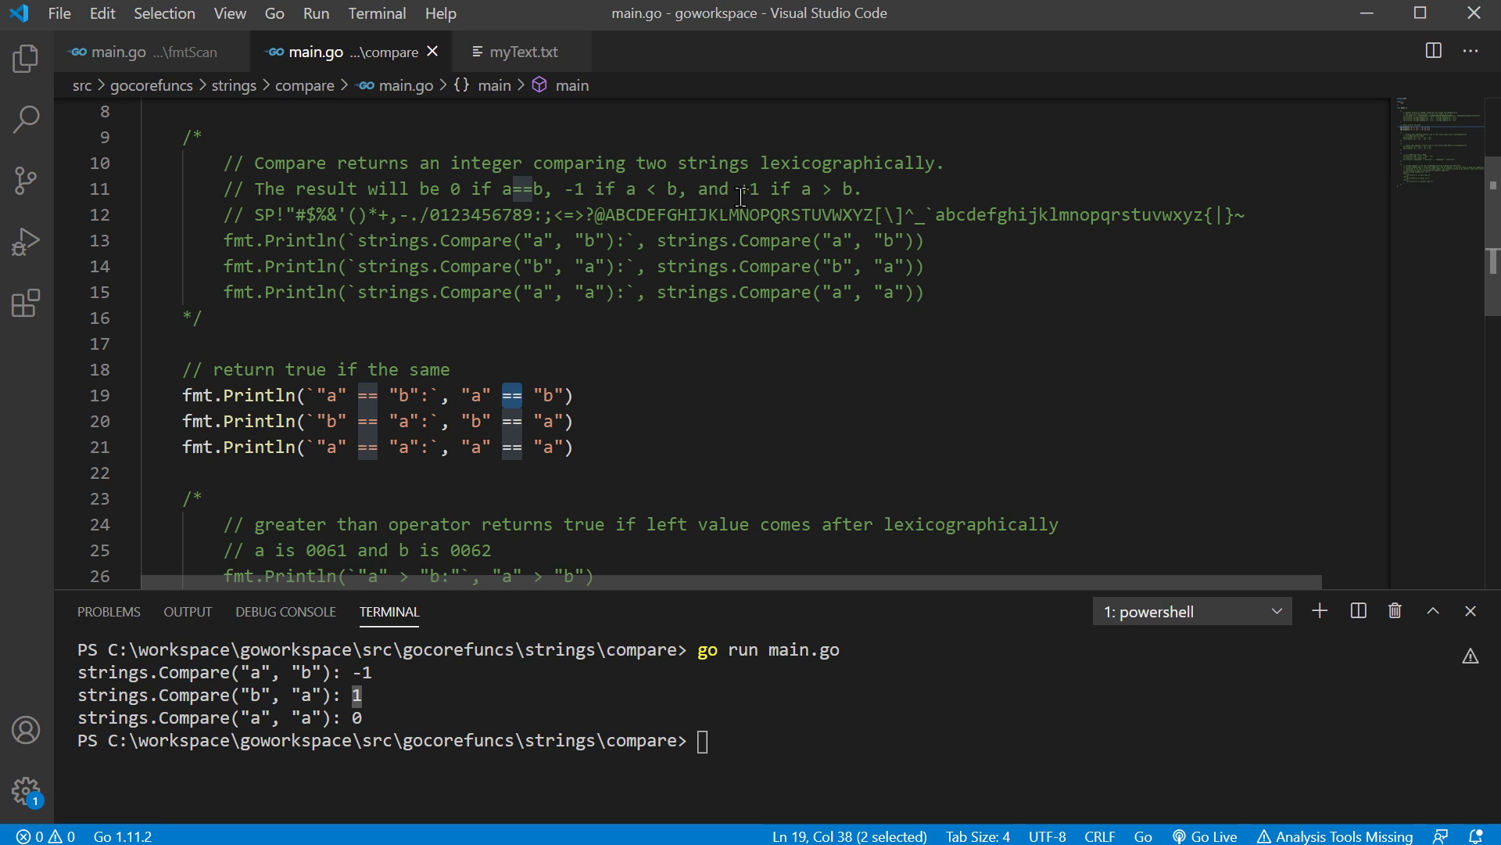
pyautogui.moveTo(829, 402)
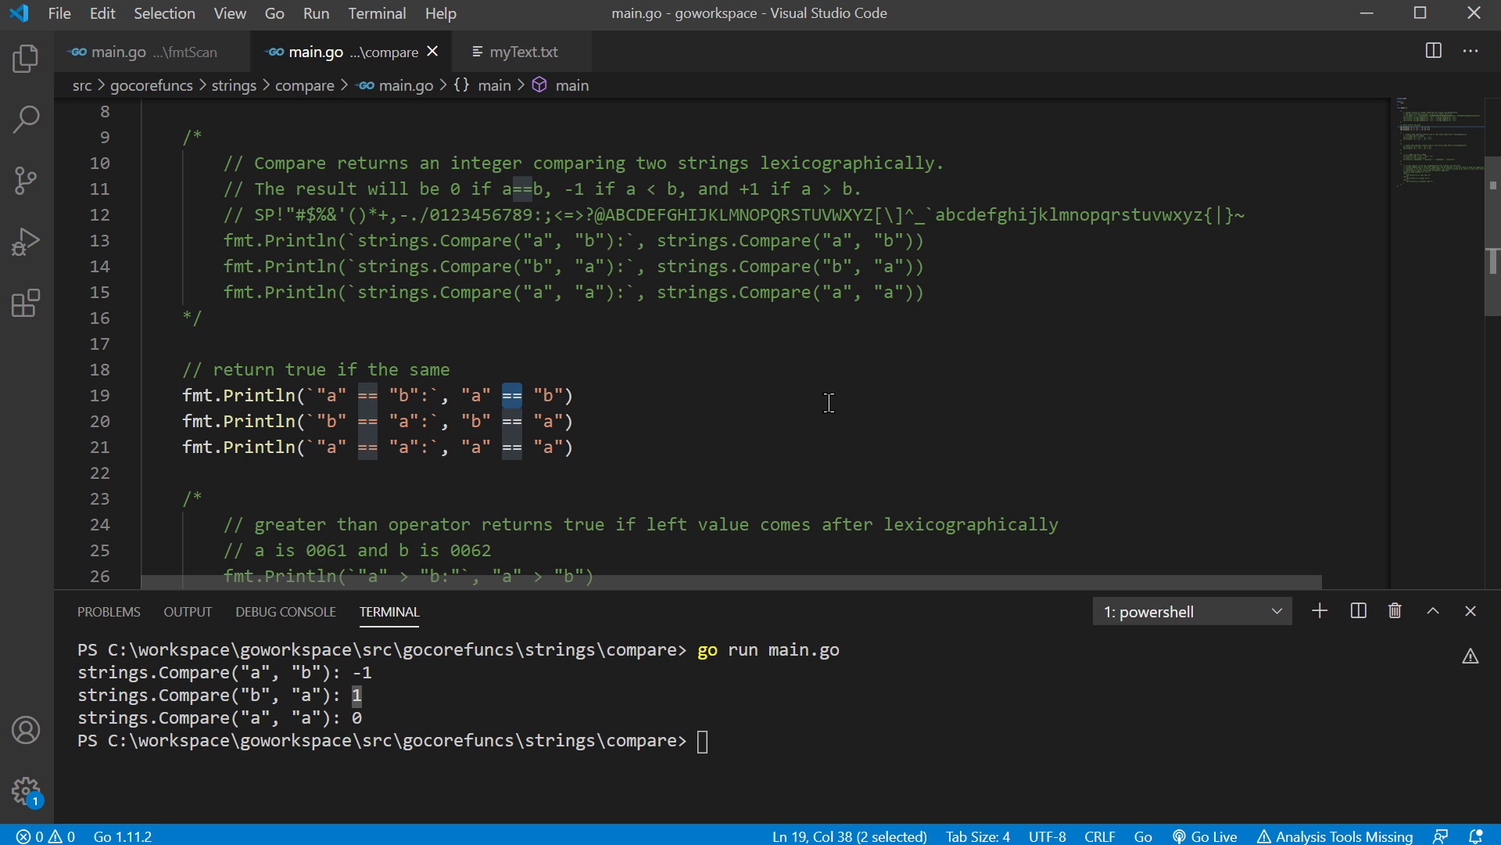
pyautogui.moveTo(713, 349)
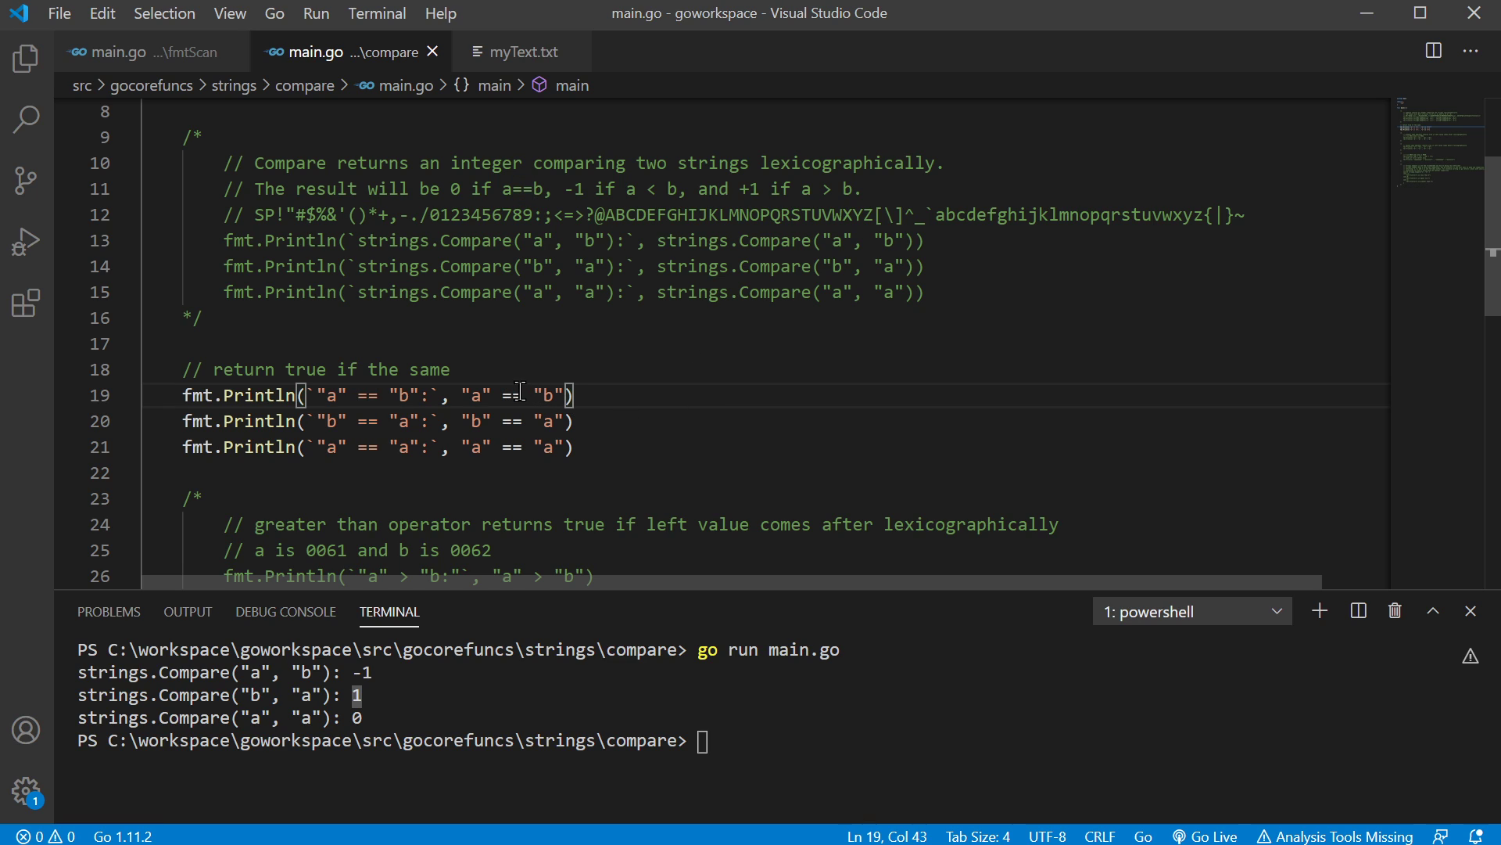
pyautogui.doubleClick(507, 394)
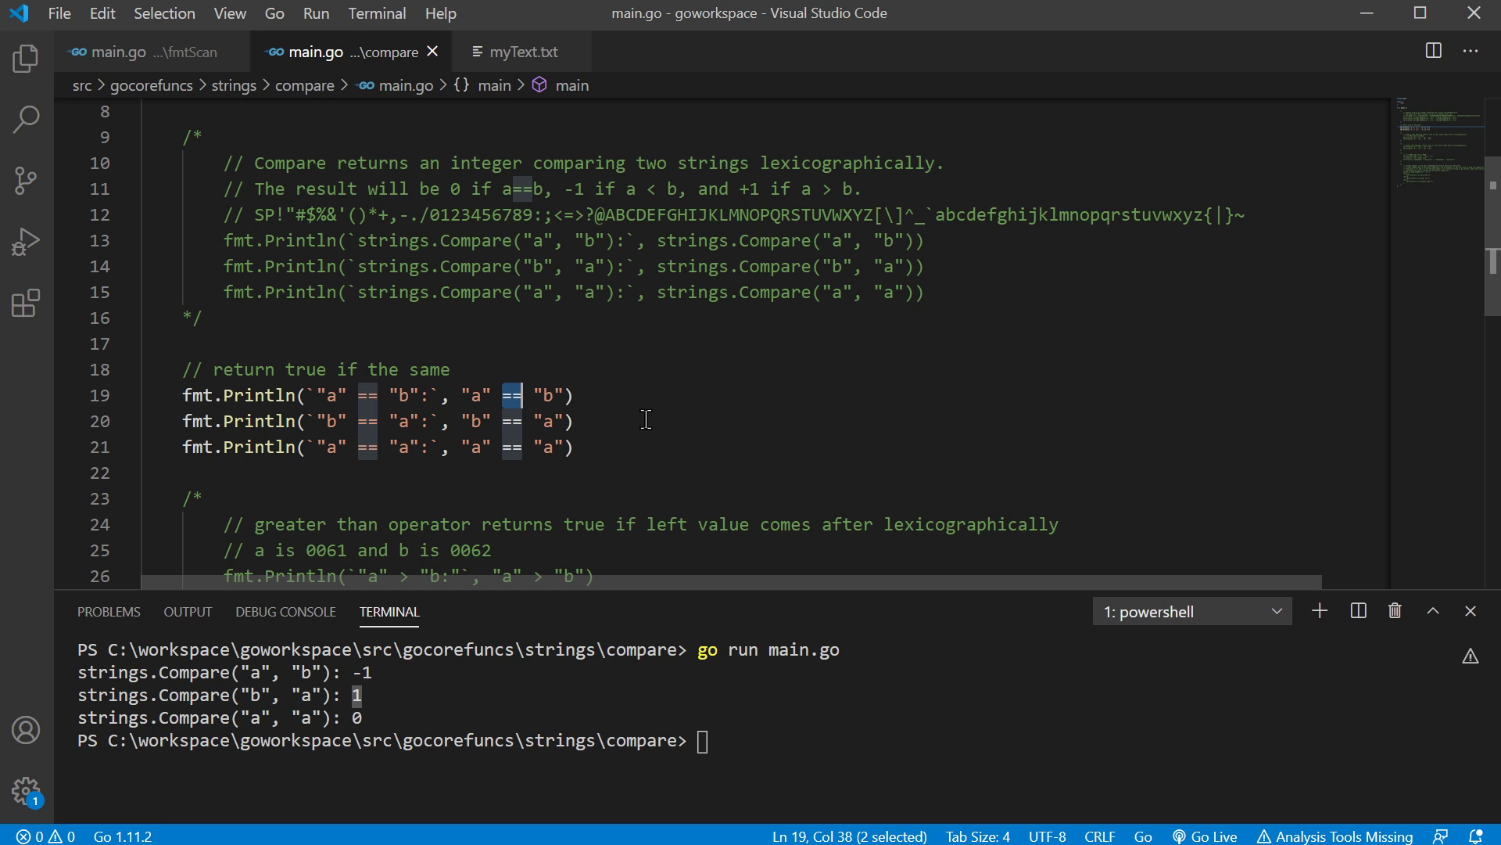
pyautogui.moveTo(294, 383)
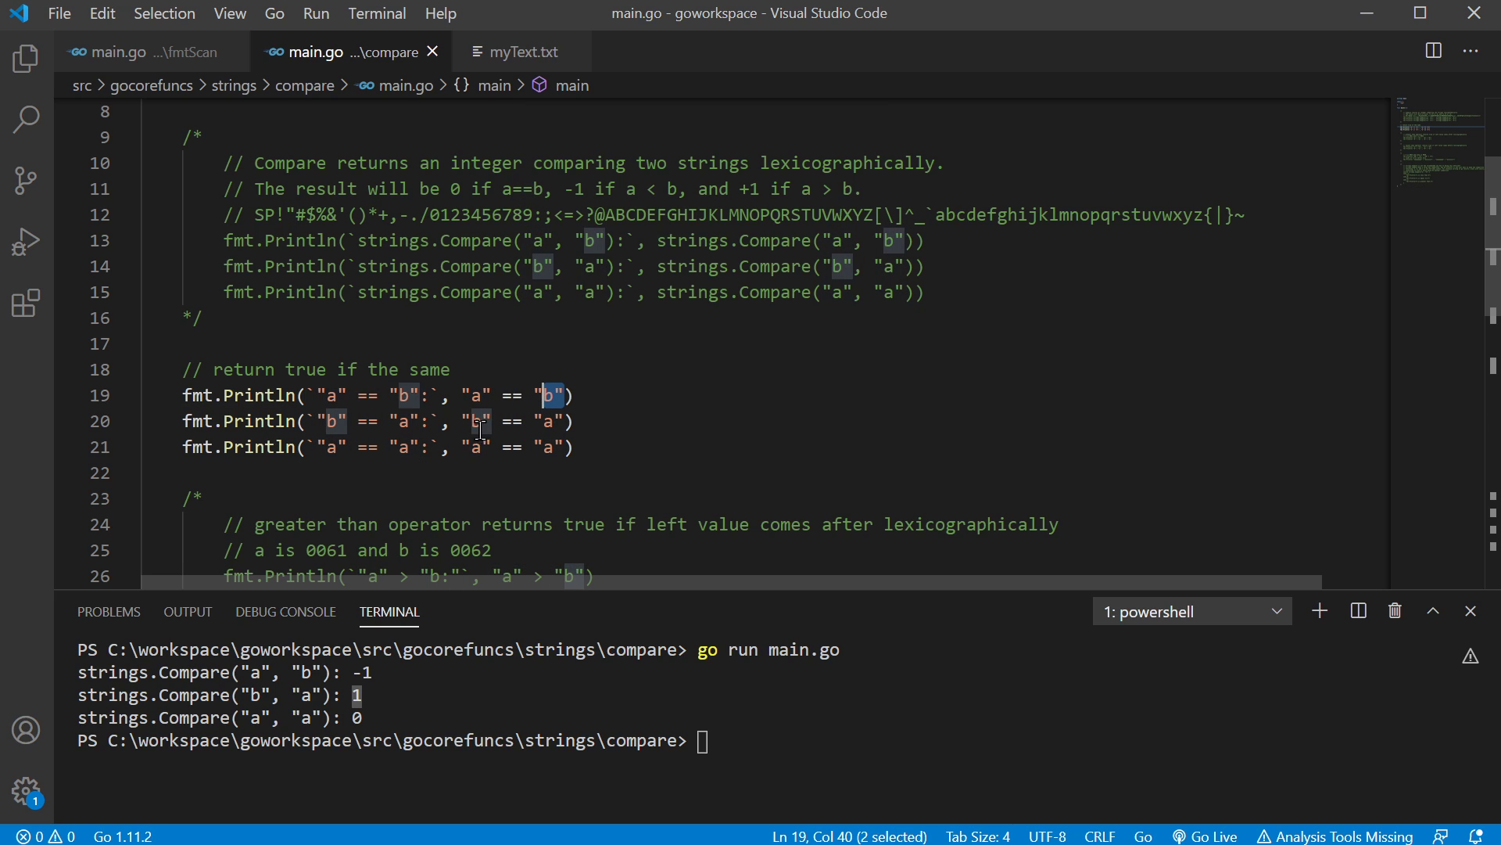
pyautogui.moveTo(627, 439)
pyautogui.write('go run main.go')
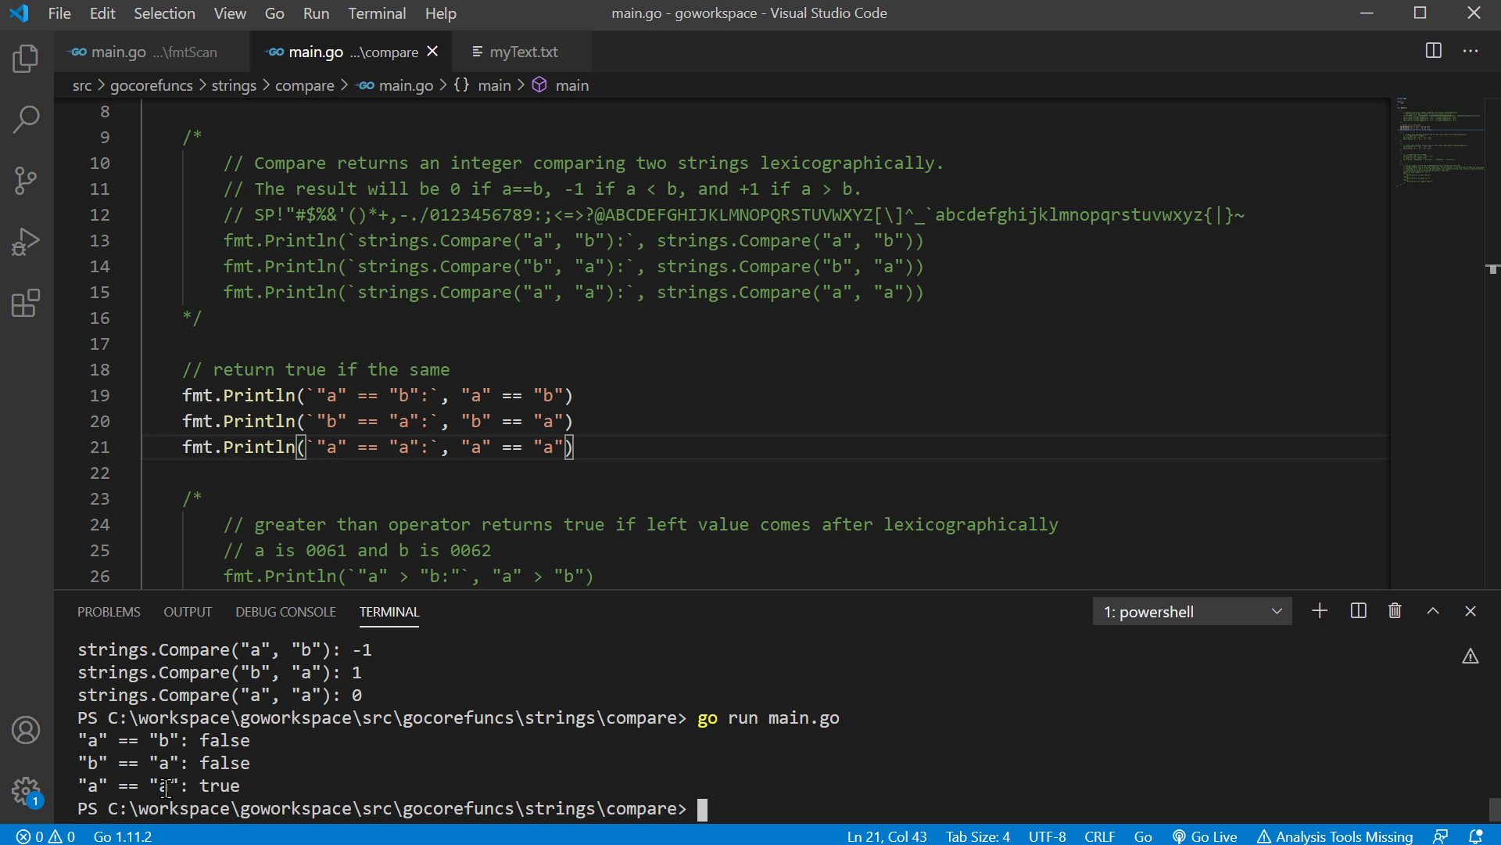
# - Highlight an equality result in the terminal output after rerunning the program
pyautogui.doubleClick(216, 785)
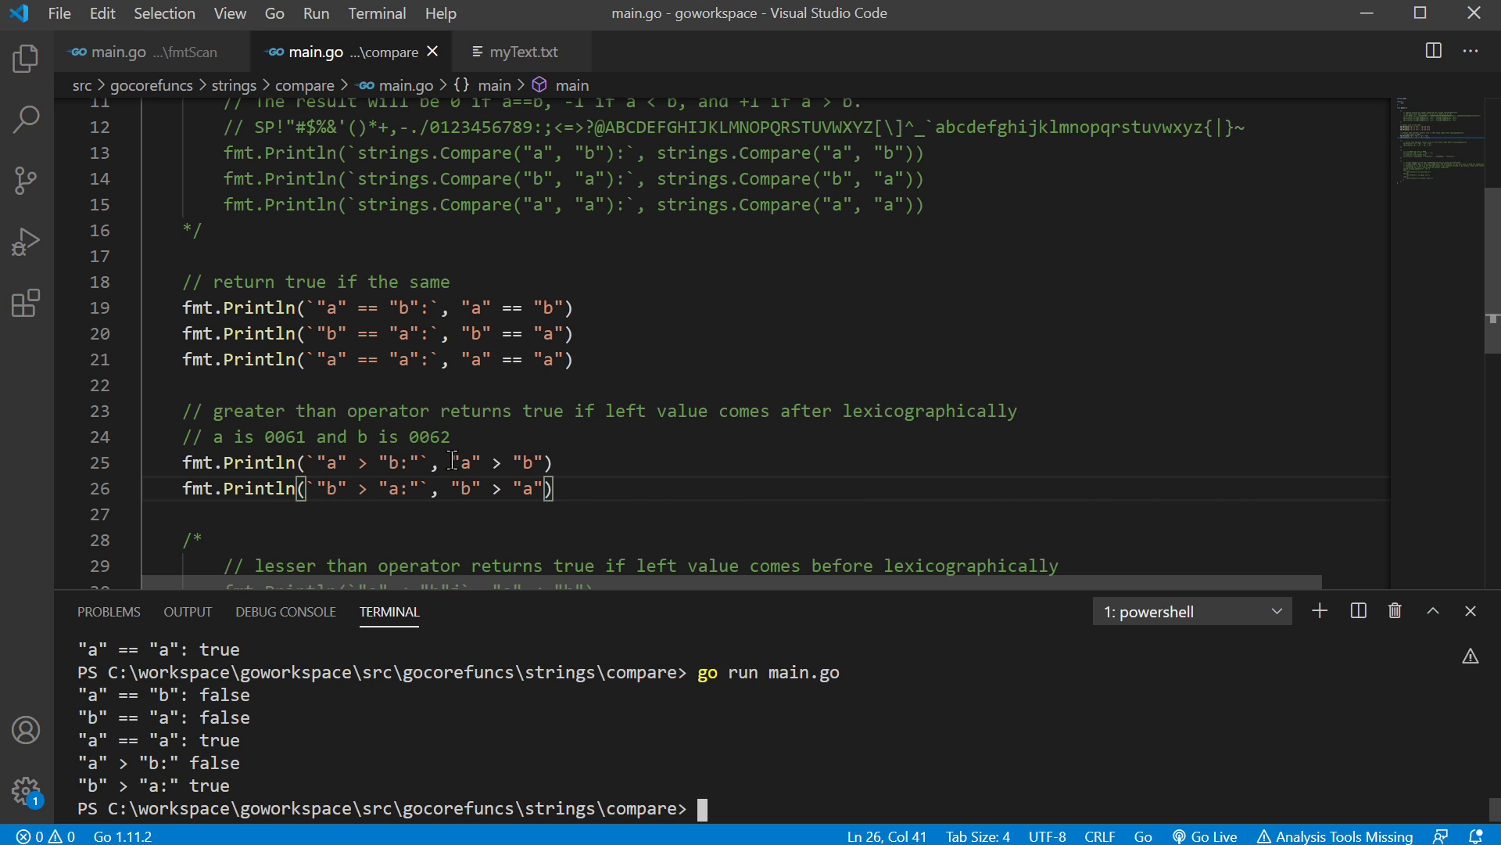
# - Highlight the "b" operands, the false result of "a" > "b", and a's code value 0061
pyautogui.doubleClick(466, 463)
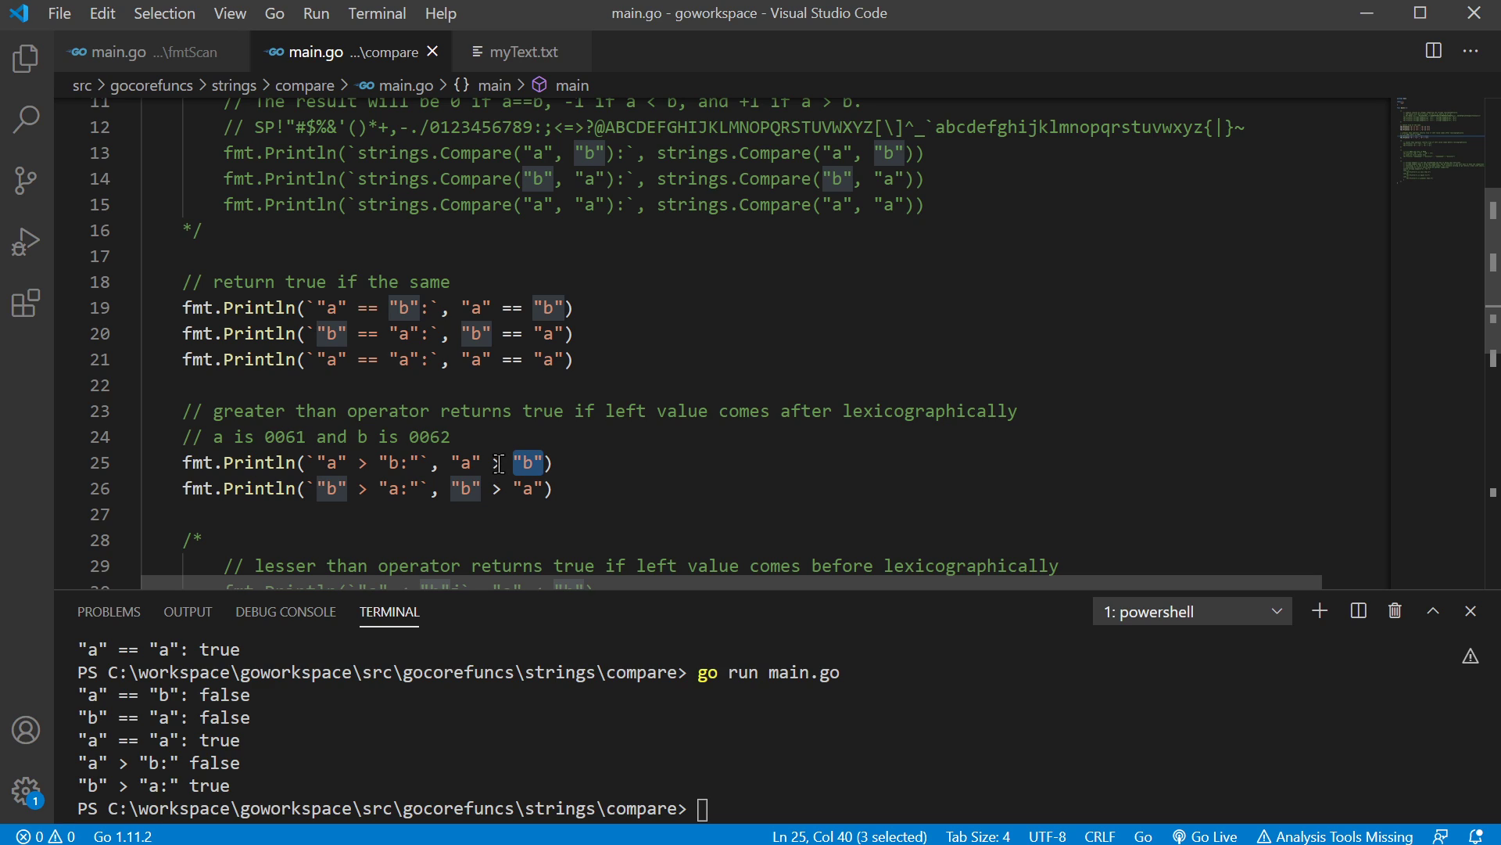
pyautogui.moveTo(655, 406)
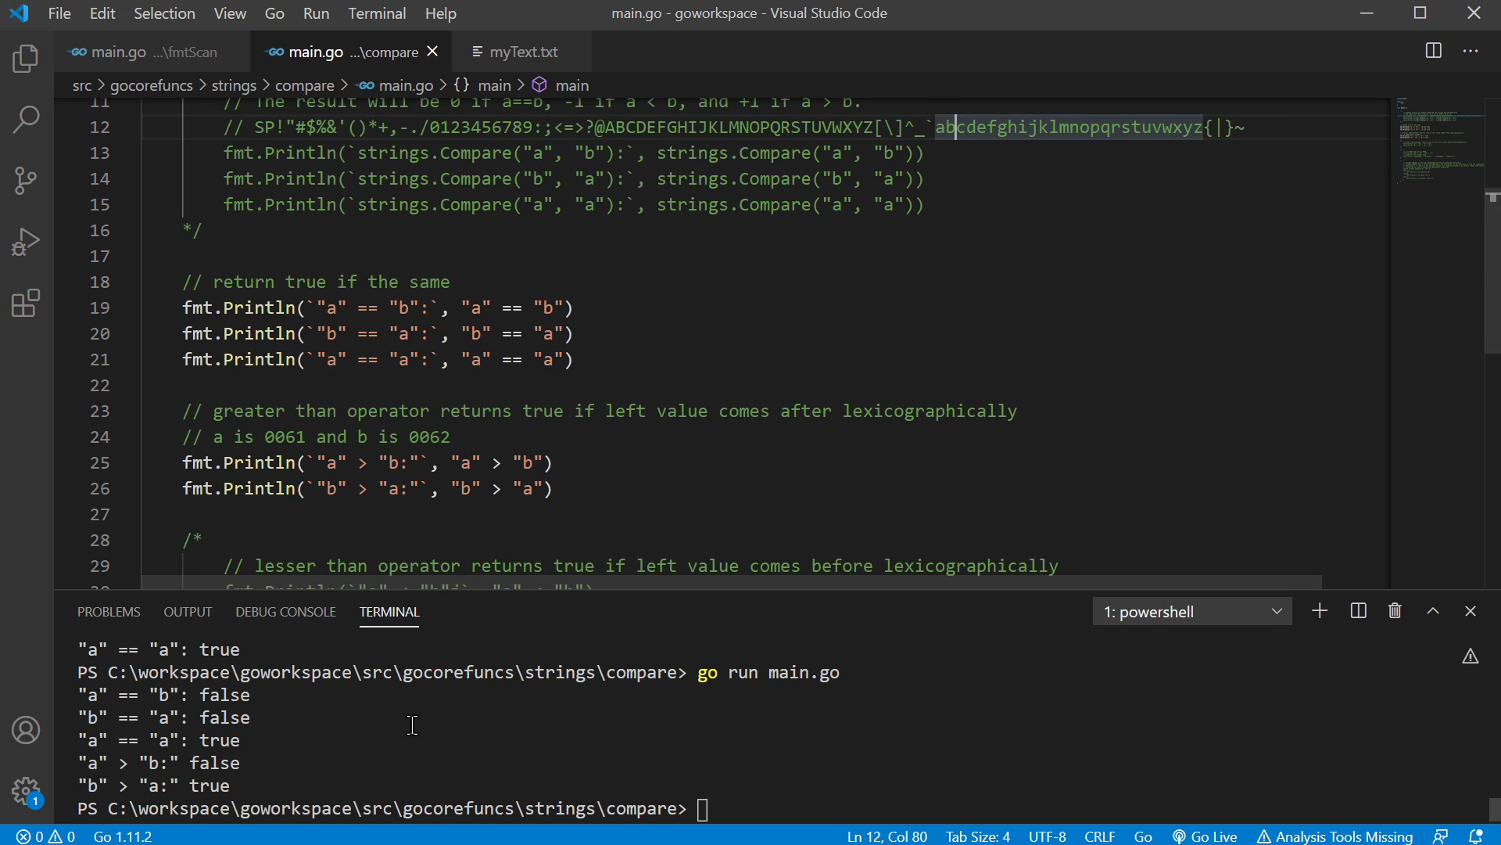
pyautogui.doubleClick(216, 762)
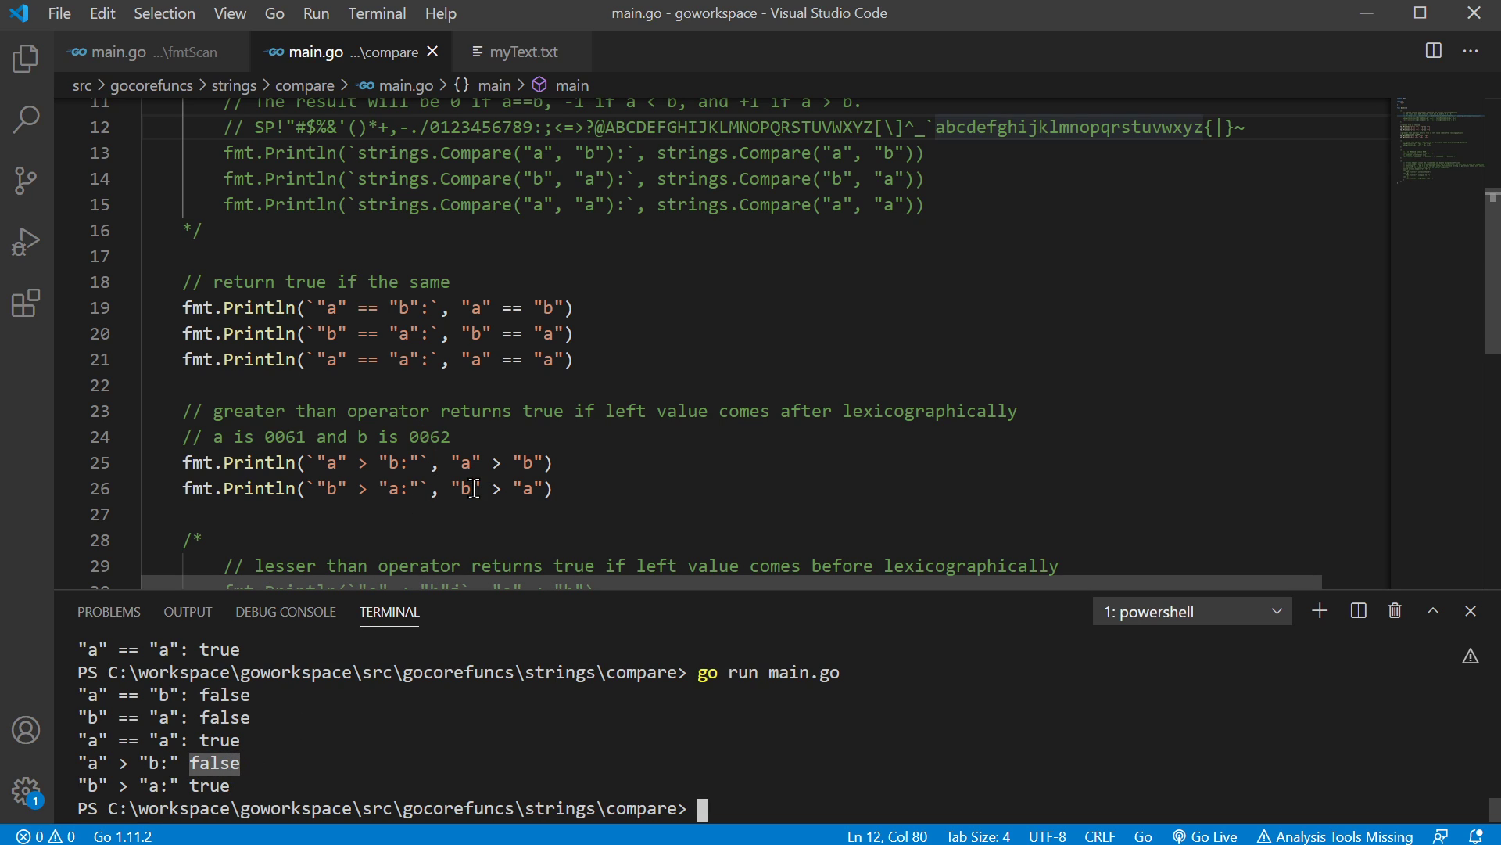
pyautogui.doubleClick(463, 488)
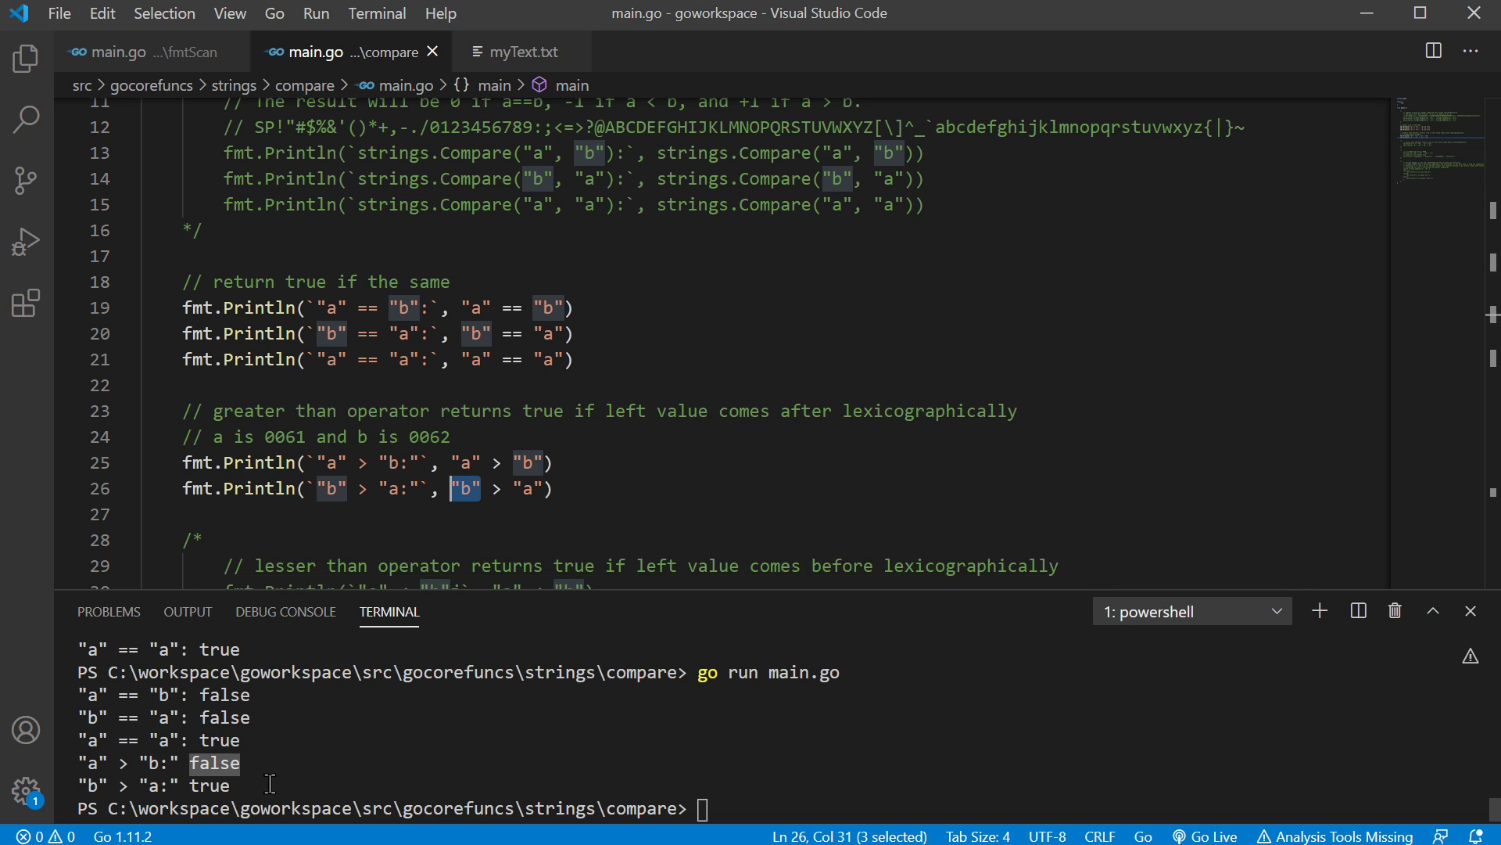
pyautogui.moveTo(478, 460)
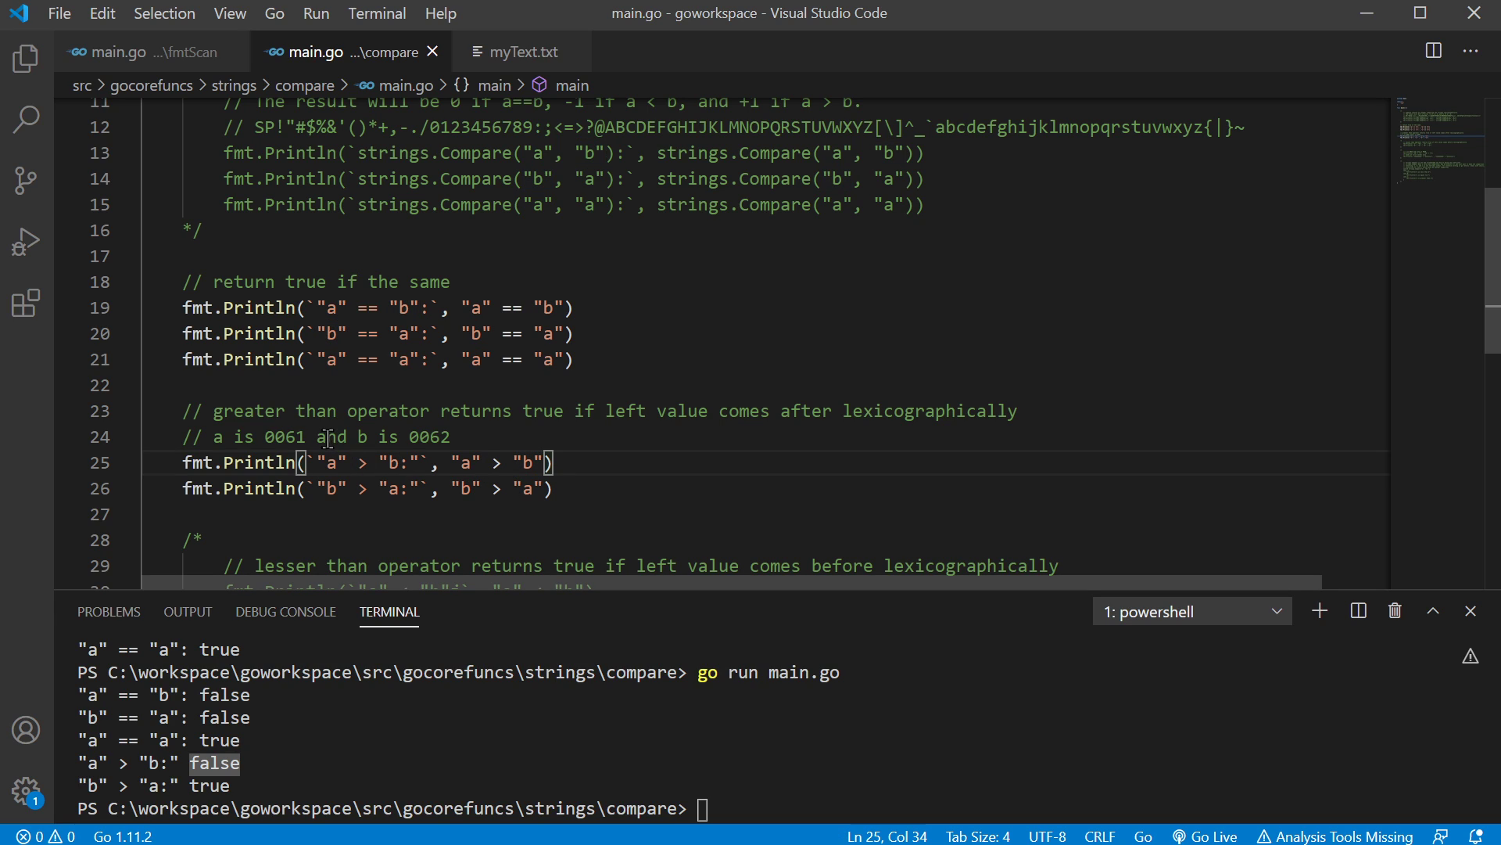
pyautogui.doubleClick(284, 437)
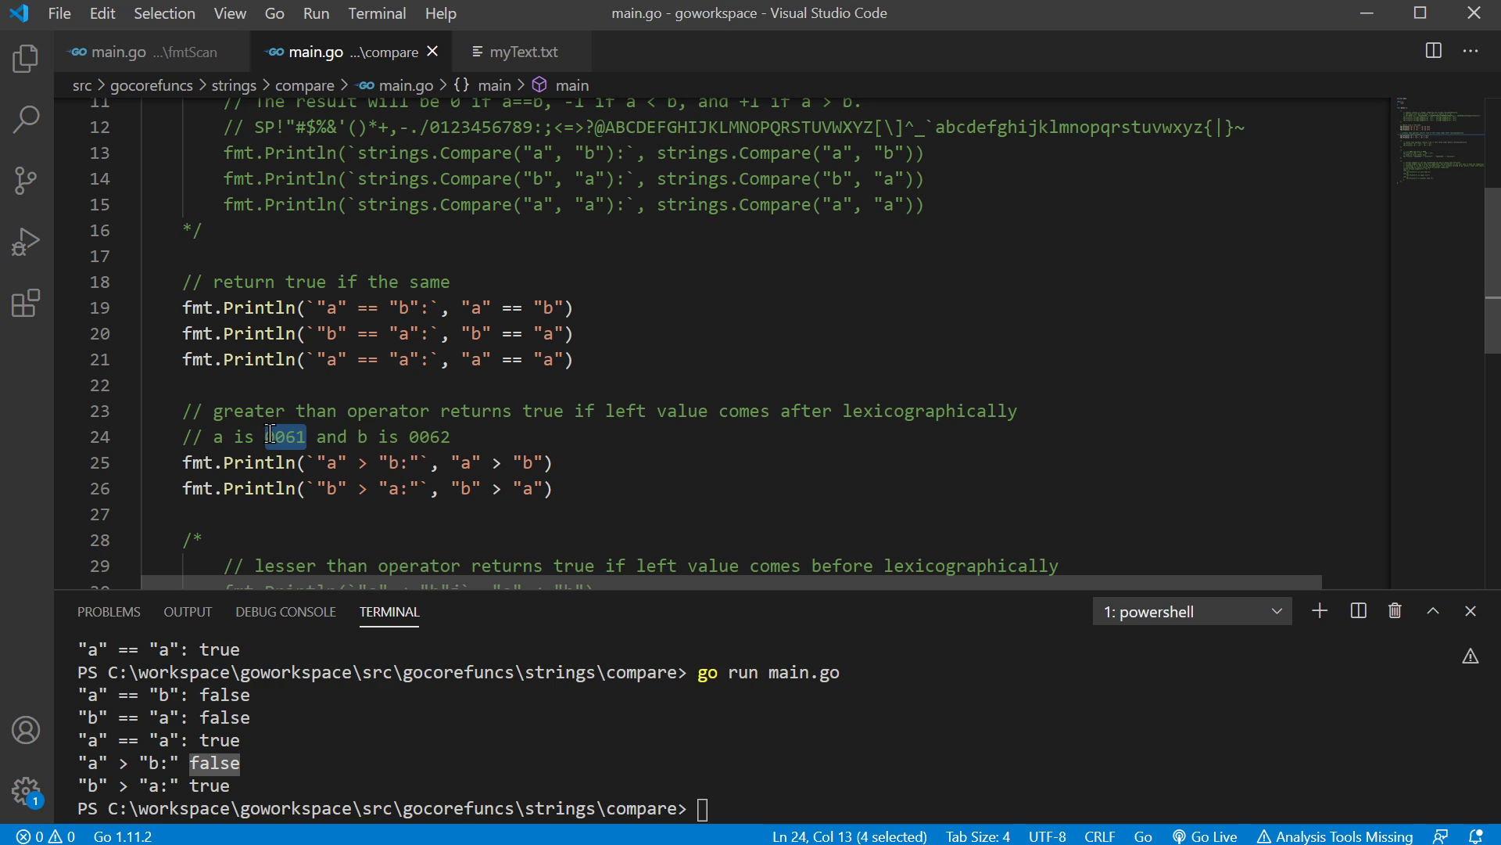
pyautogui.moveTo(426, 552)
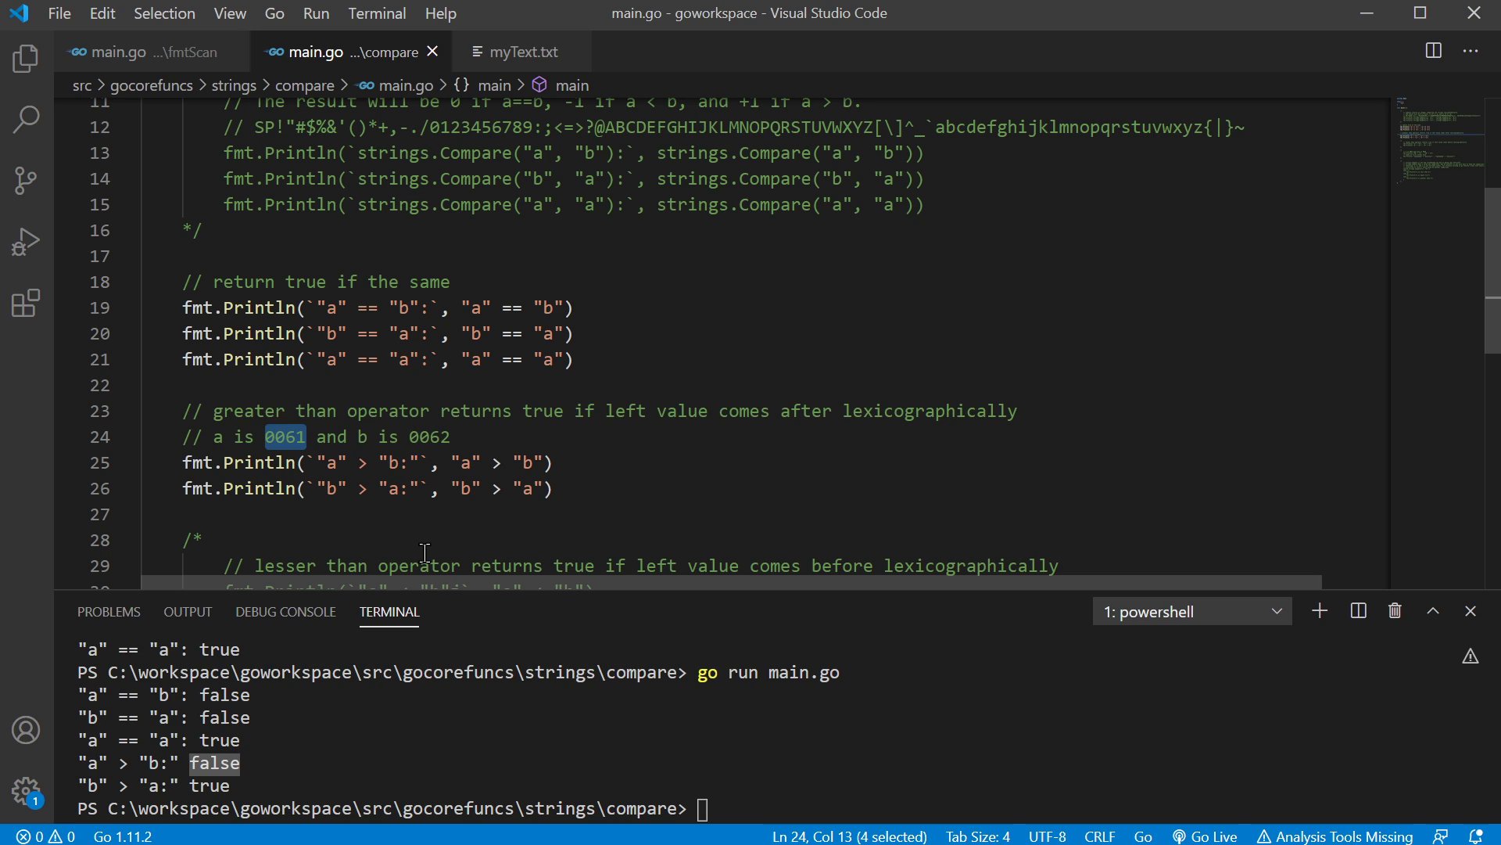
pyautogui.moveTo(419, 520)
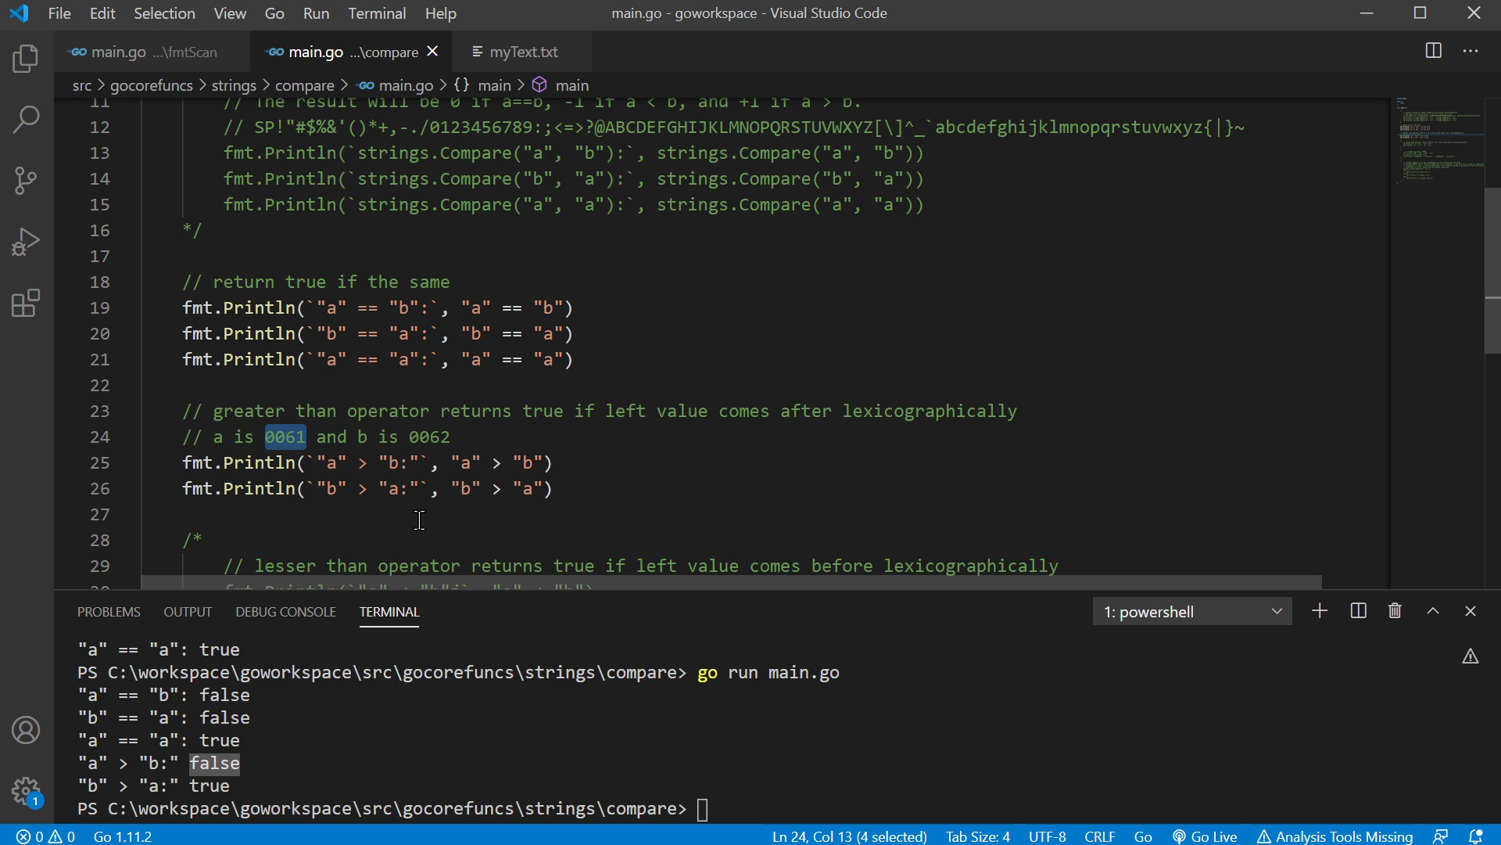
pyautogui.moveTo(460, 437)
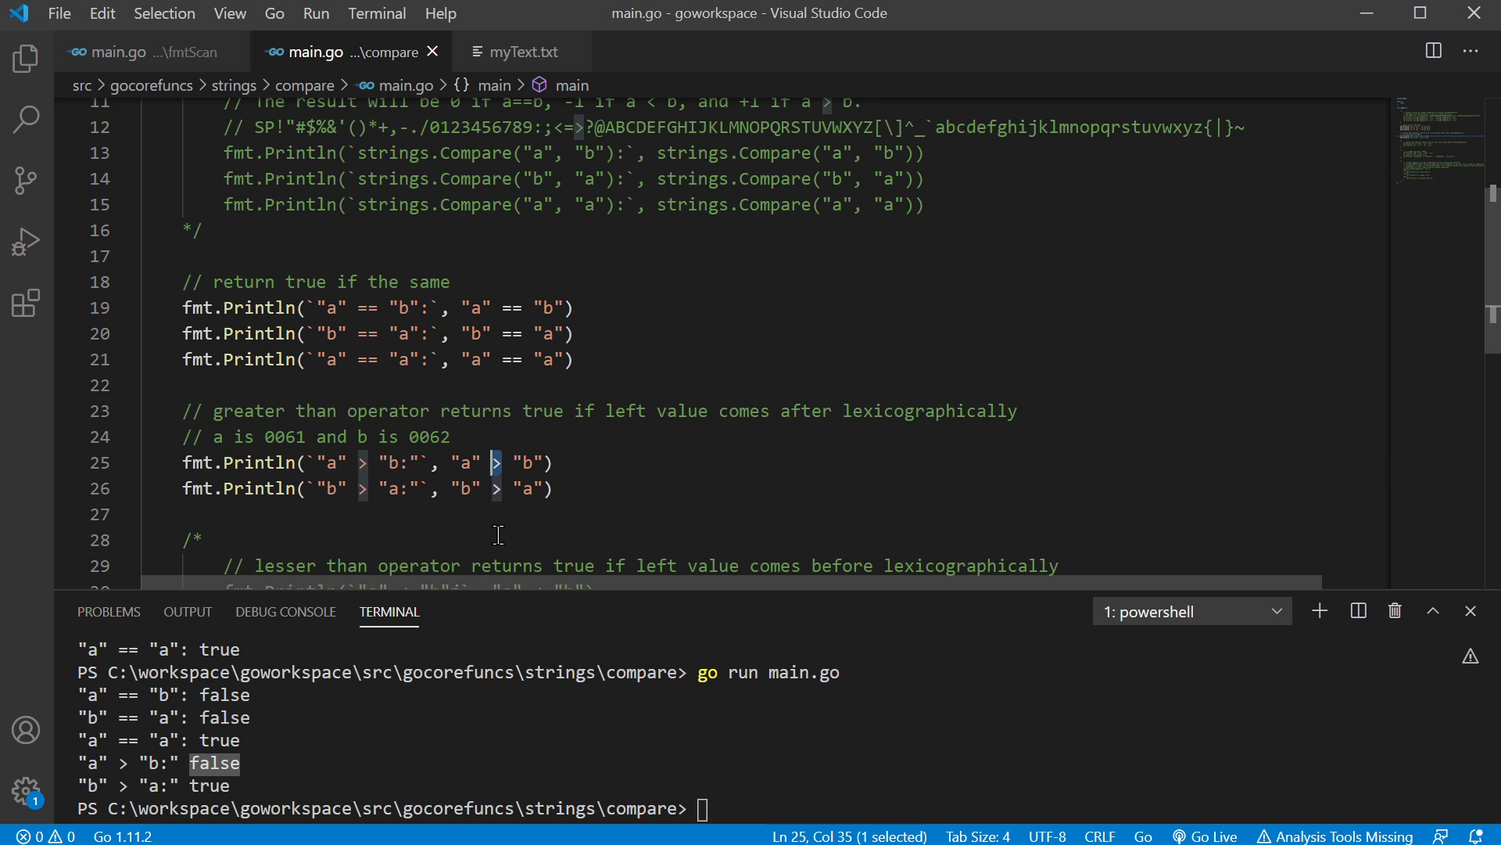
pyautogui.moveTo(488, 469)
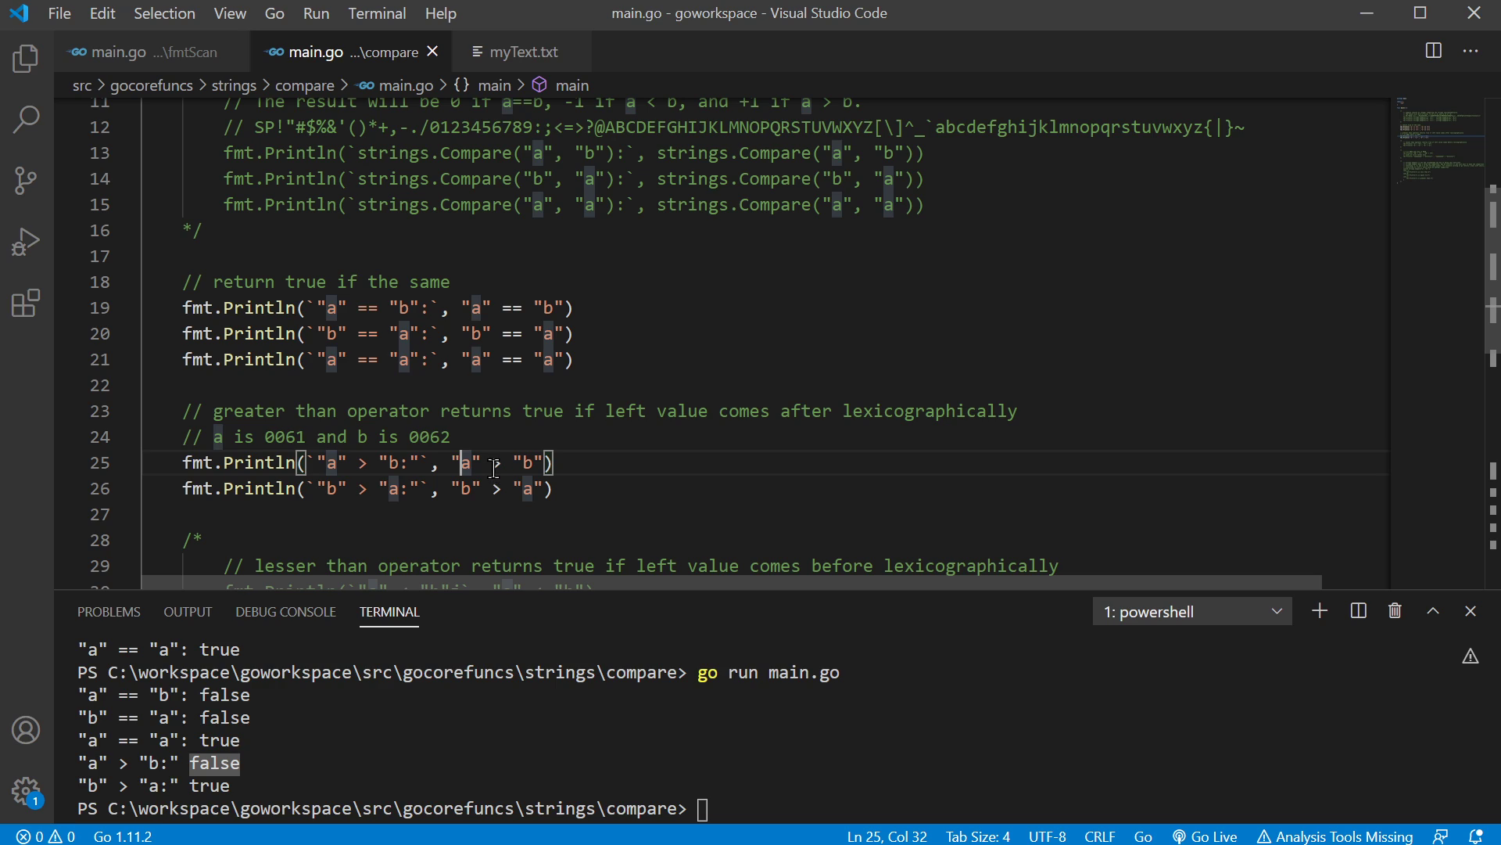
pyautogui.moveTo(467, 436)
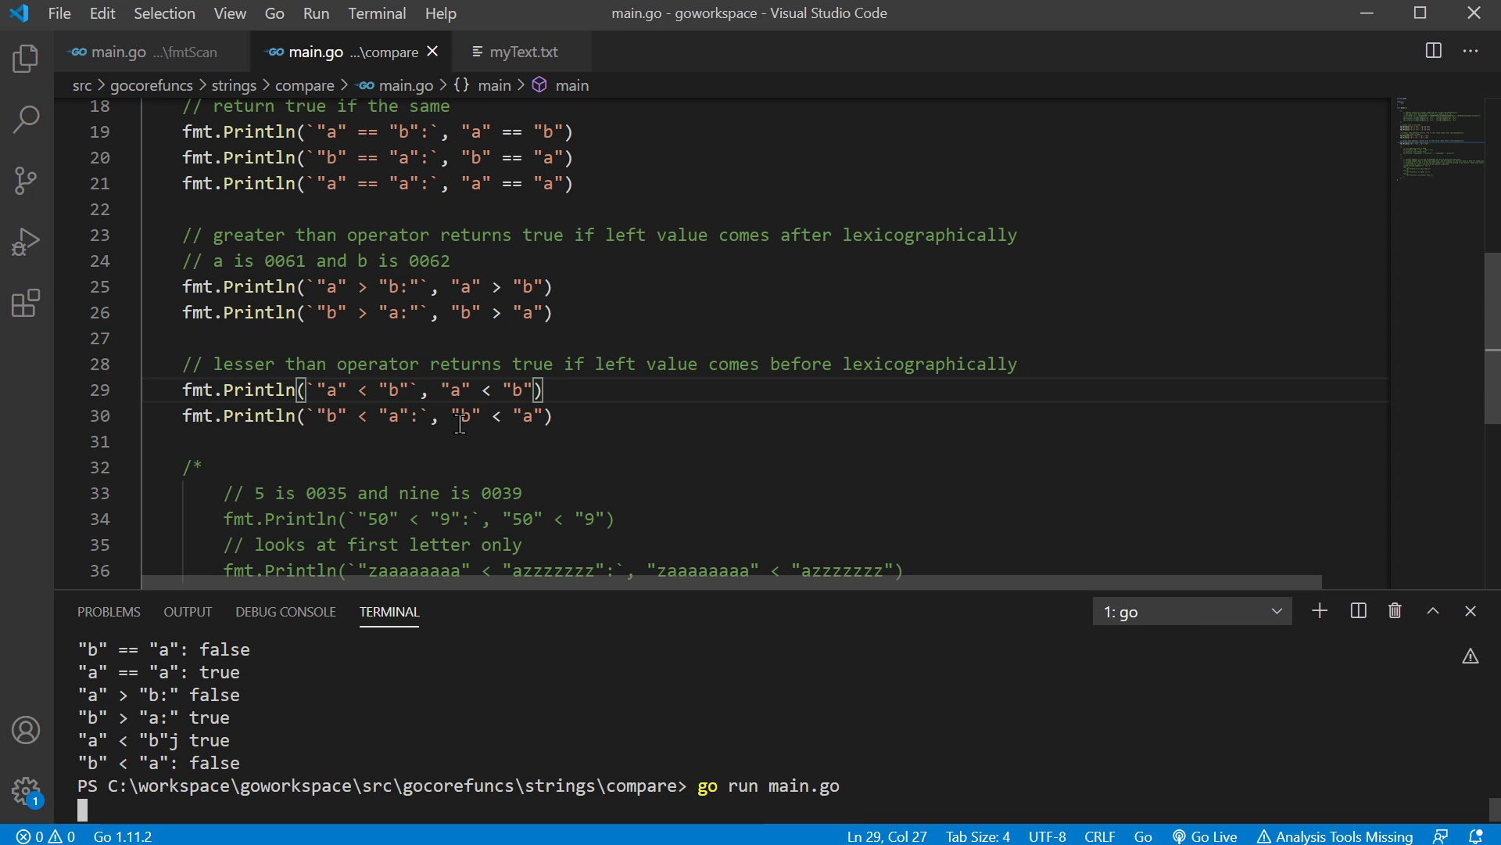
# - Run go run main.go to show "a" < "b" true and "b" < "a" false
pyautogui.press('Return')
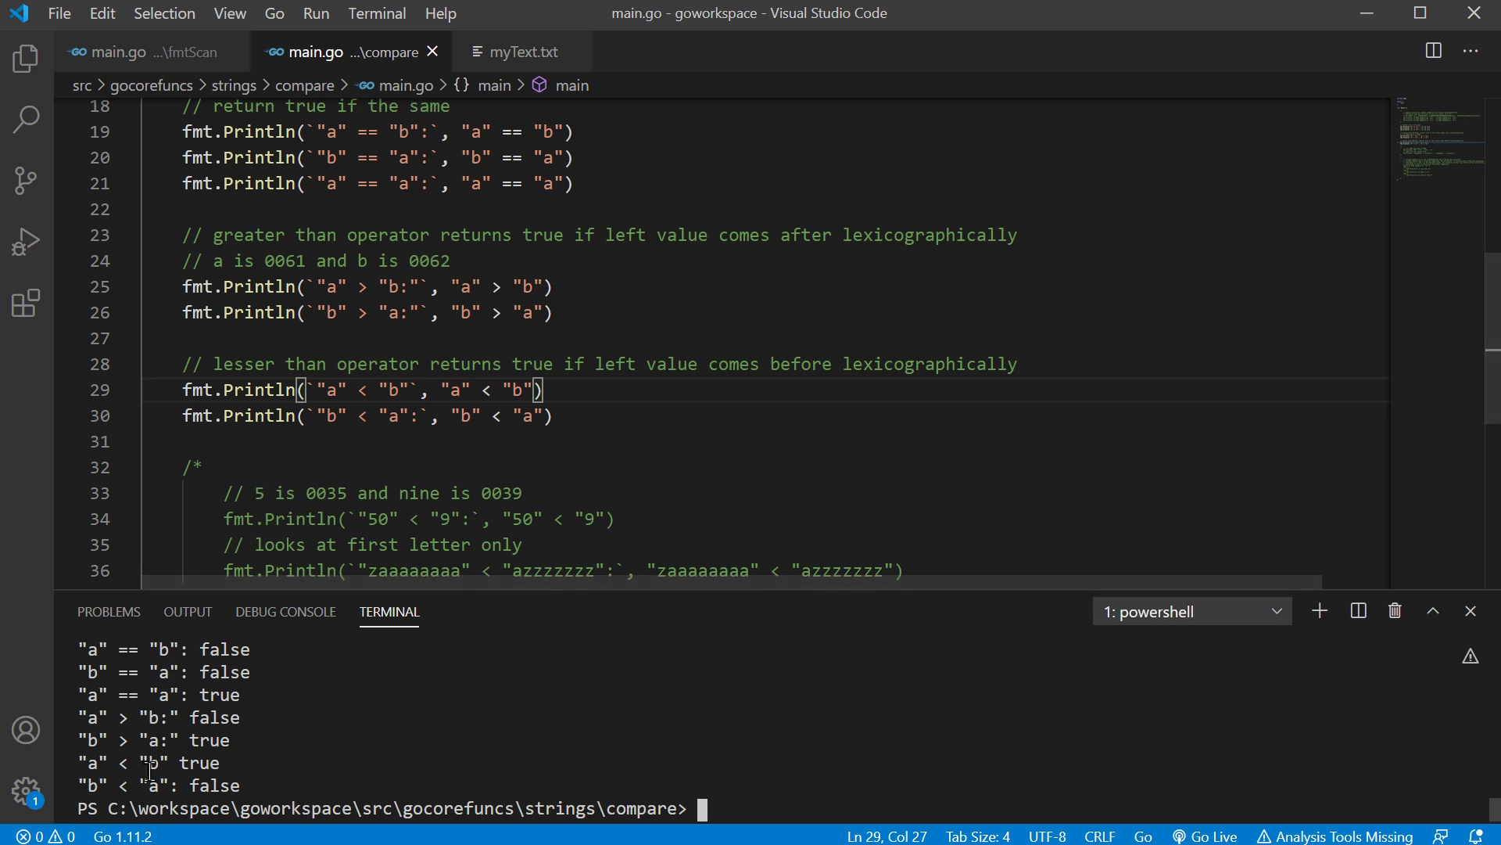
pyautogui.moveTo(479, 416)
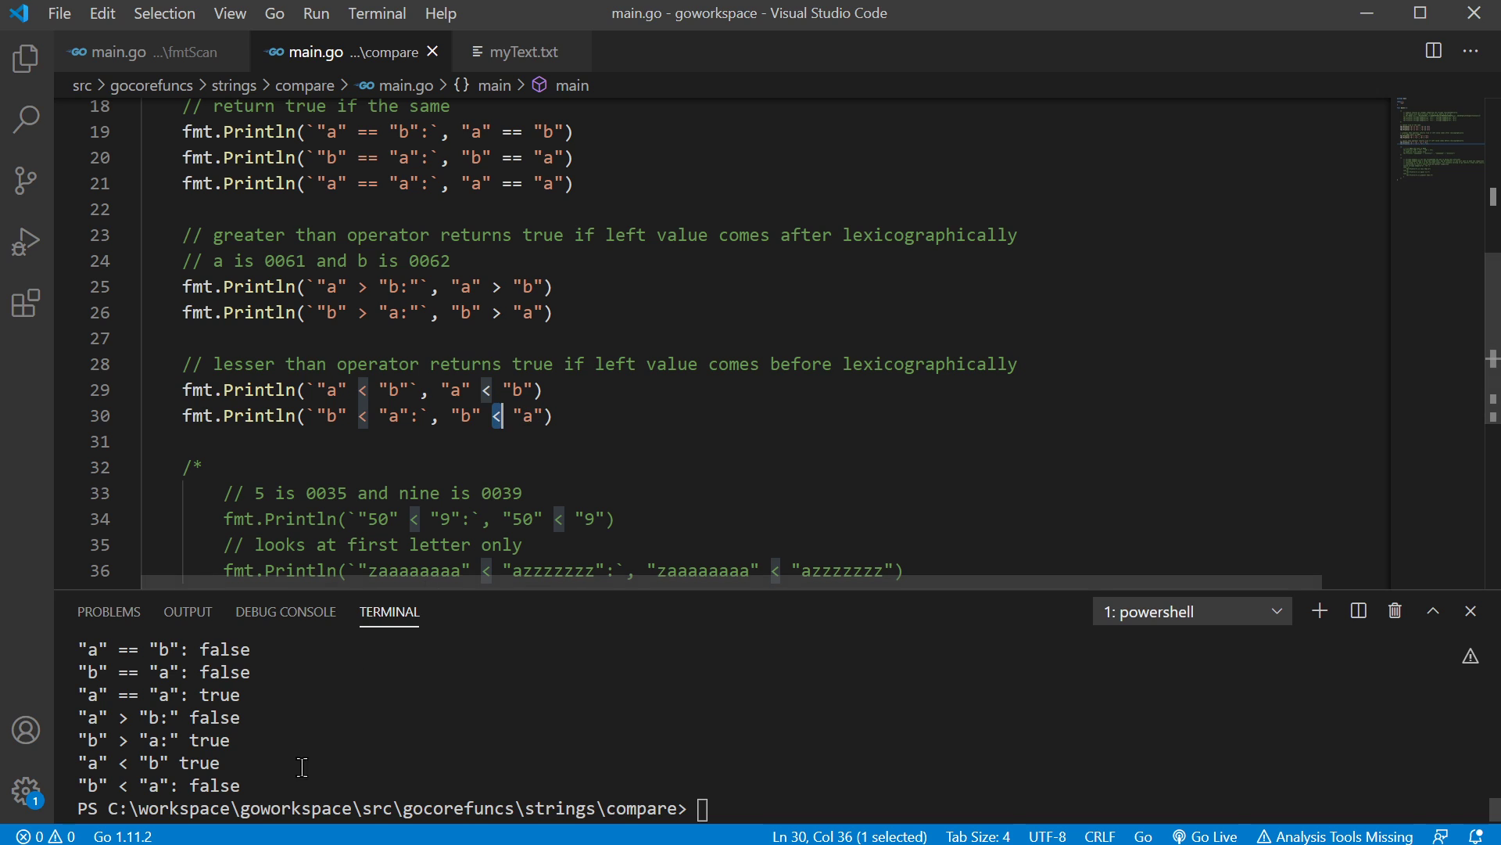
pyautogui.scroll(-3)
pyautogui.write('go run main.go')
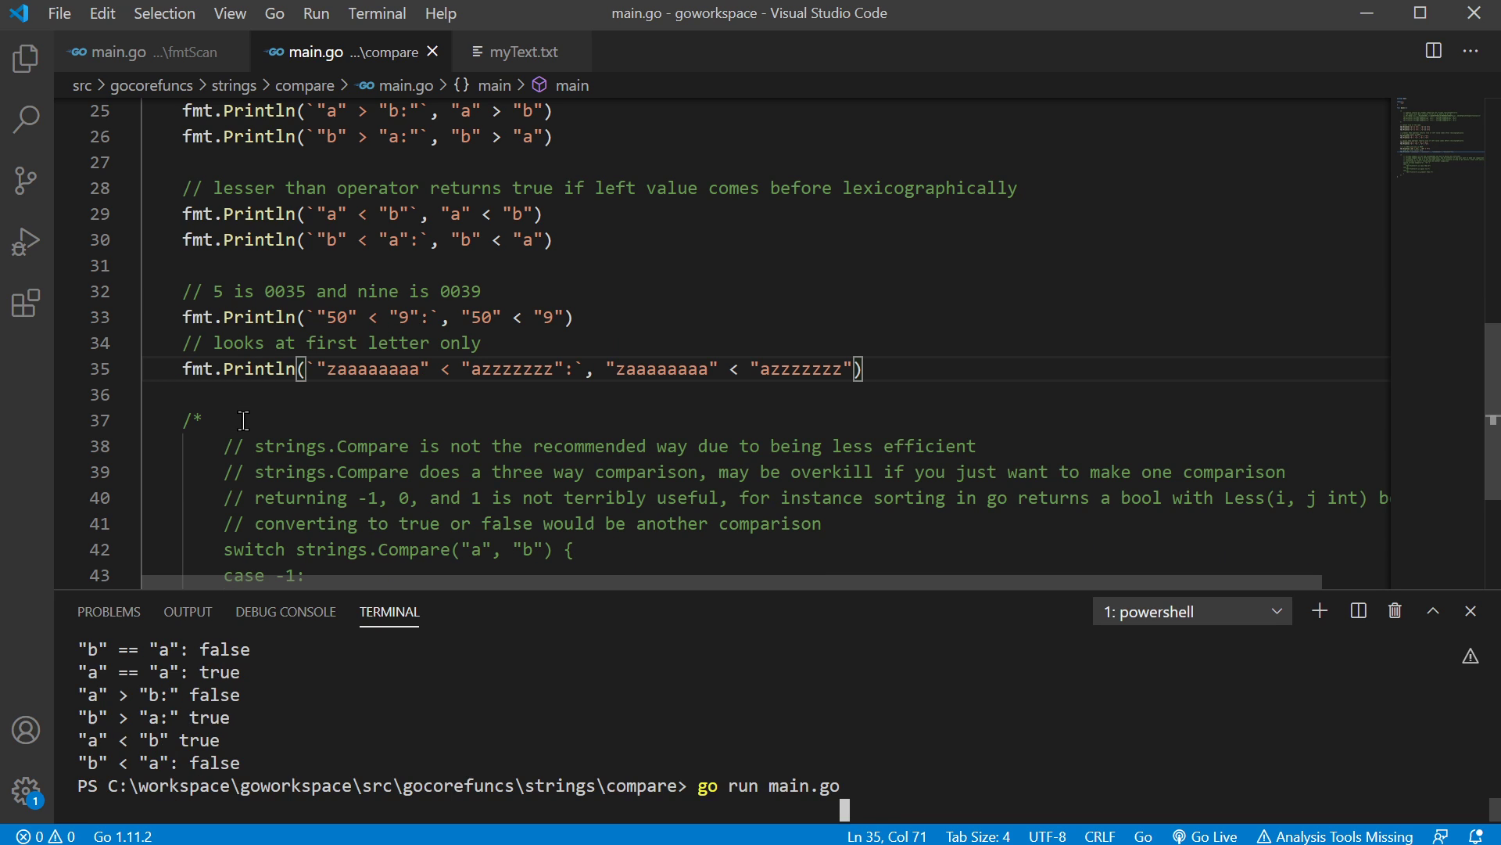
# - Run the program and point out 50, 9 and their code values 0035 and 0039 explaining "50" < "9" true
pyautogui.press('Return')
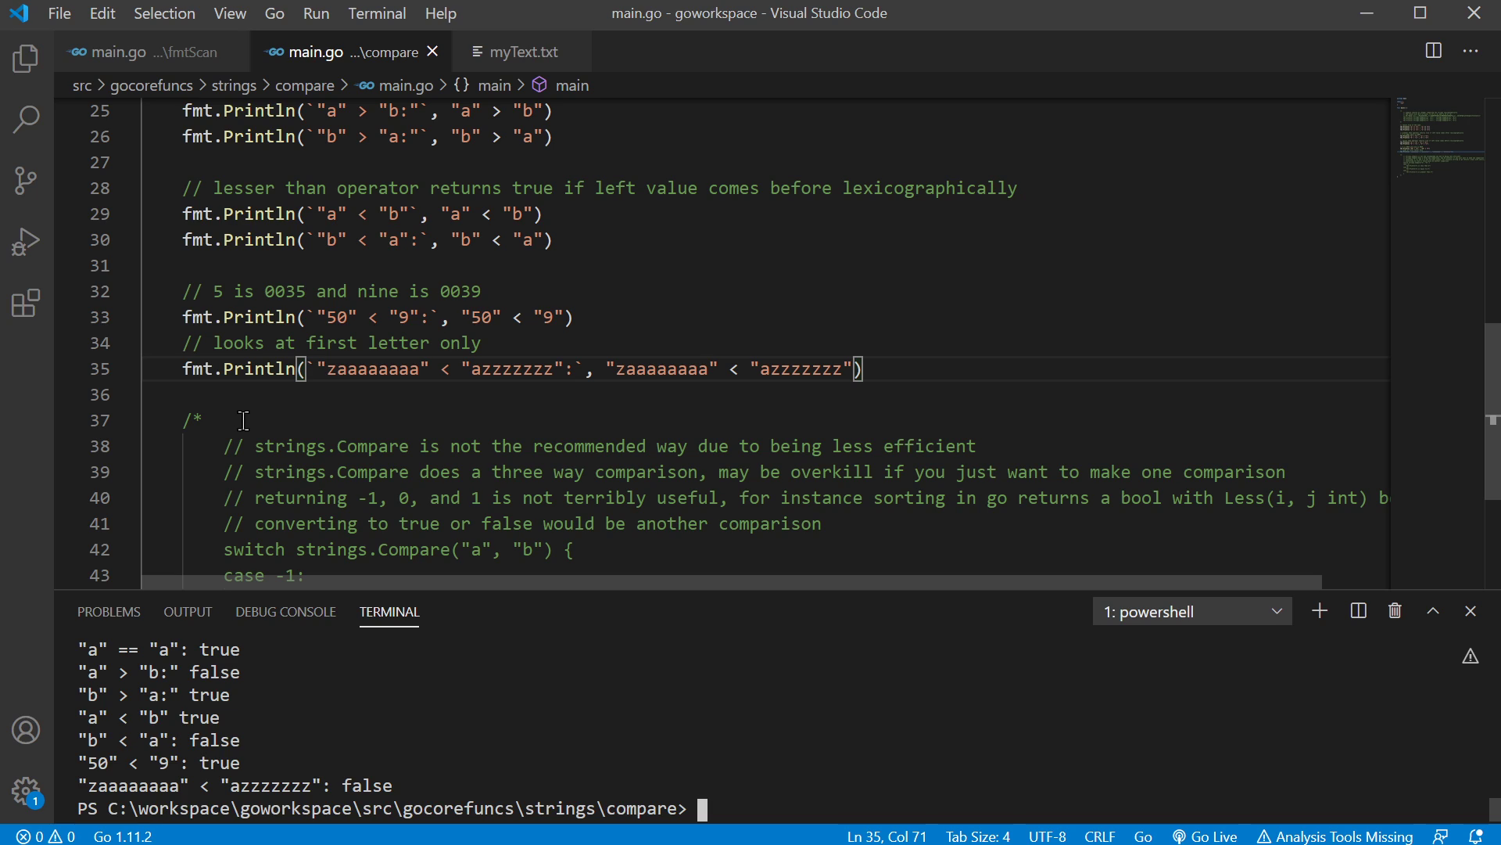
pyautogui.moveTo(351, 302)
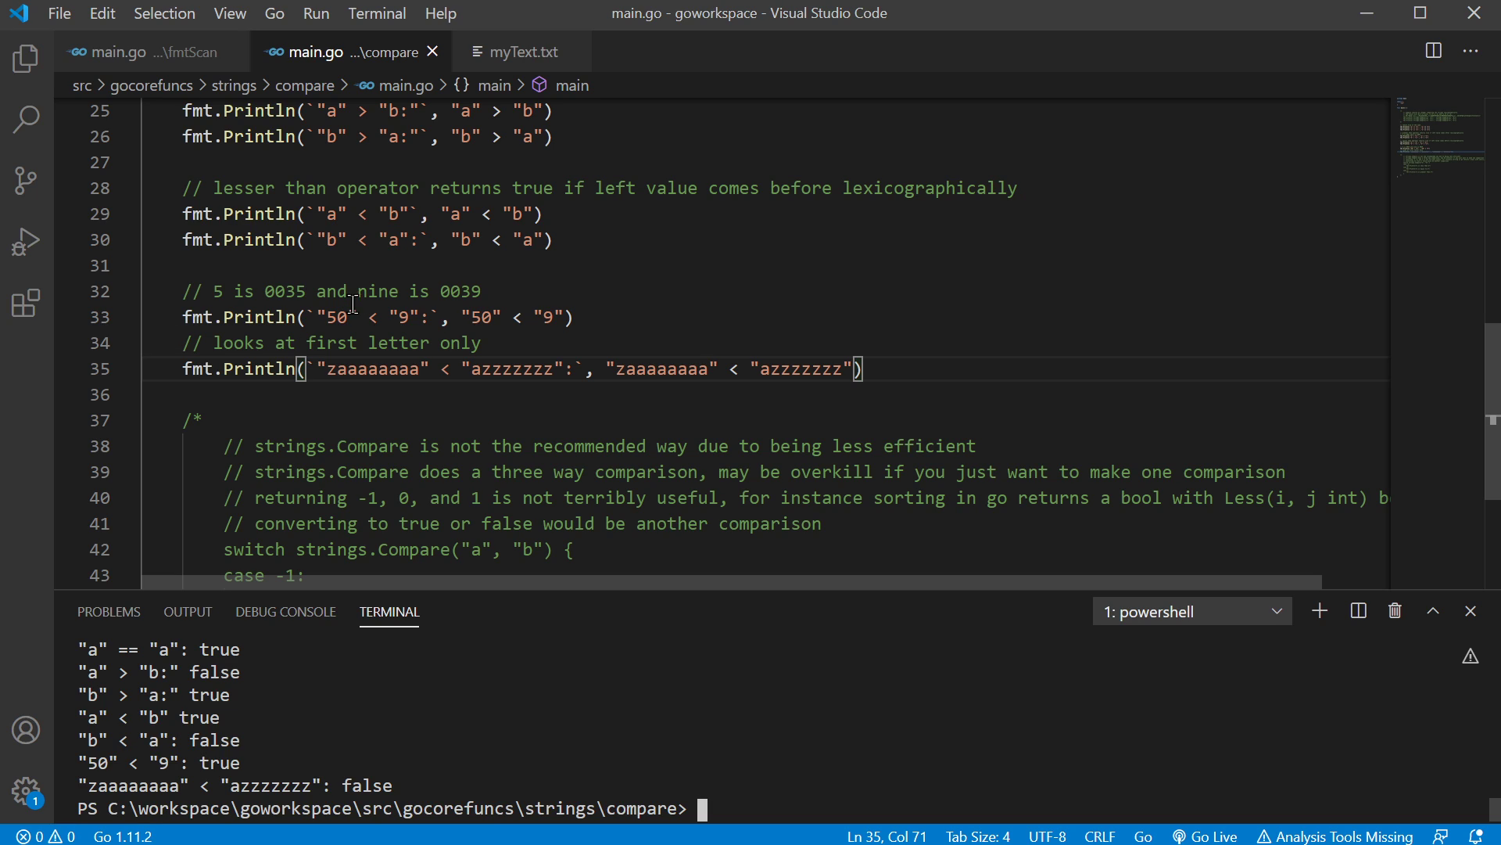
pyautogui.doubleClick(338, 318)
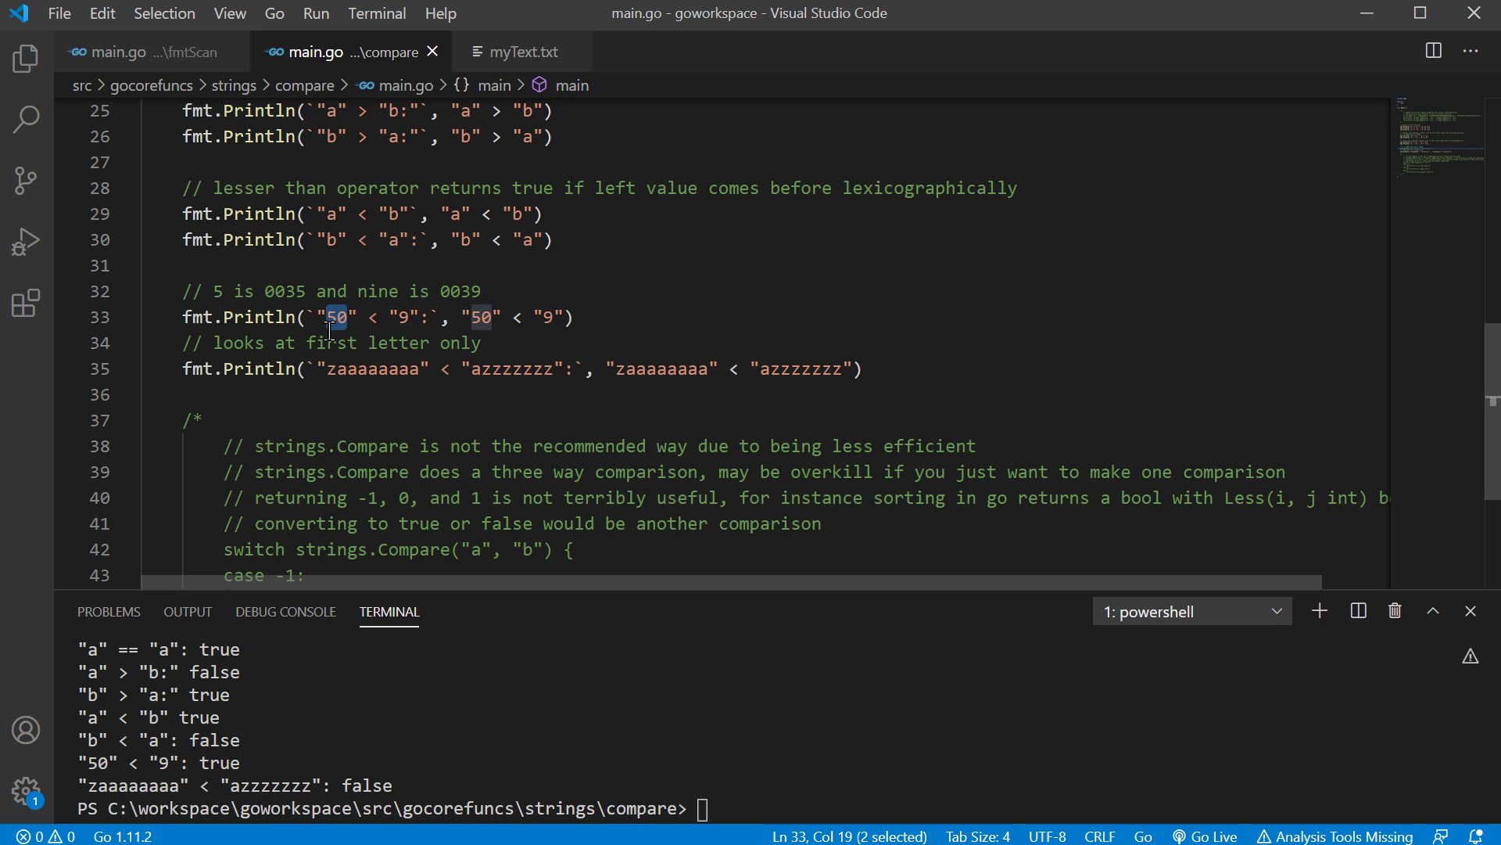
pyautogui.moveTo(335, 368)
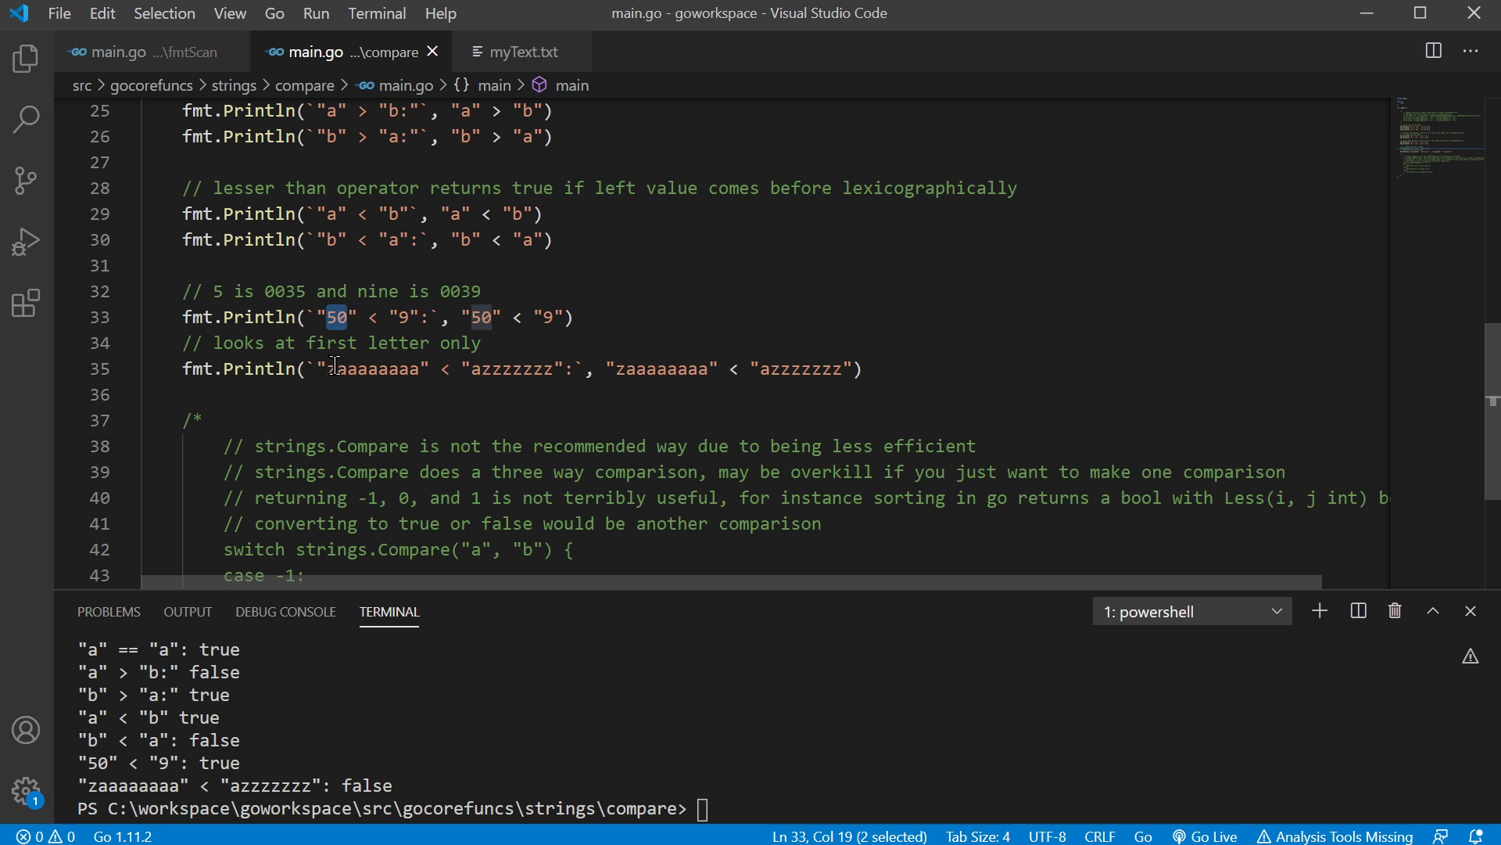
pyautogui.moveTo(410, 343)
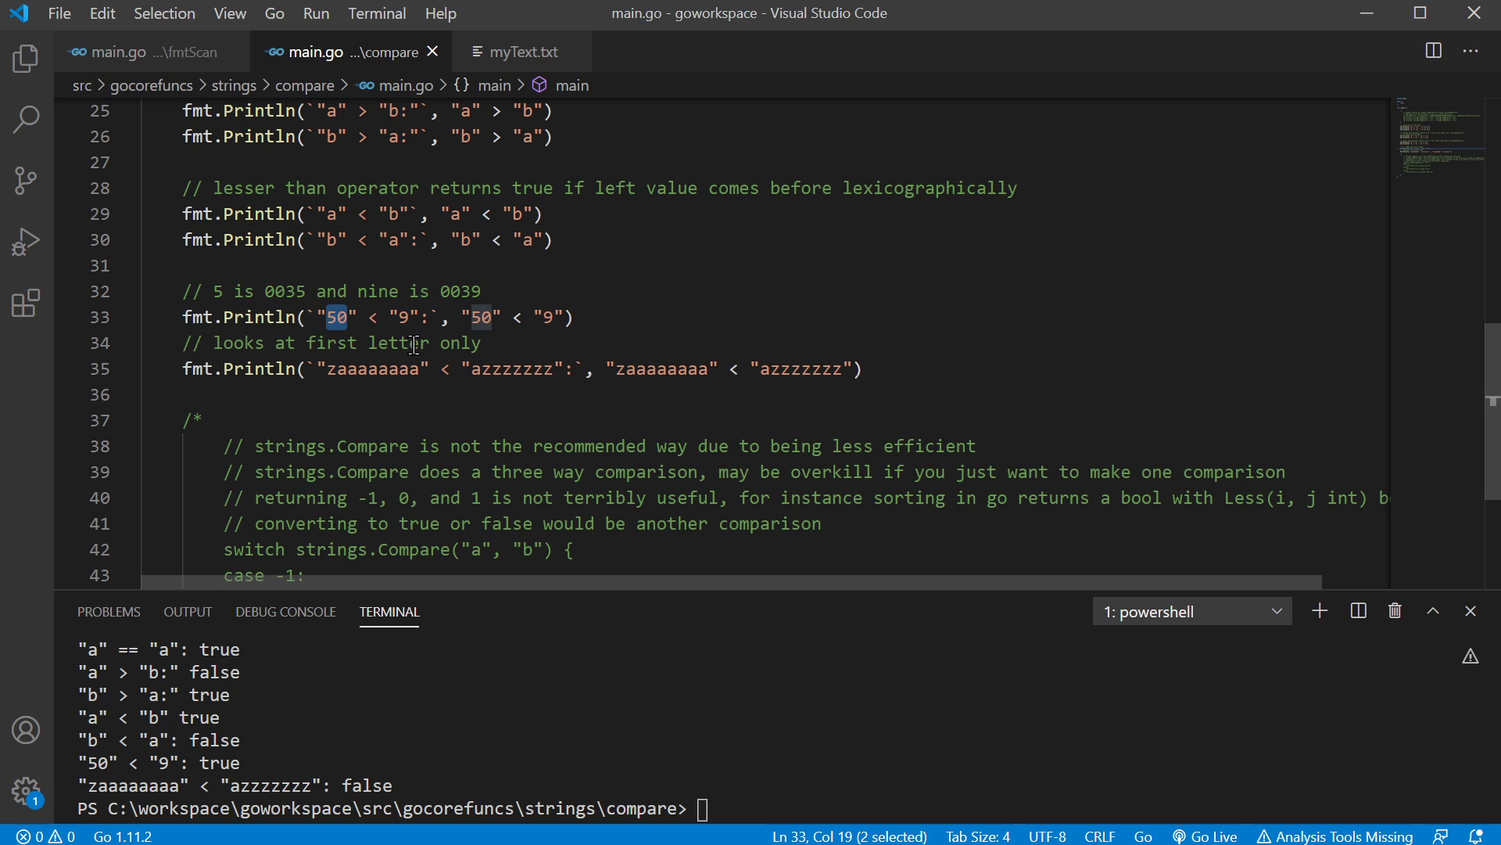
pyautogui.click(483, 317)
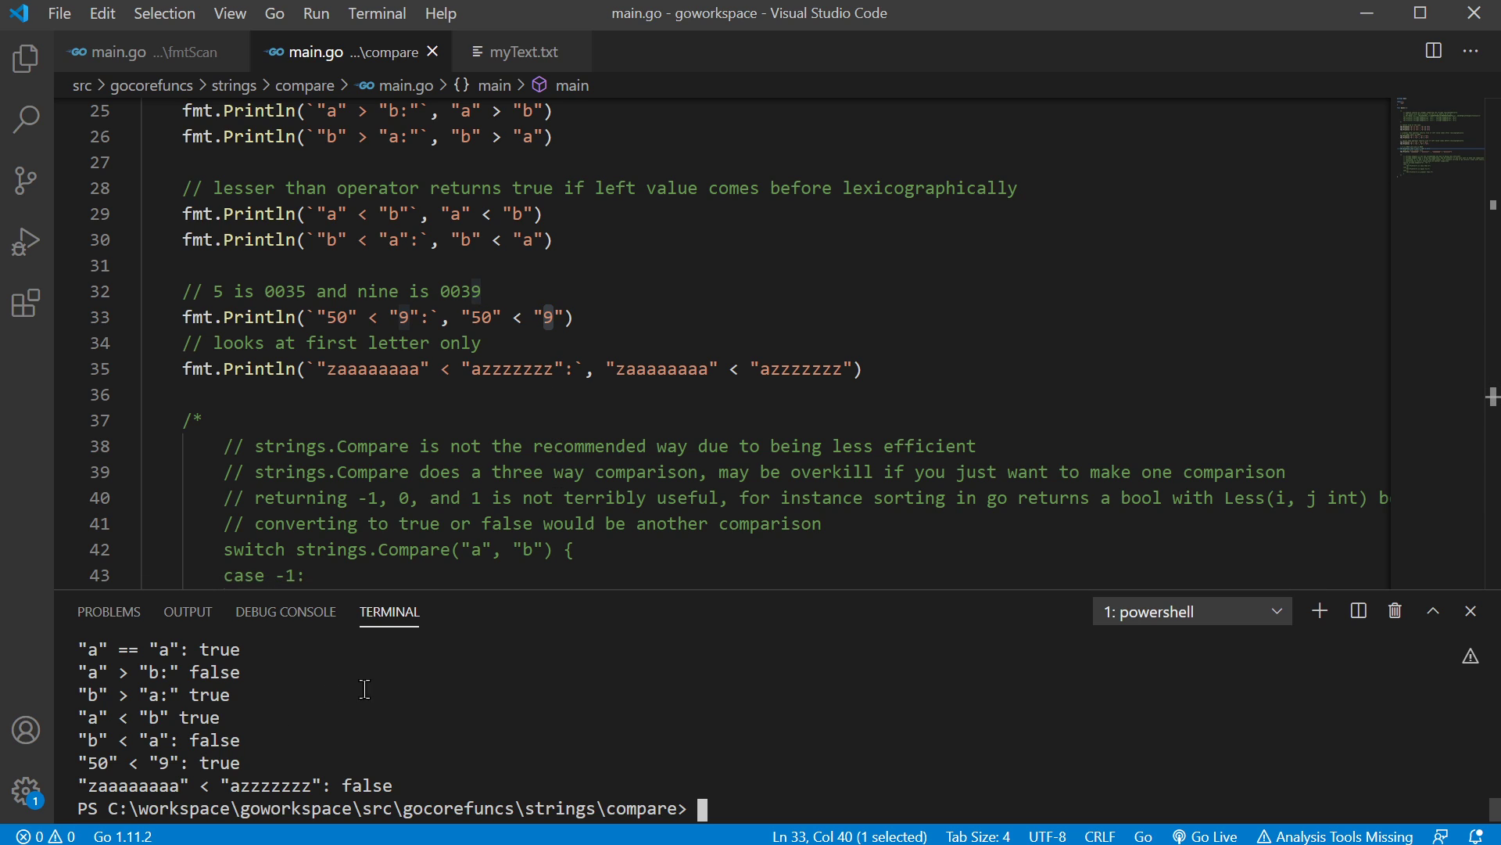
pyautogui.click(551, 318)
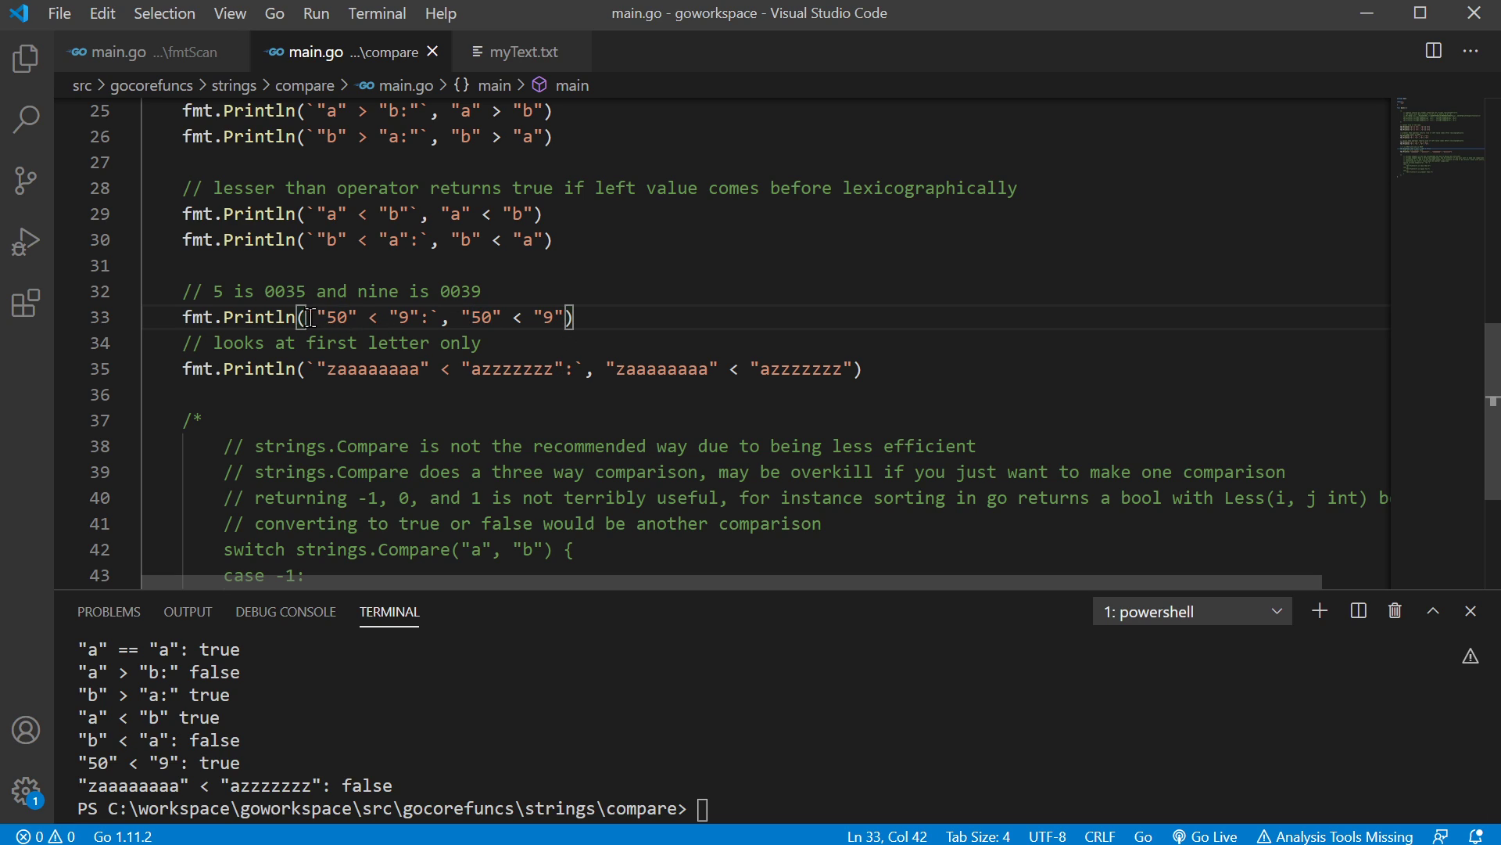
pyautogui.doubleClick(283, 291)
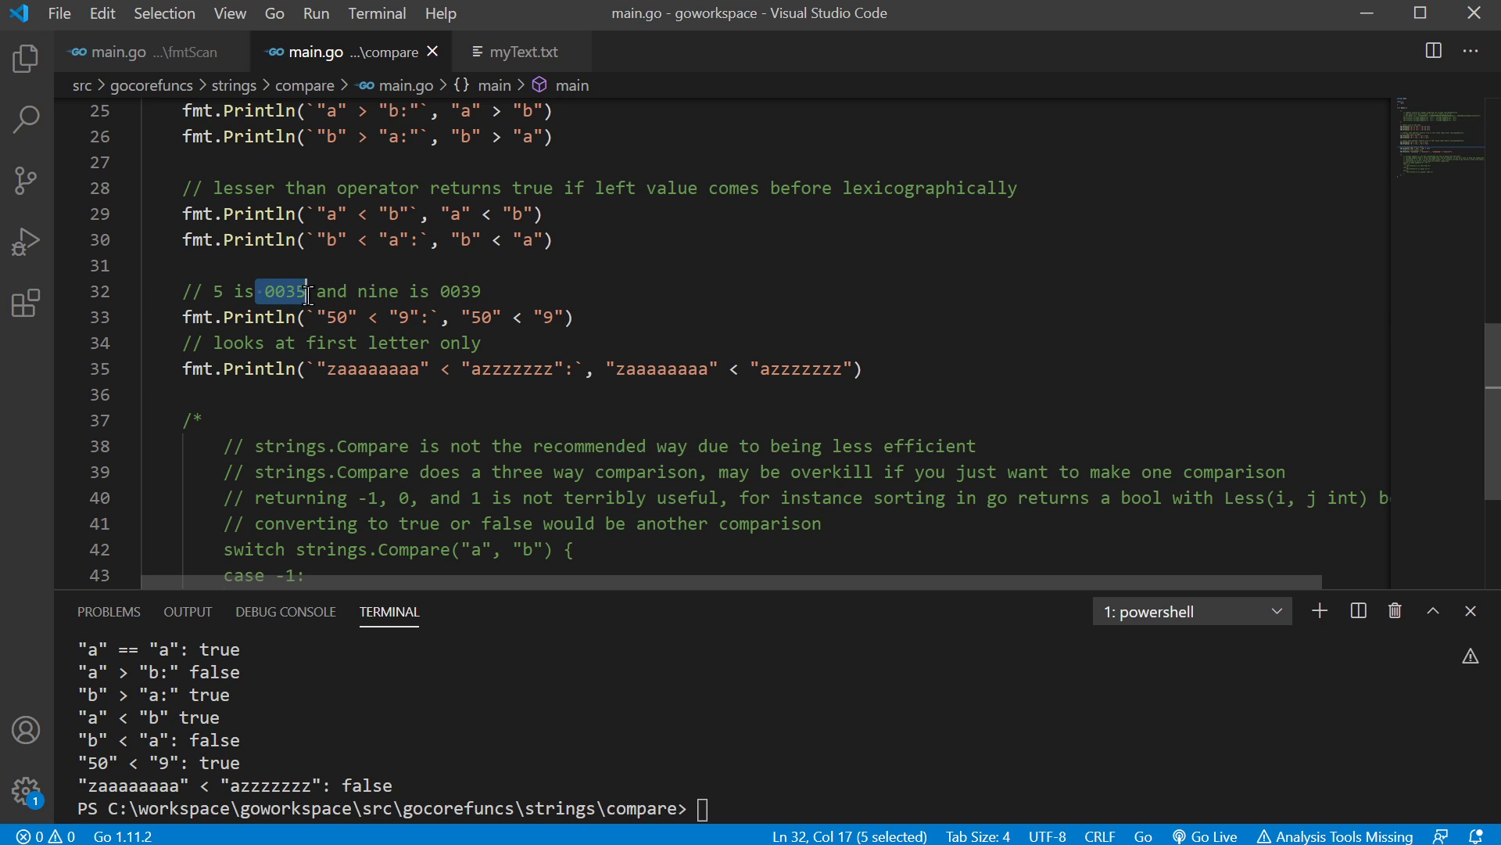
pyautogui.doubleClick(460, 291)
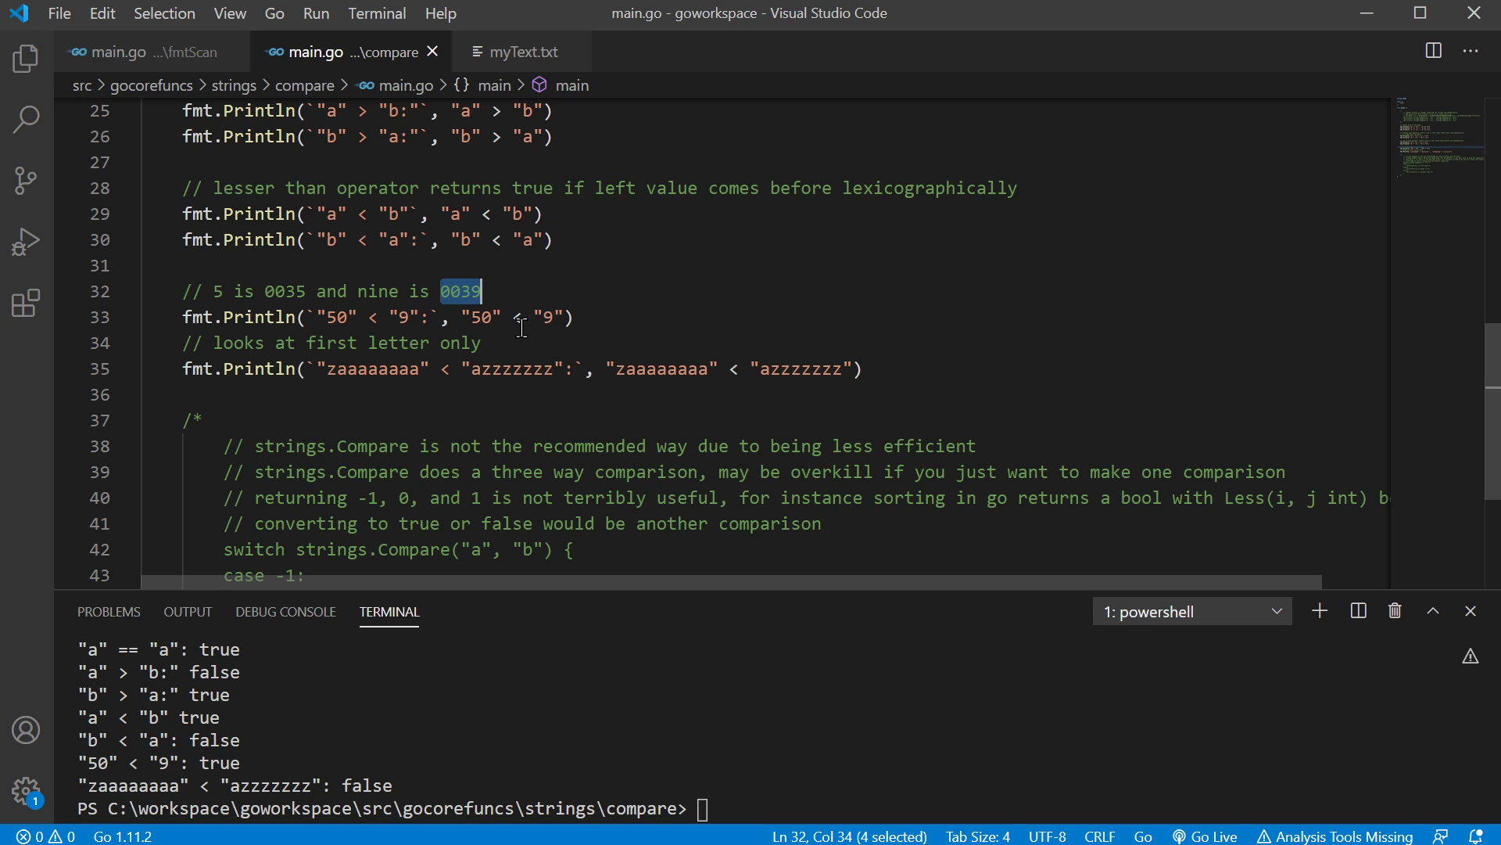
pyautogui.click(535, 317)
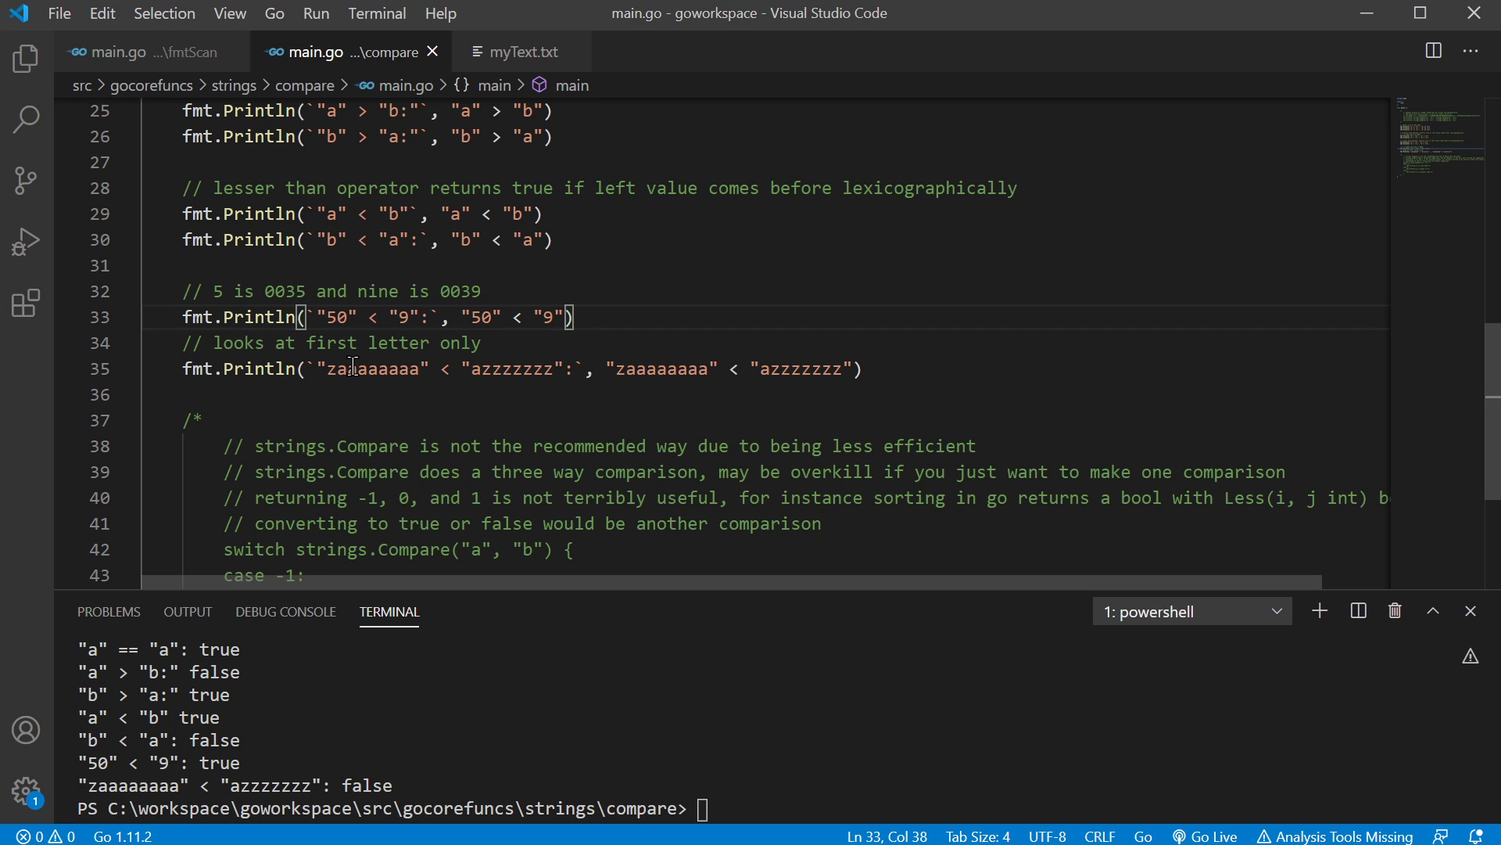
# - Point out the leading z of zaaaaaaaa and leading a of azzzzzzz explaining the false result
pyautogui.doubleClick(369, 369)
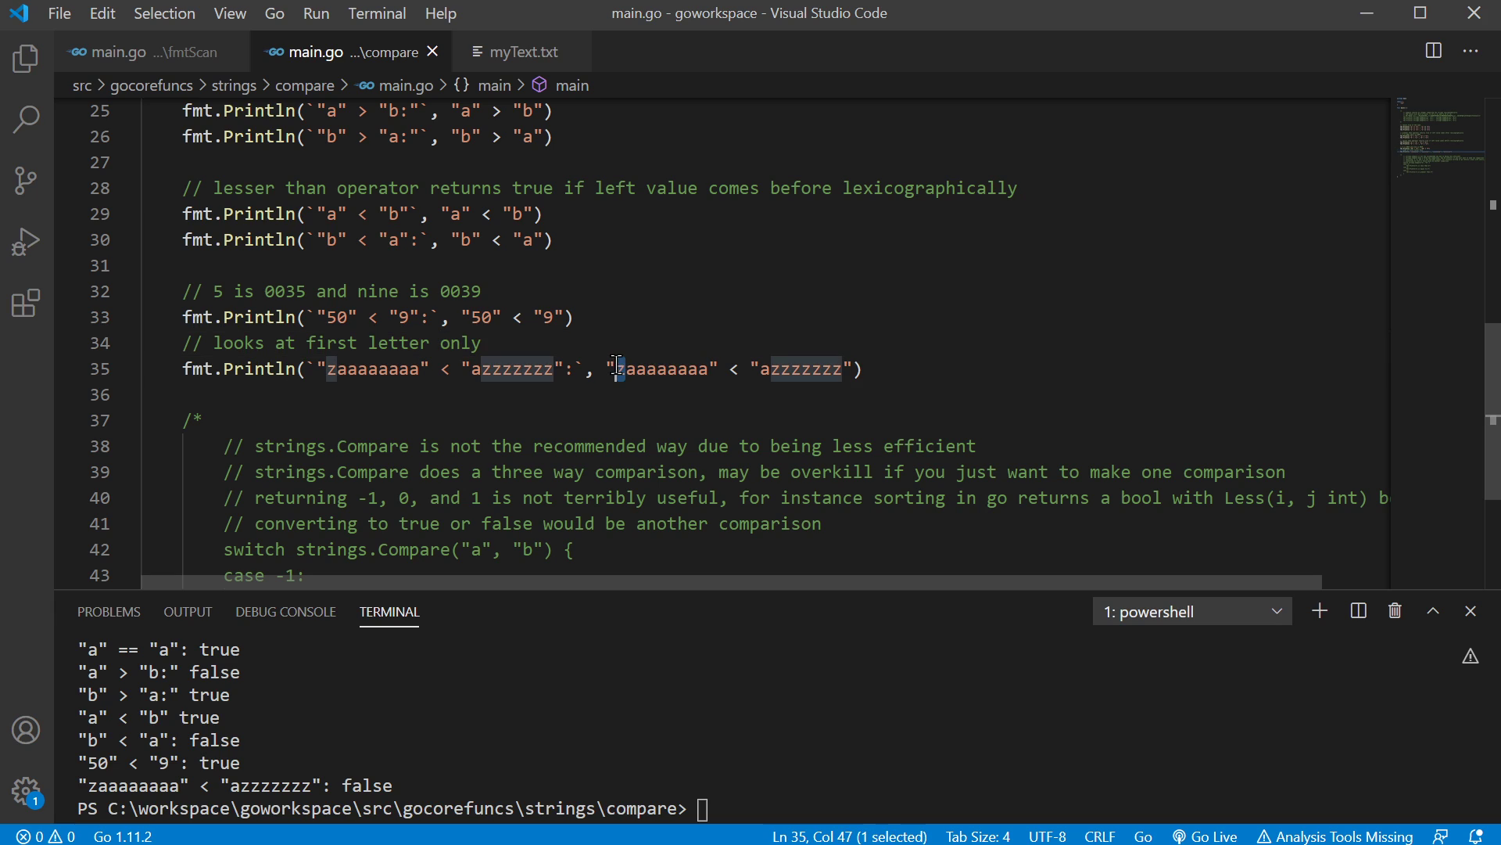
pyautogui.click(757, 369)
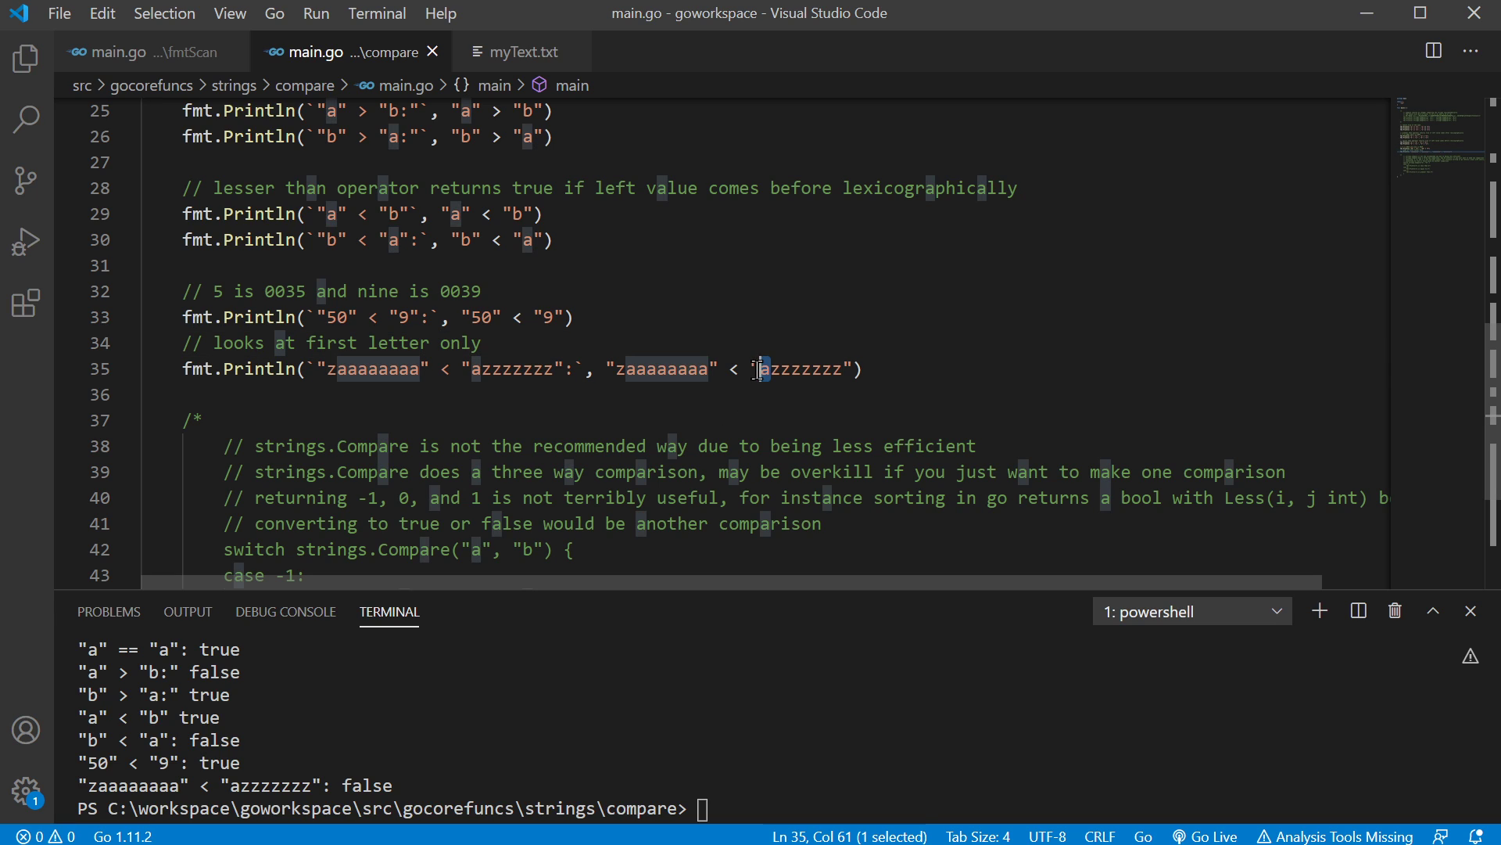
pyautogui.click(774, 369)
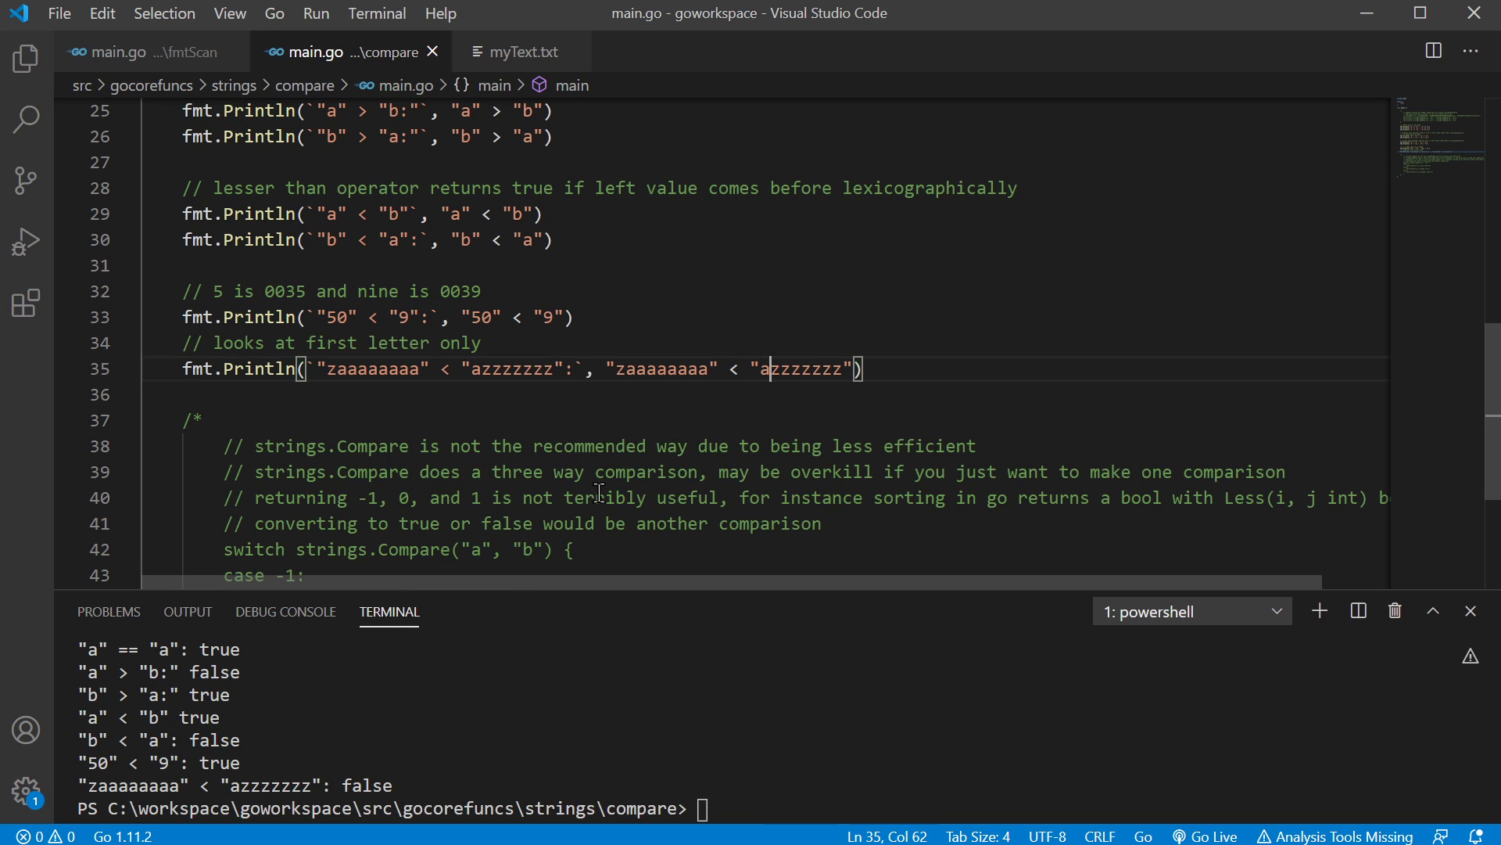
pyautogui.moveTo(876, 372)
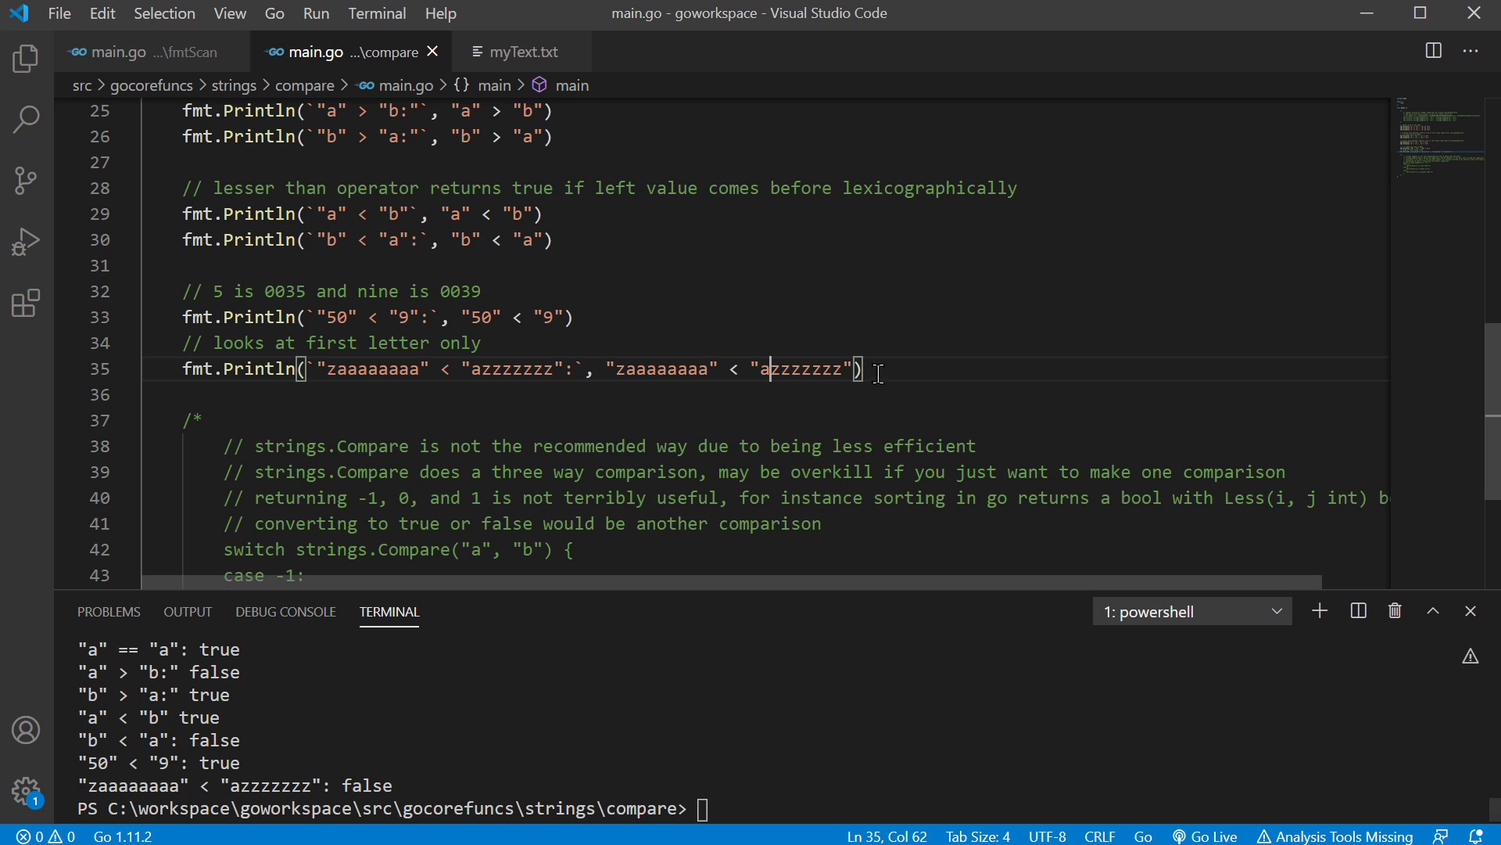
pyautogui.moveTo(627, 372)
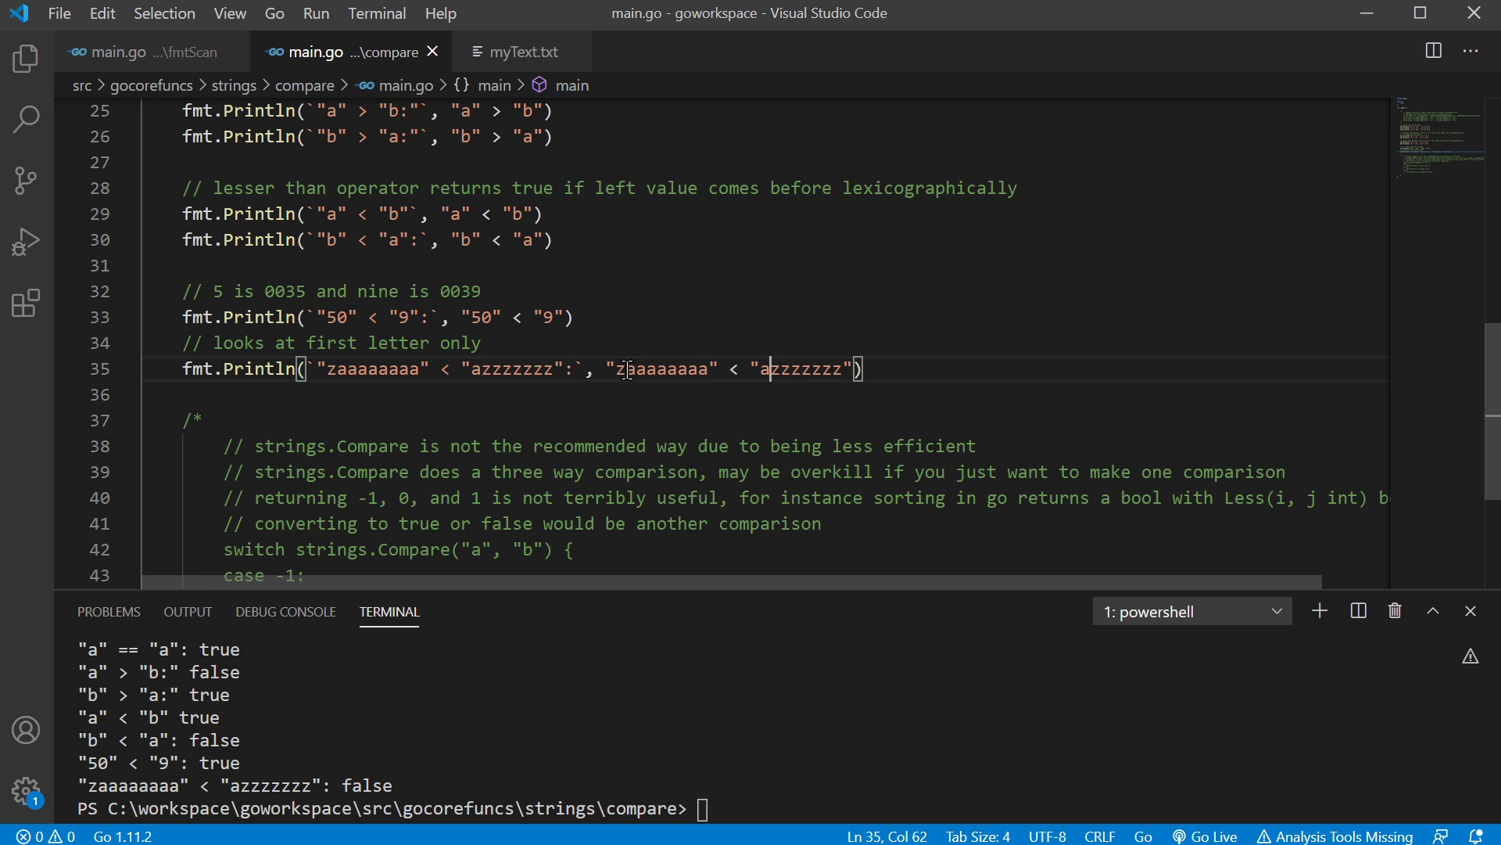
pyautogui.click(621, 367)
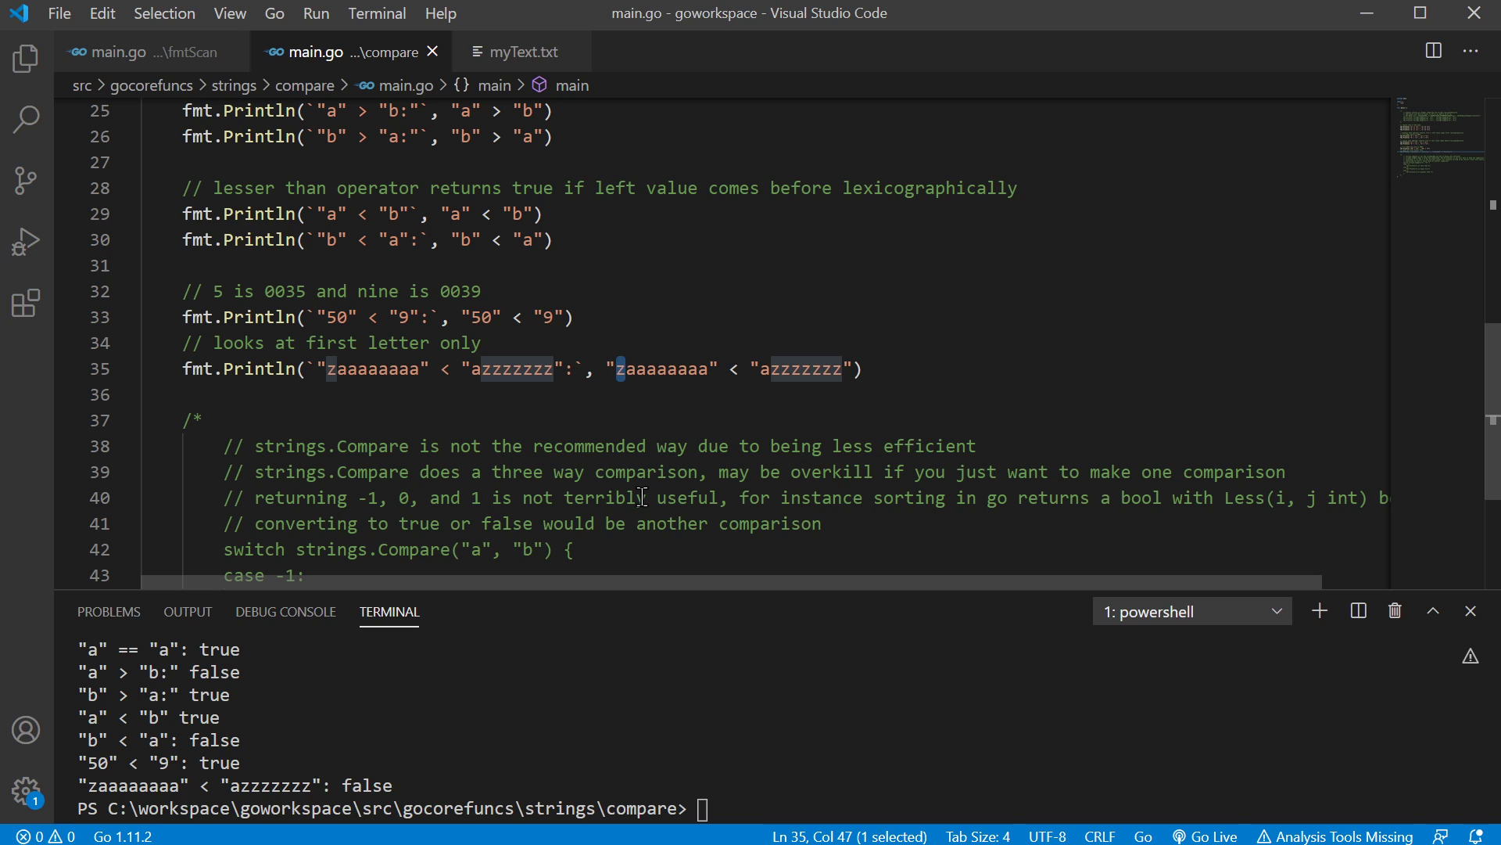
pyautogui.click(762, 369)
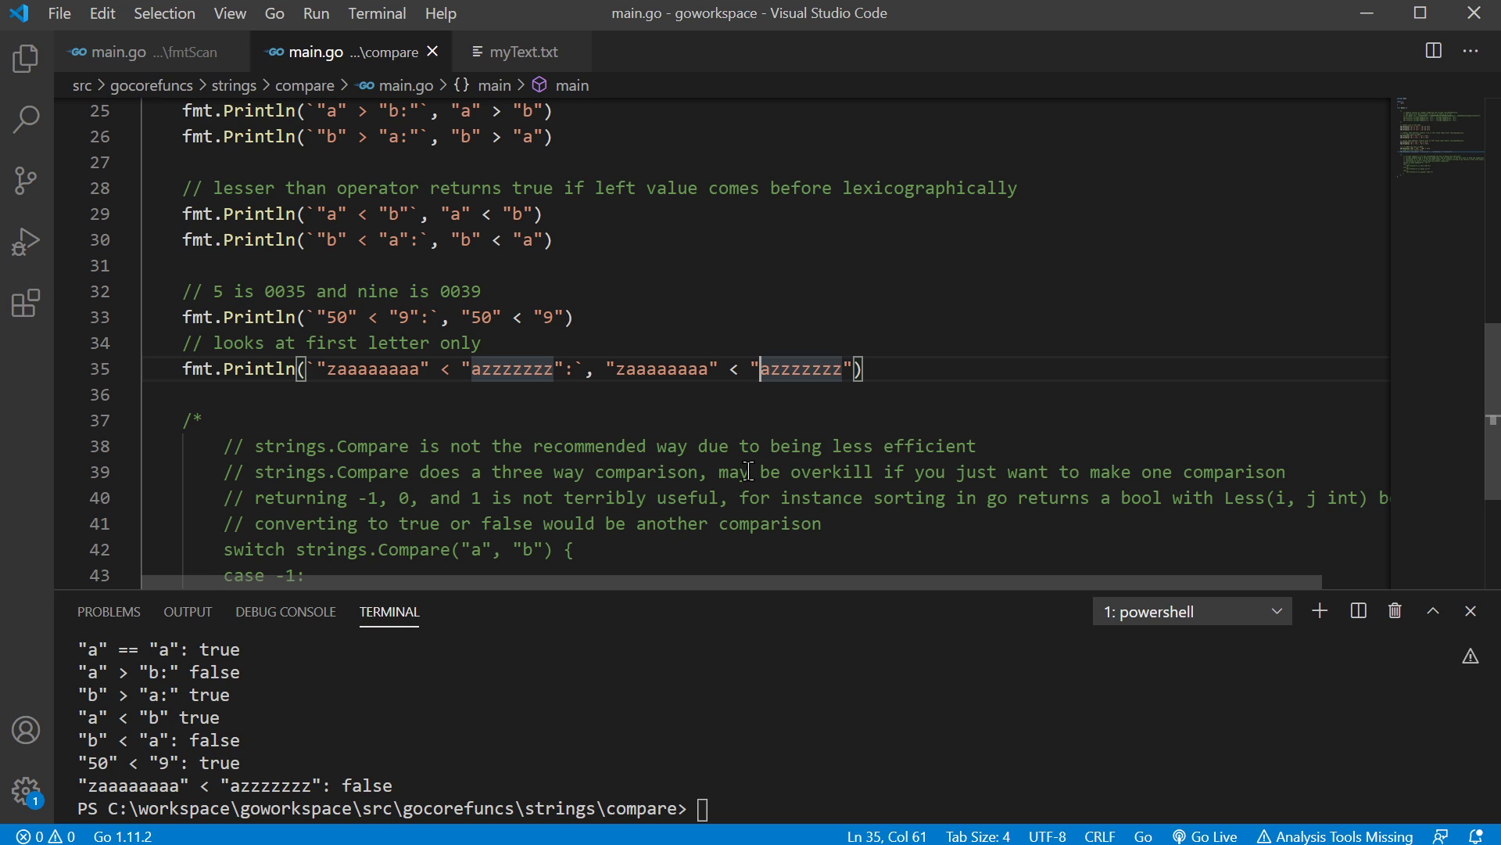
pyautogui.moveTo(694, 416)
pyautogui.write('go run main.go')
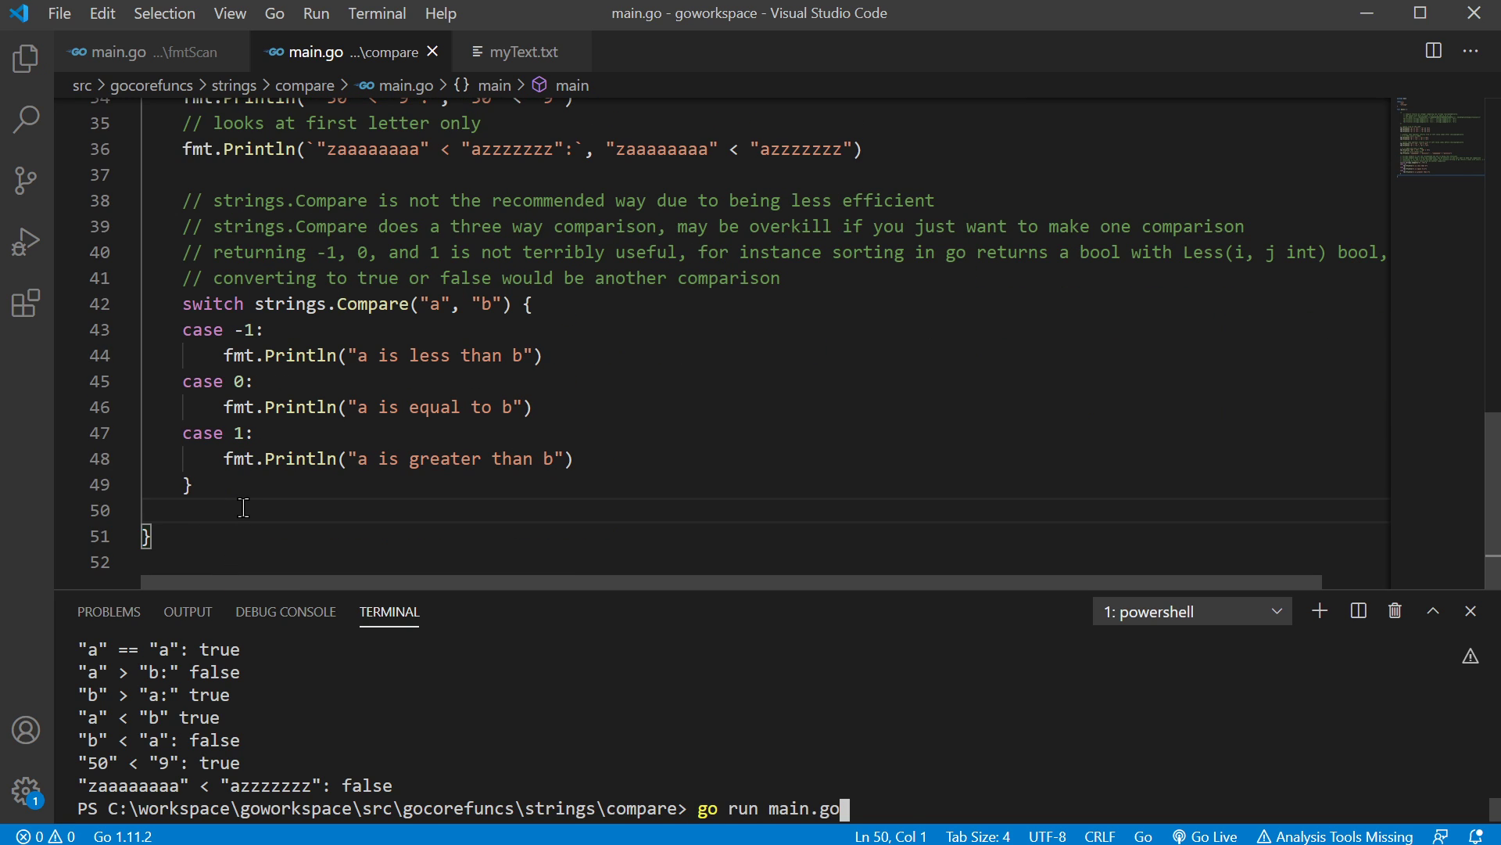
pyautogui.press('Return')
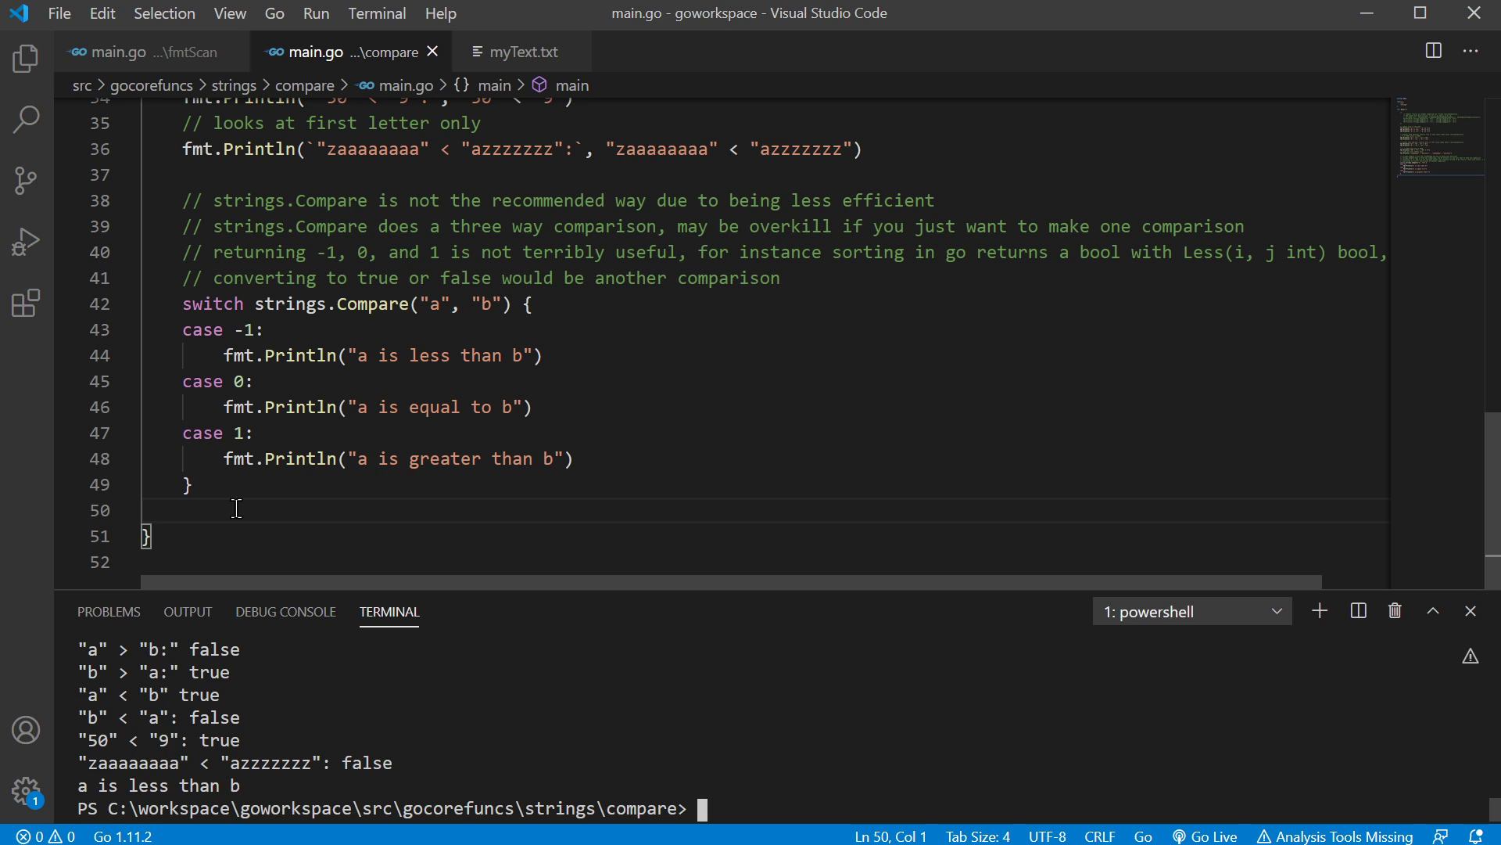
pyautogui.moveTo(478, 373)
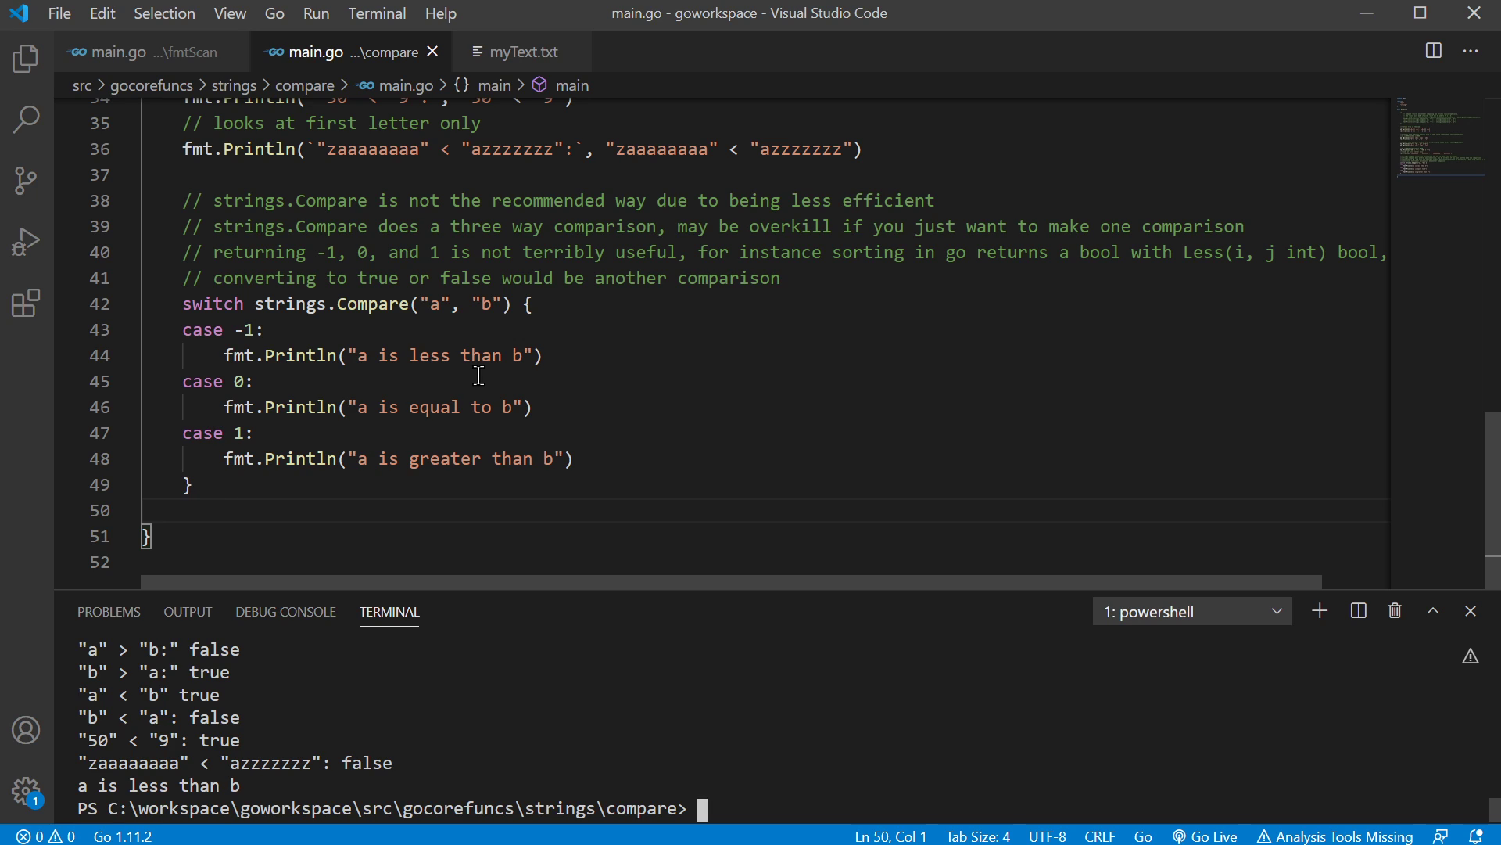
pyautogui.moveTo(668, 433)
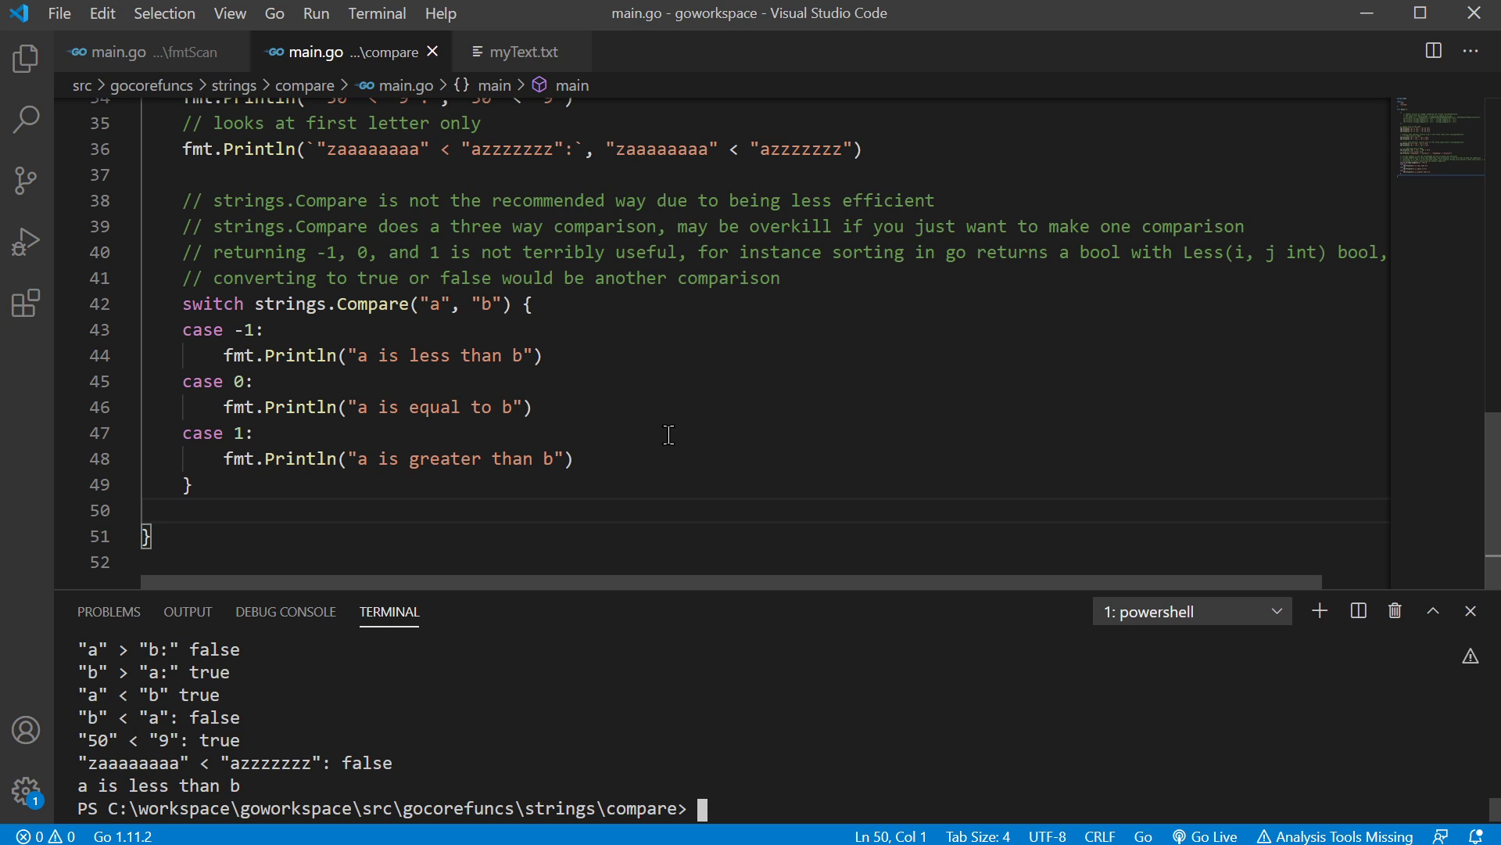
pyautogui.moveTo(613, 366)
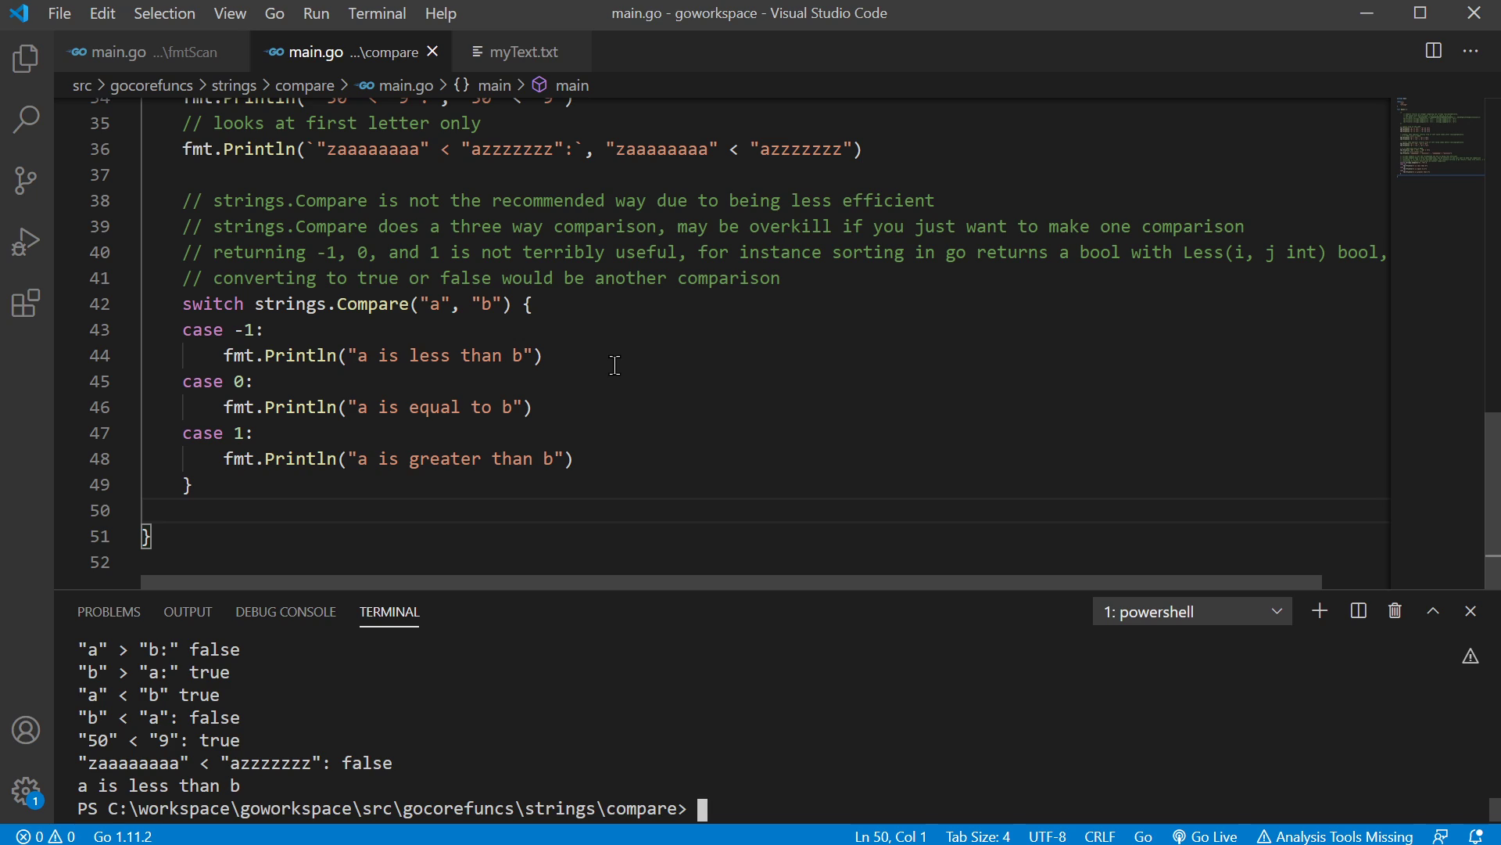
pyautogui.moveTo(502, 393)
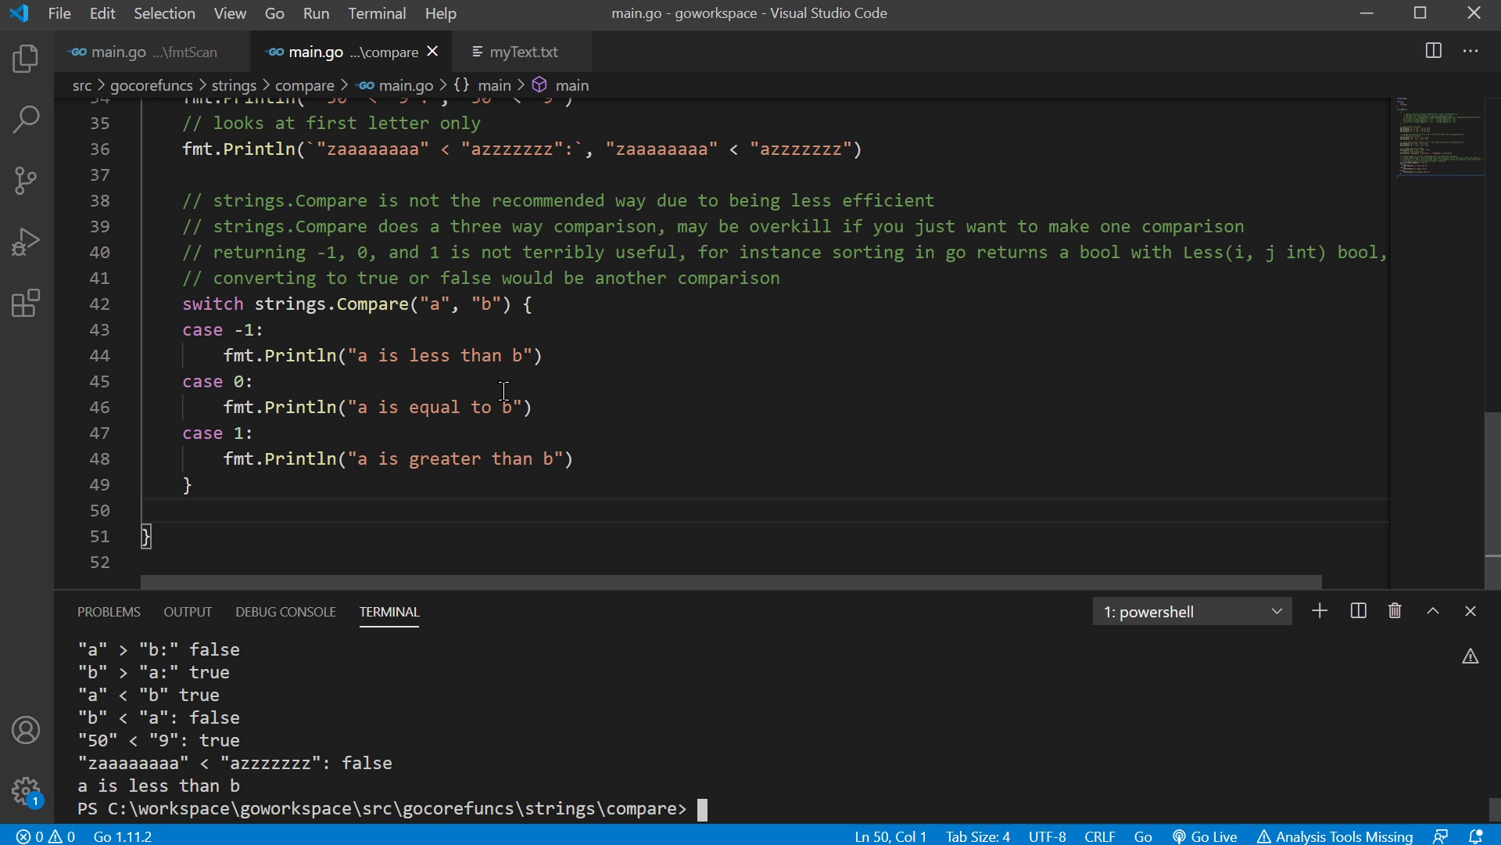
pyautogui.moveTo(330, 250)
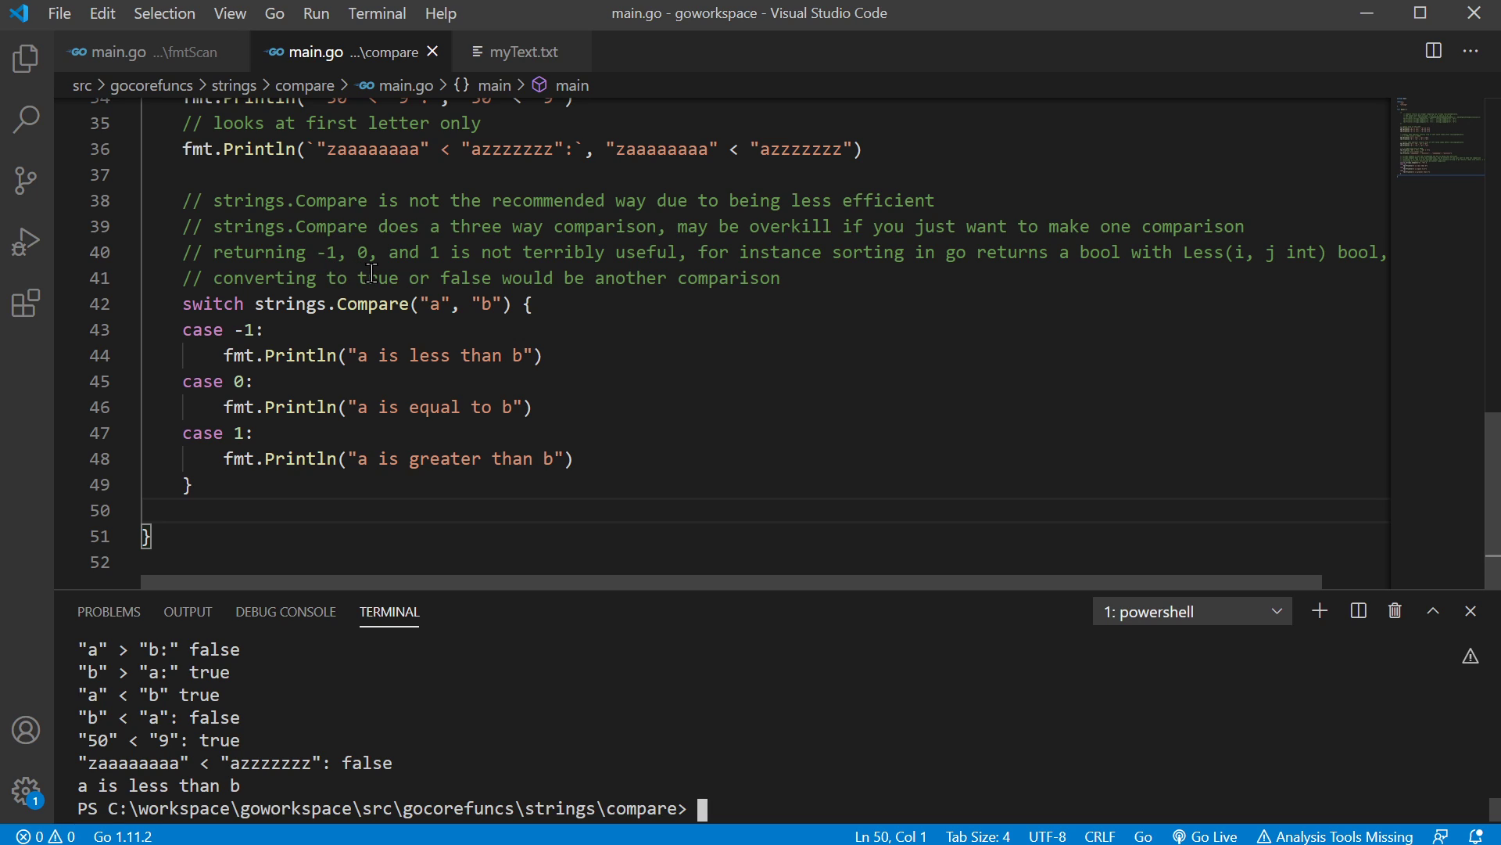
pyautogui.moveTo(431, 257)
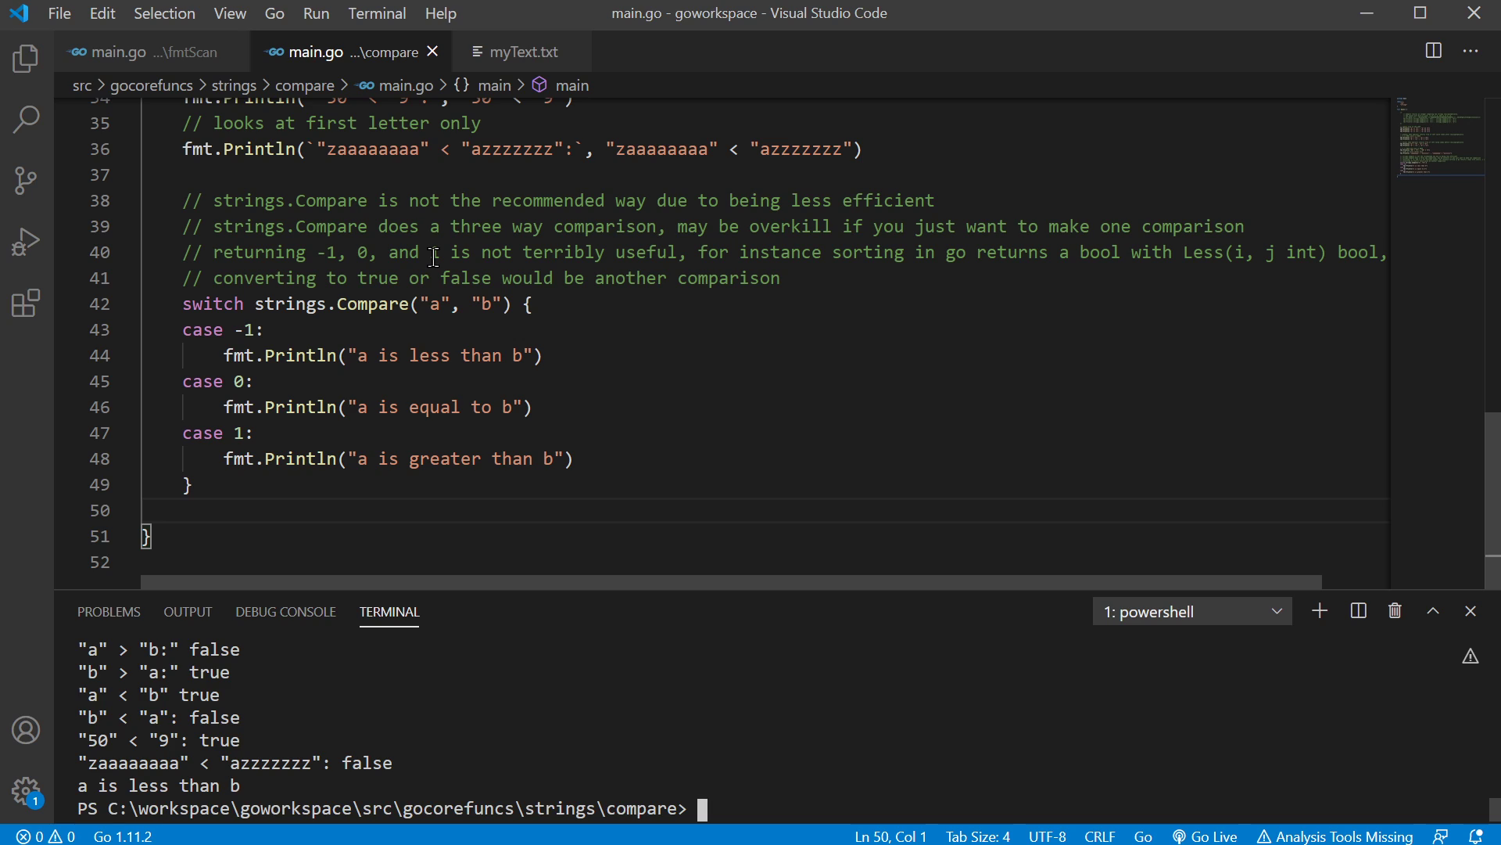
pyautogui.moveTo(685, 420)
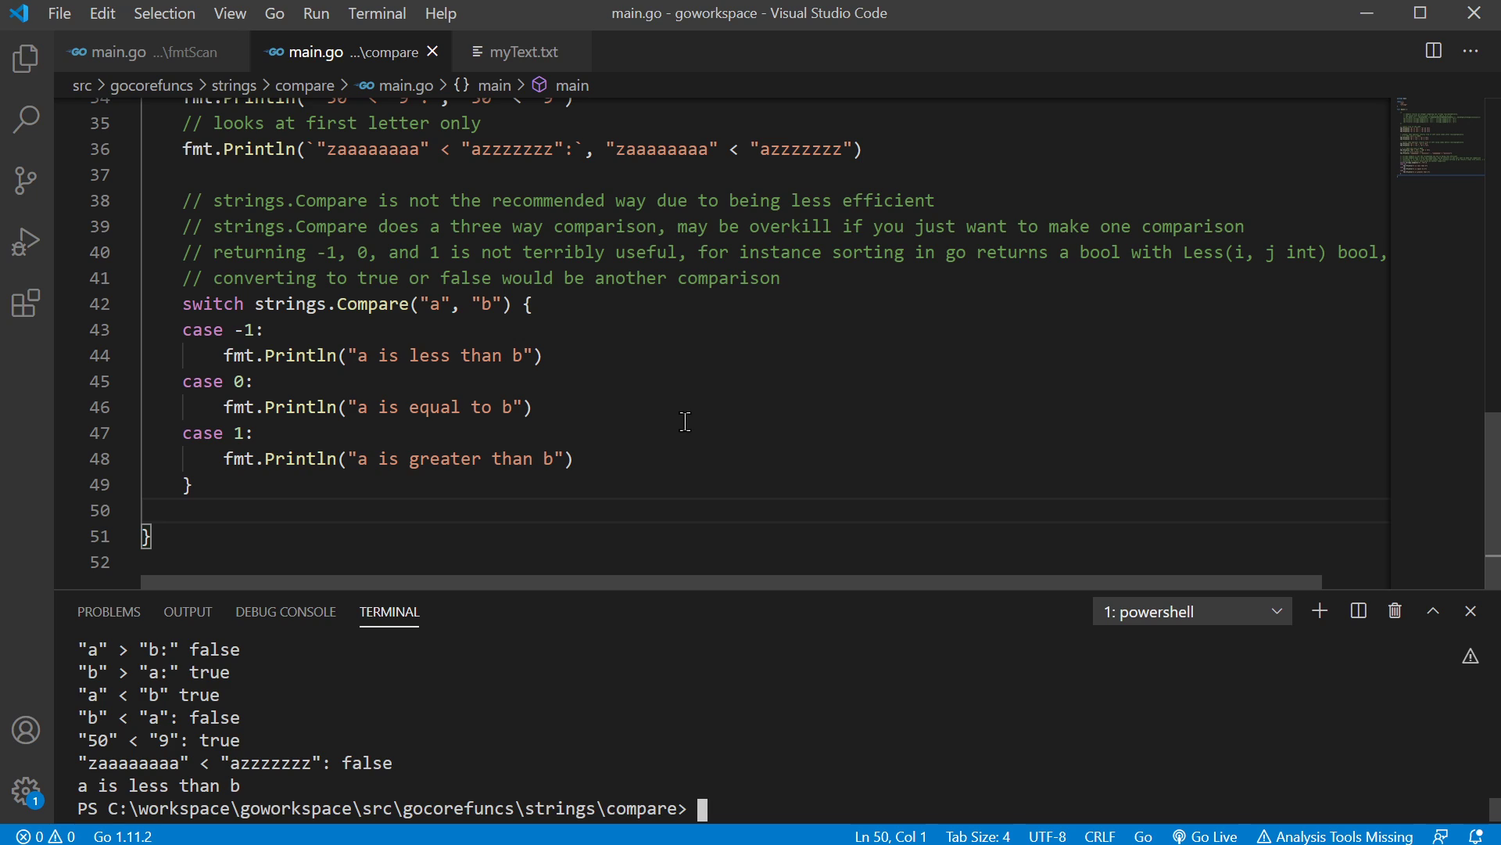
pyautogui.moveTo(1148, 337)
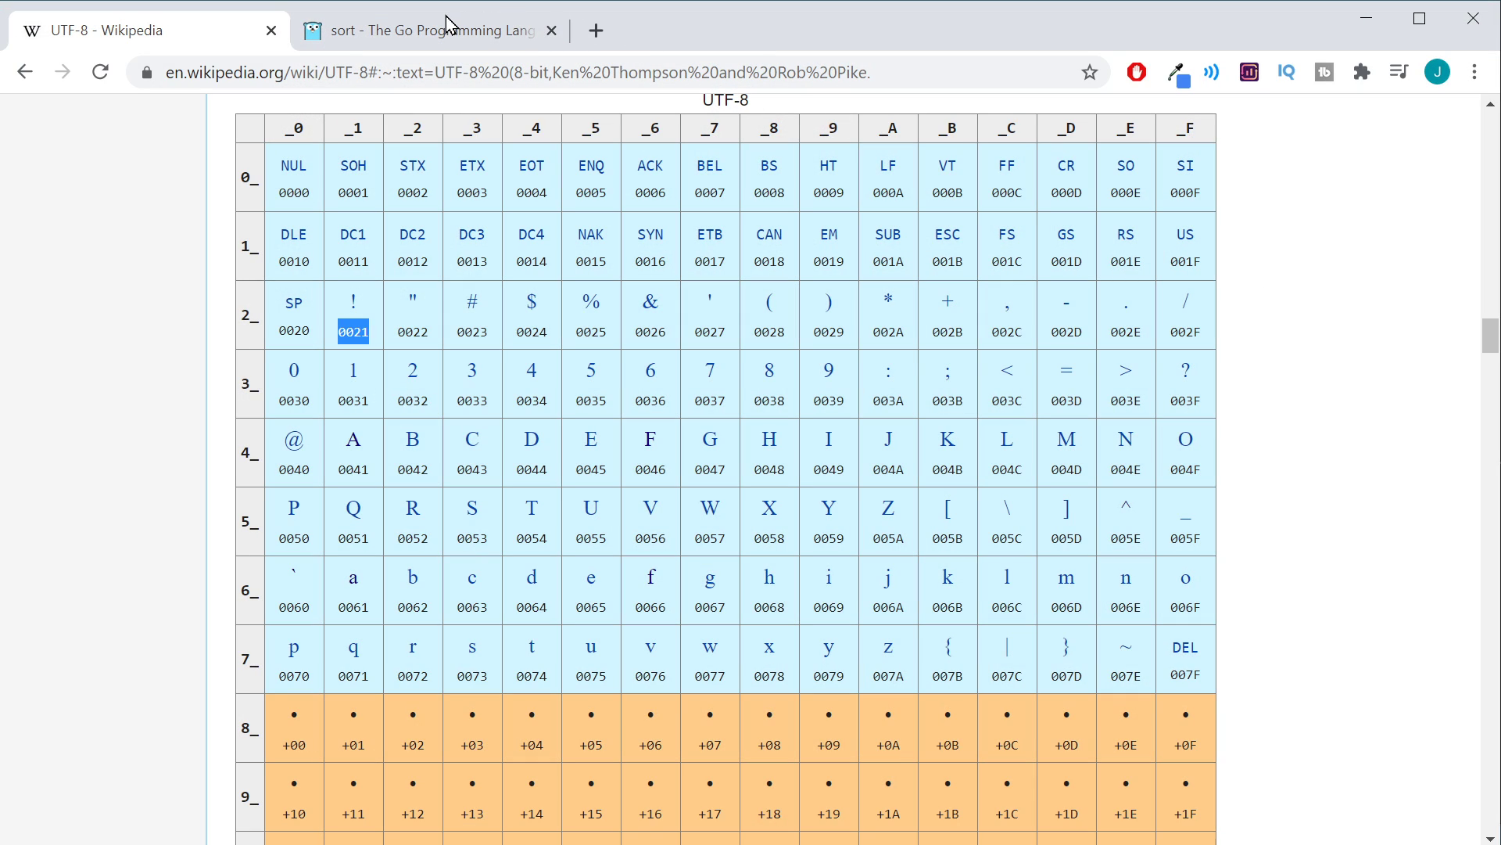
# - Show the Go sort package docs scrolled to sort.Interface with Less(i, j int) bool
pyautogui.click(431, 30)
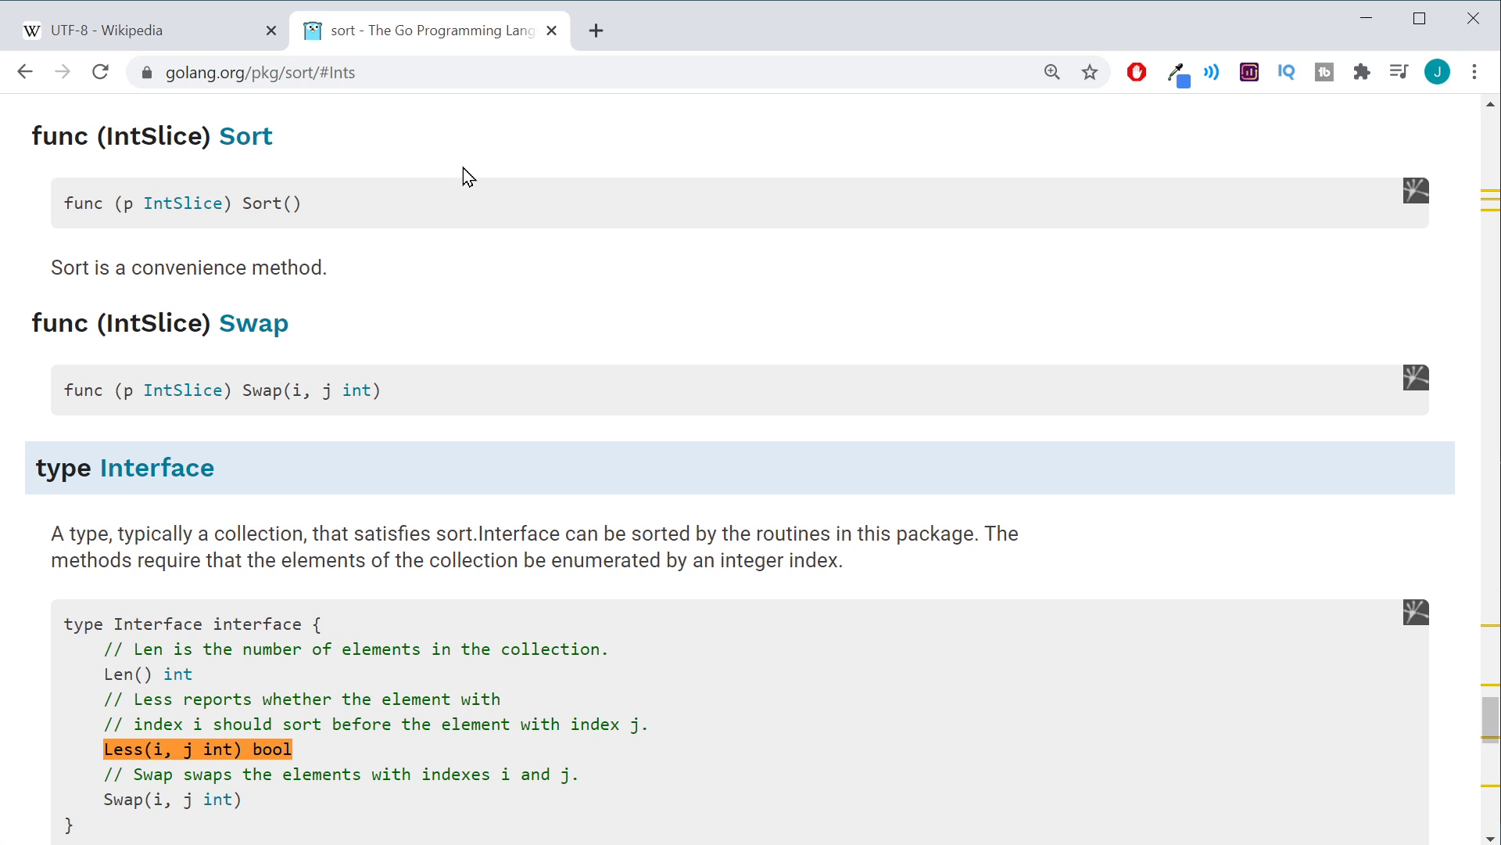
pyautogui.scroll(-3)
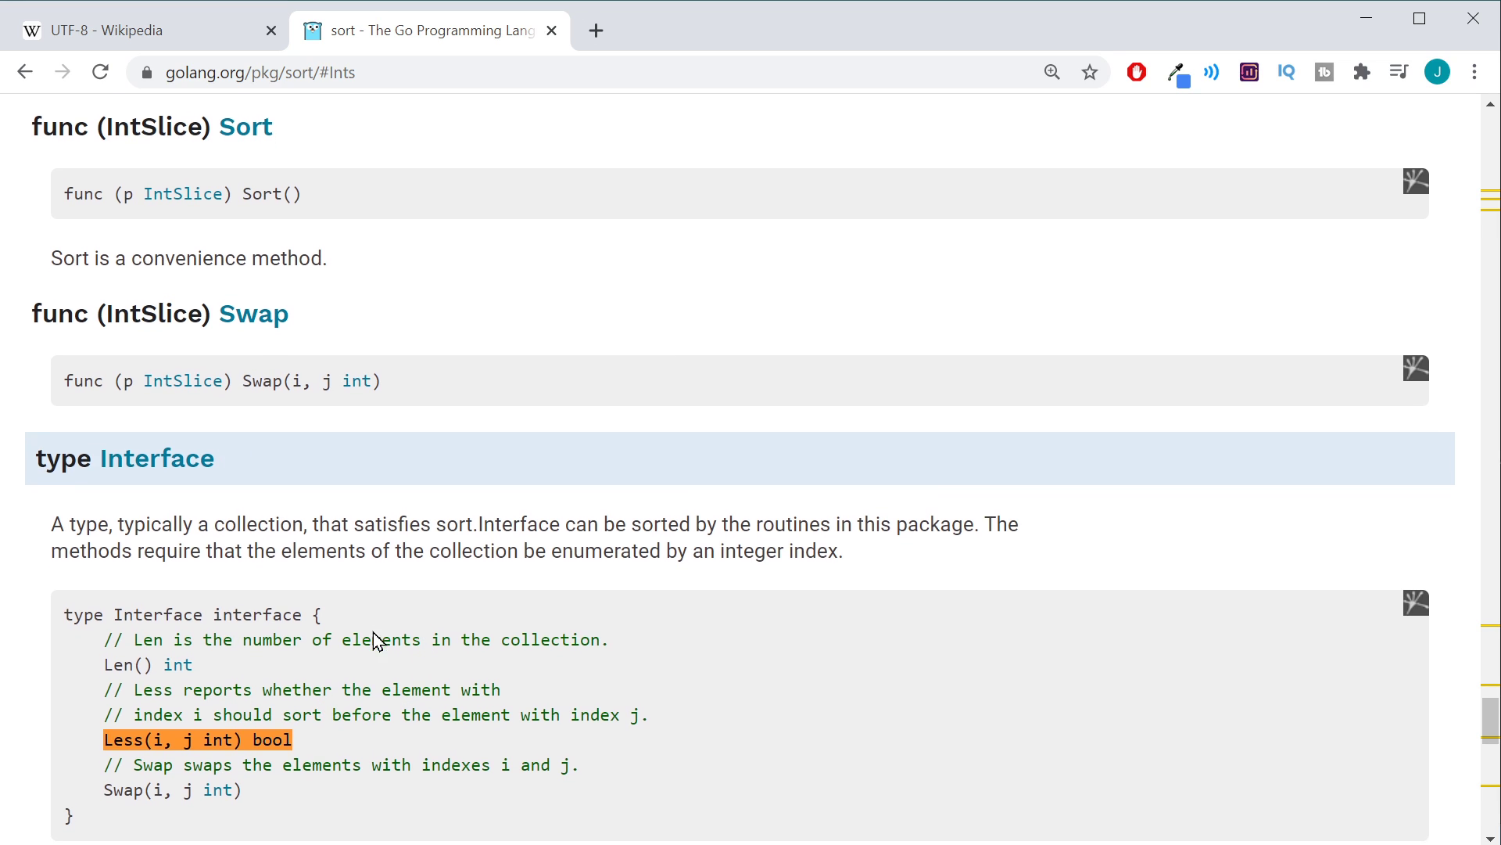
pyautogui.scroll(-3)
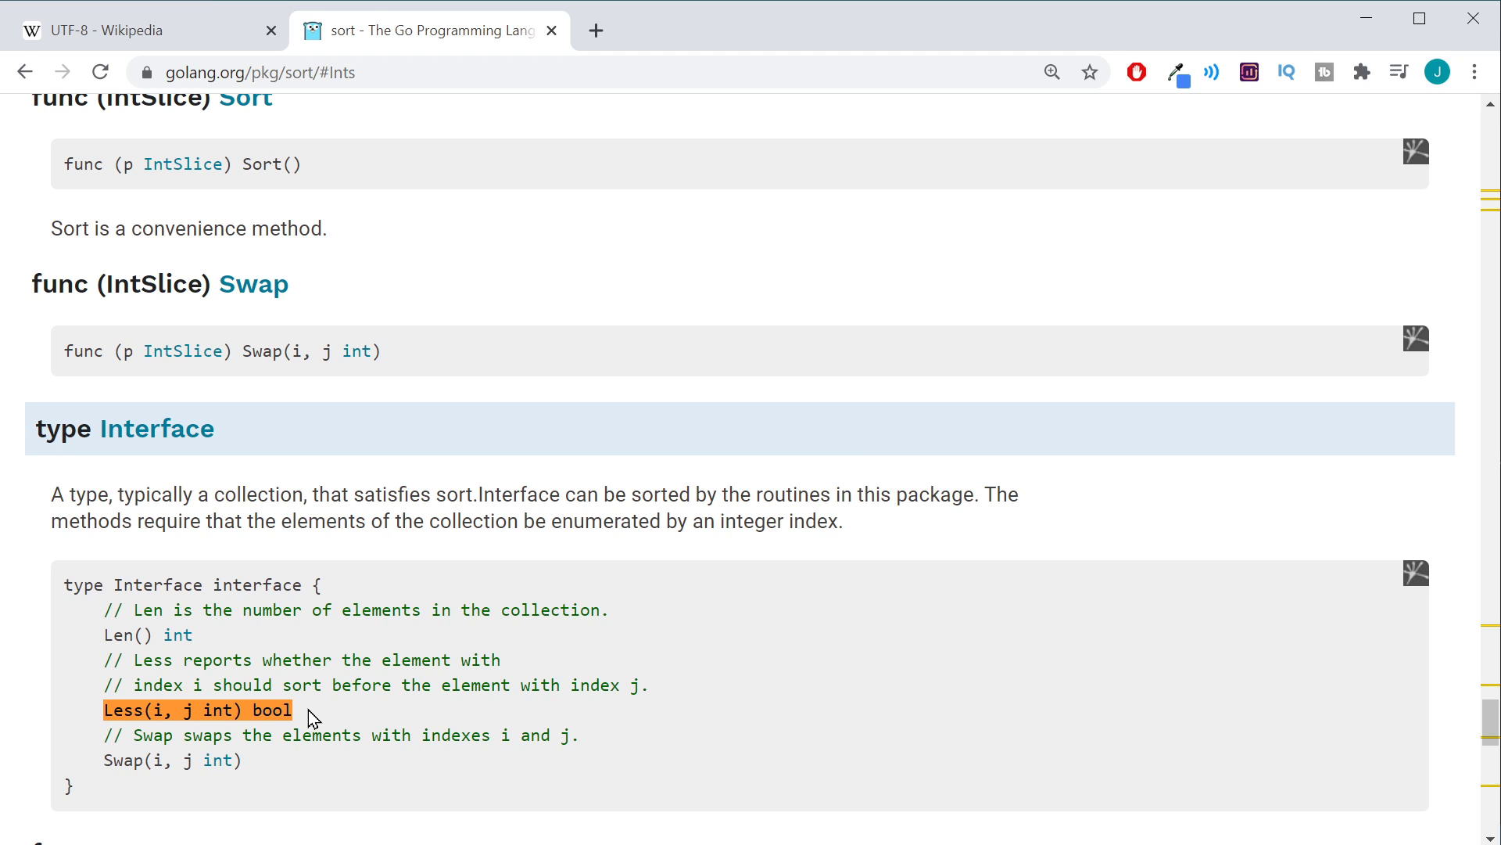
pyautogui.moveTo(78, 713)
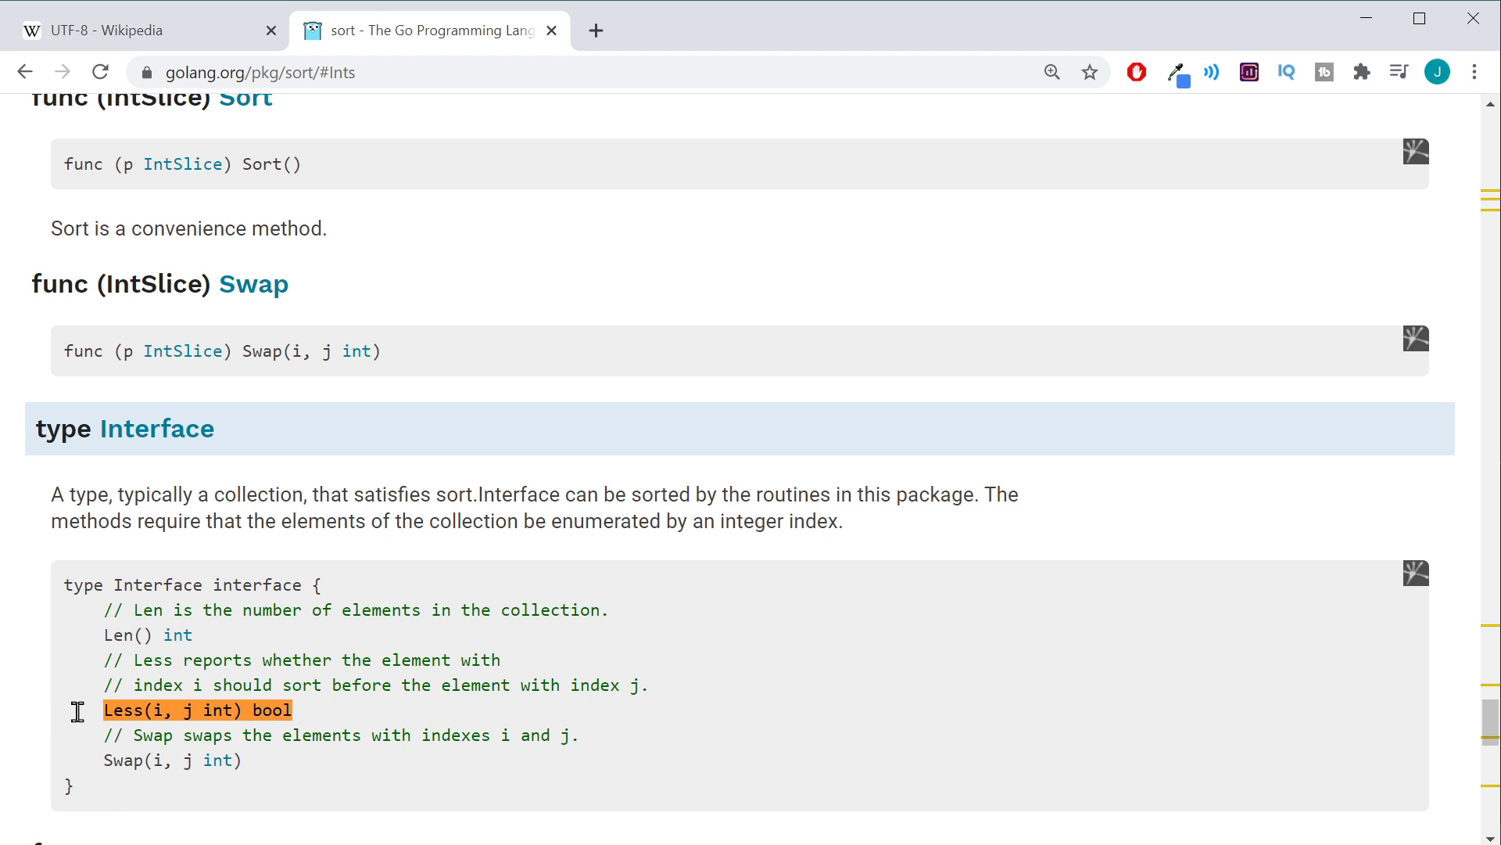
pyautogui.moveTo(490, 573)
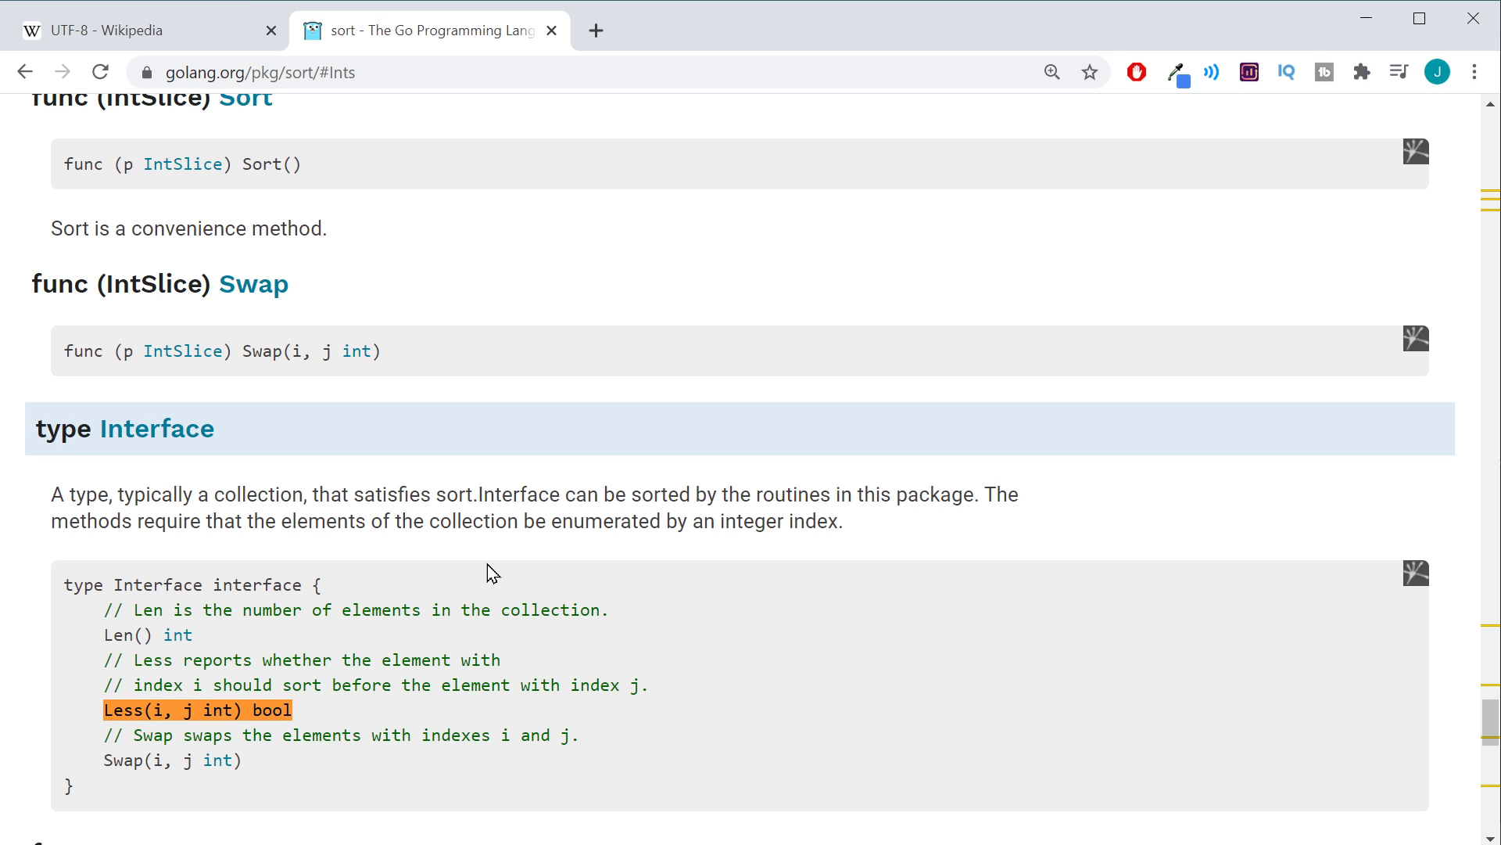
pyautogui.moveTo(846, 560)
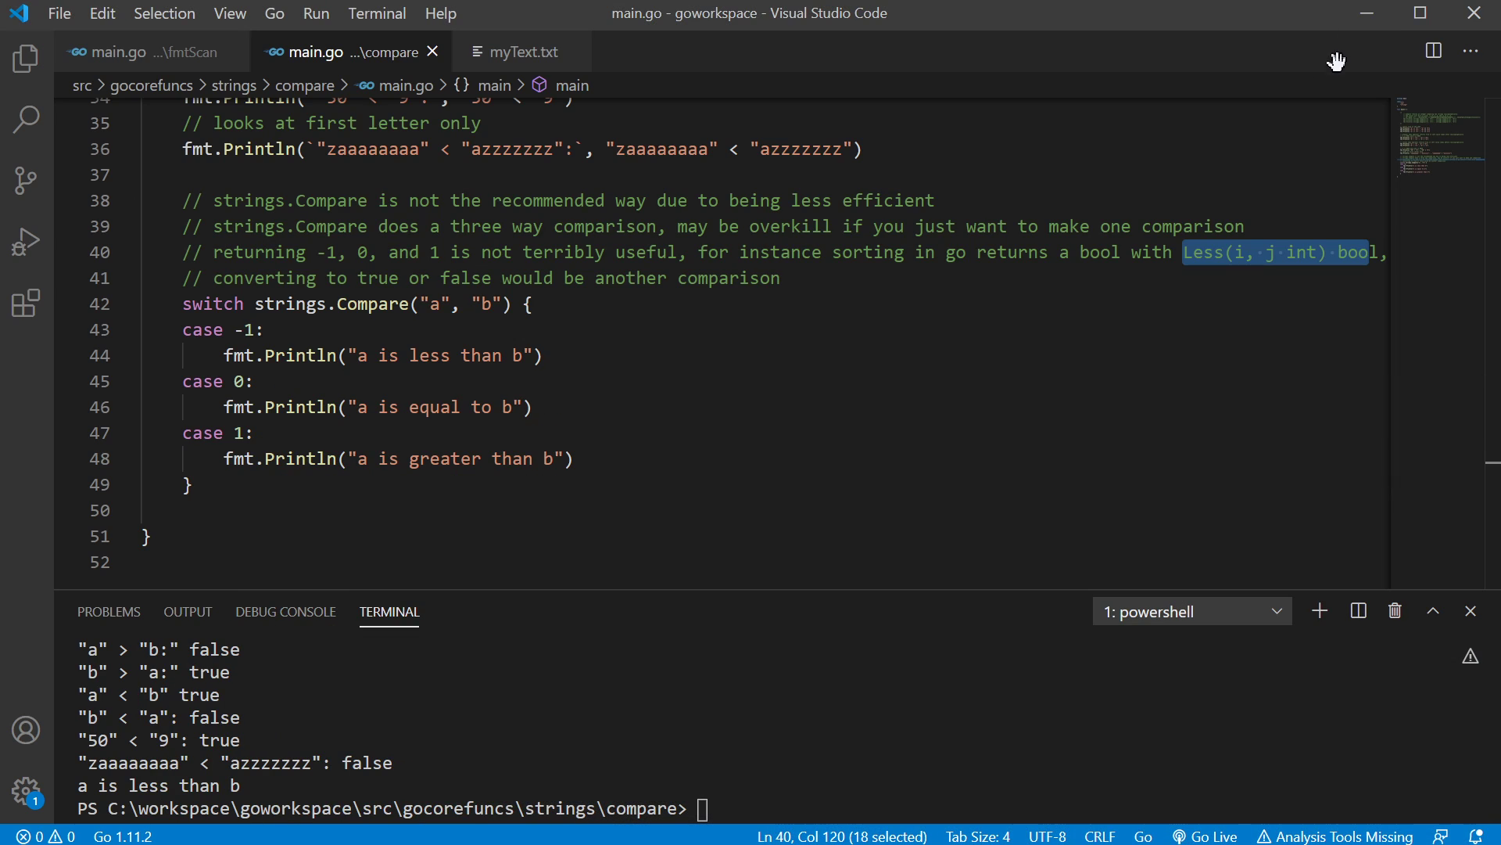
pyautogui.click(830, 380)
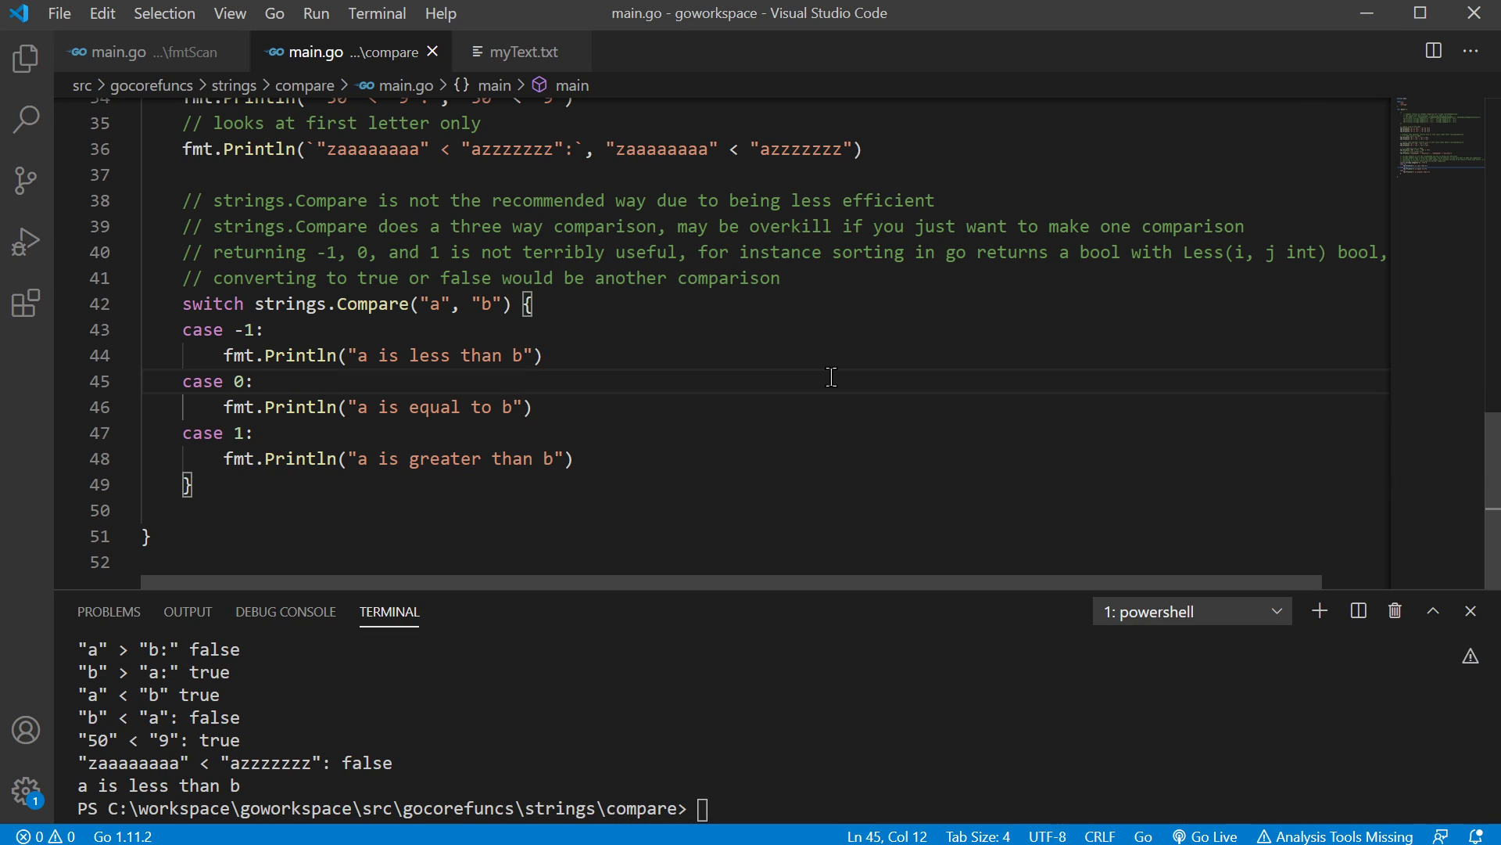
pyautogui.moveTo(796, 366)
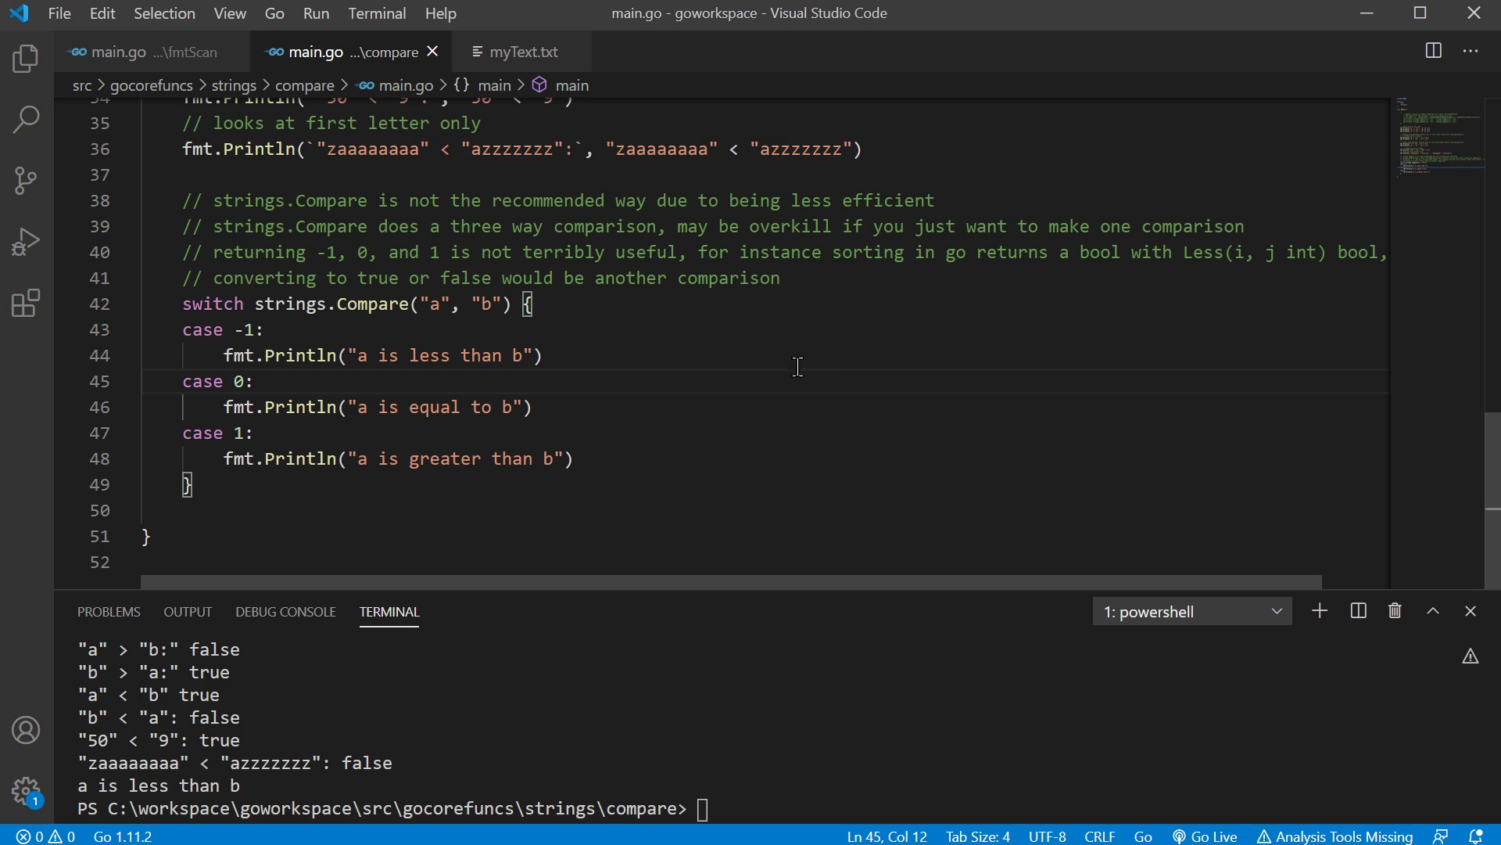
pyautogui.moveTo(562, 369)
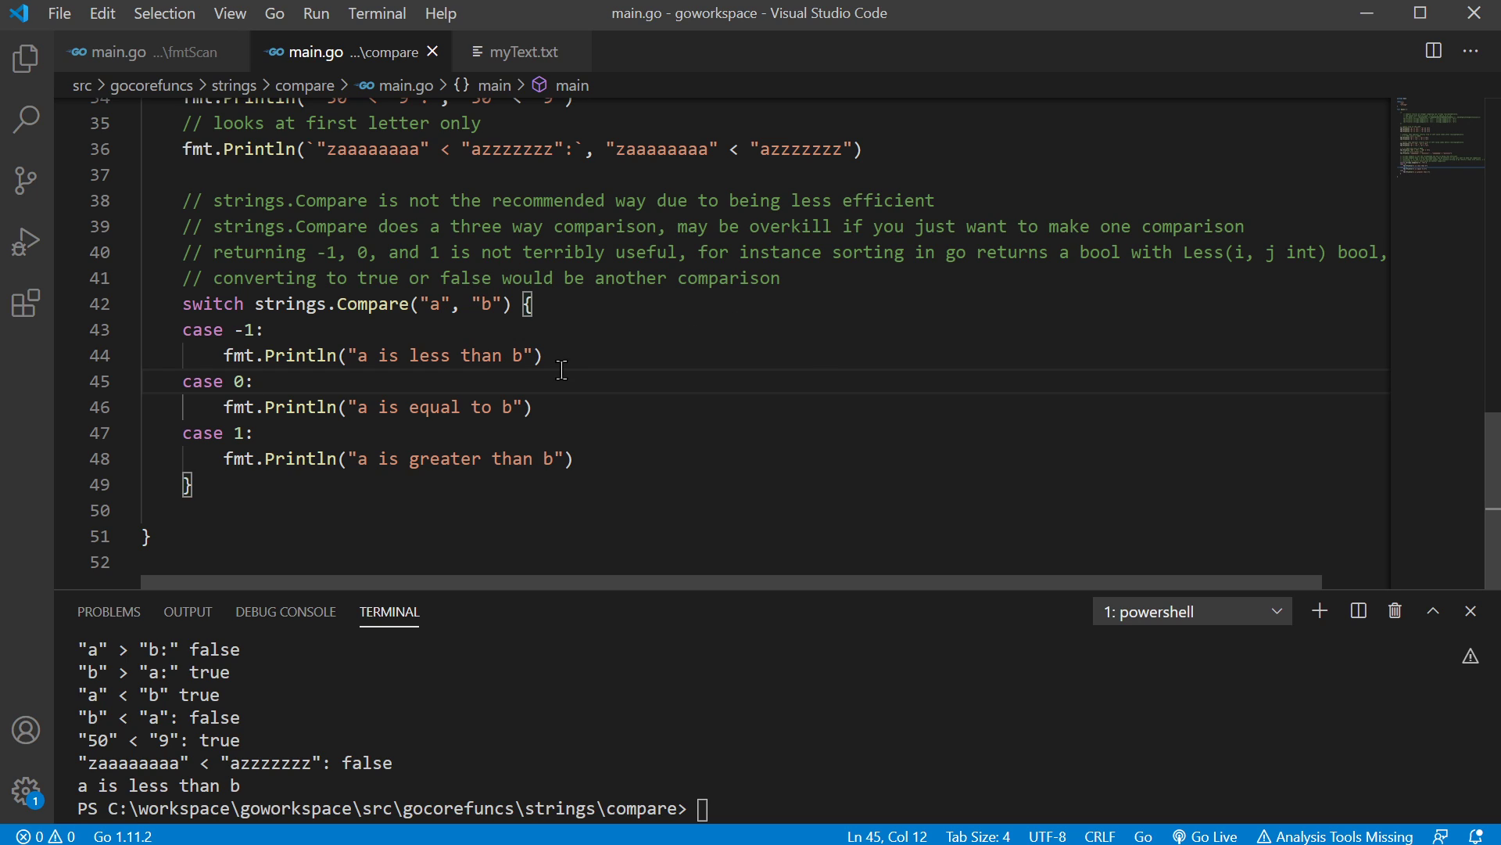
pyautogui.click(543, 355)
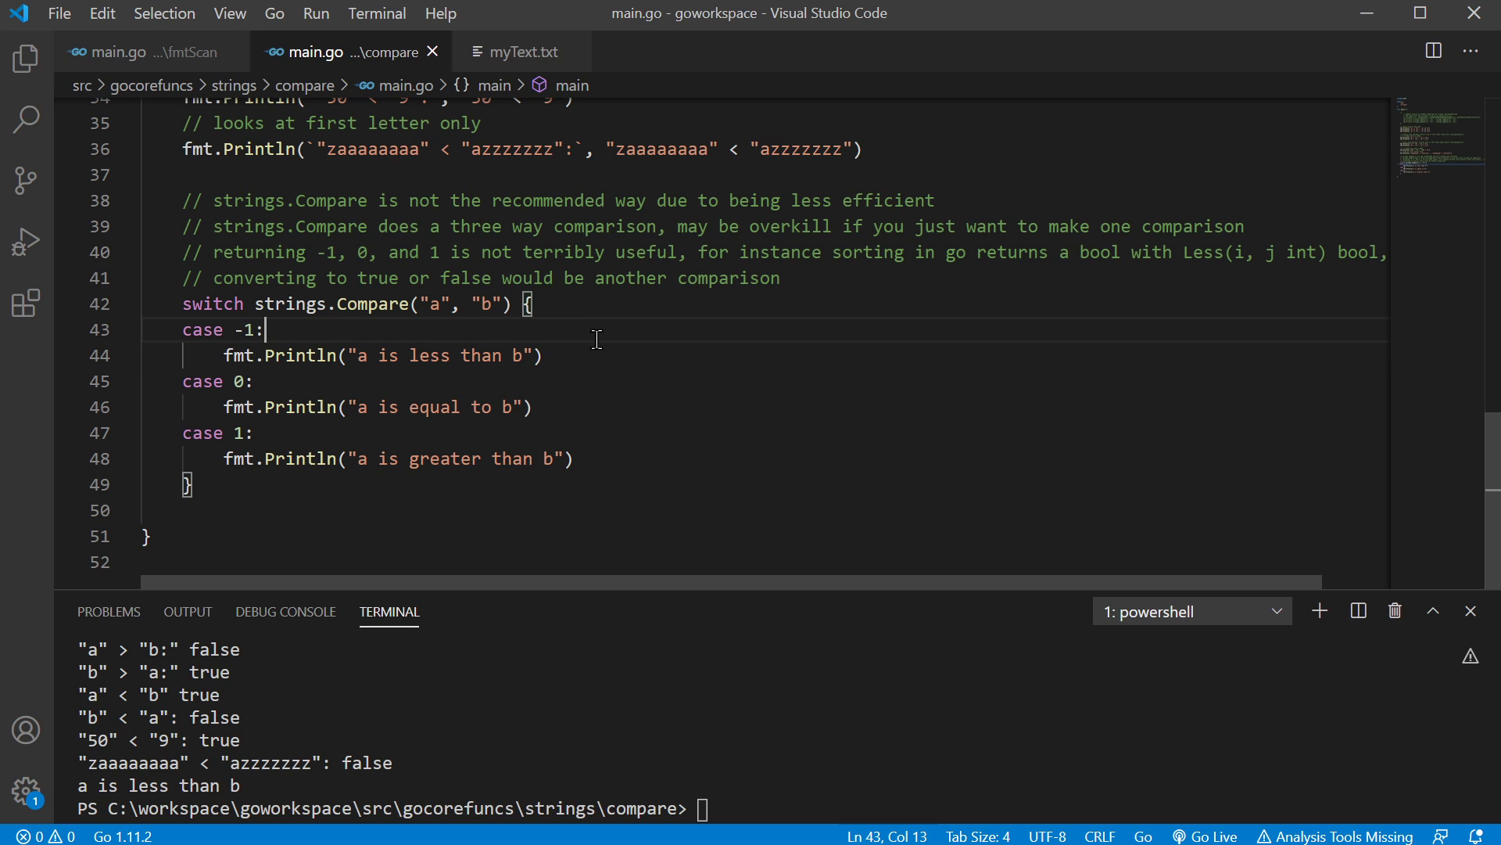
pyautogui.moveTo(243, 305)
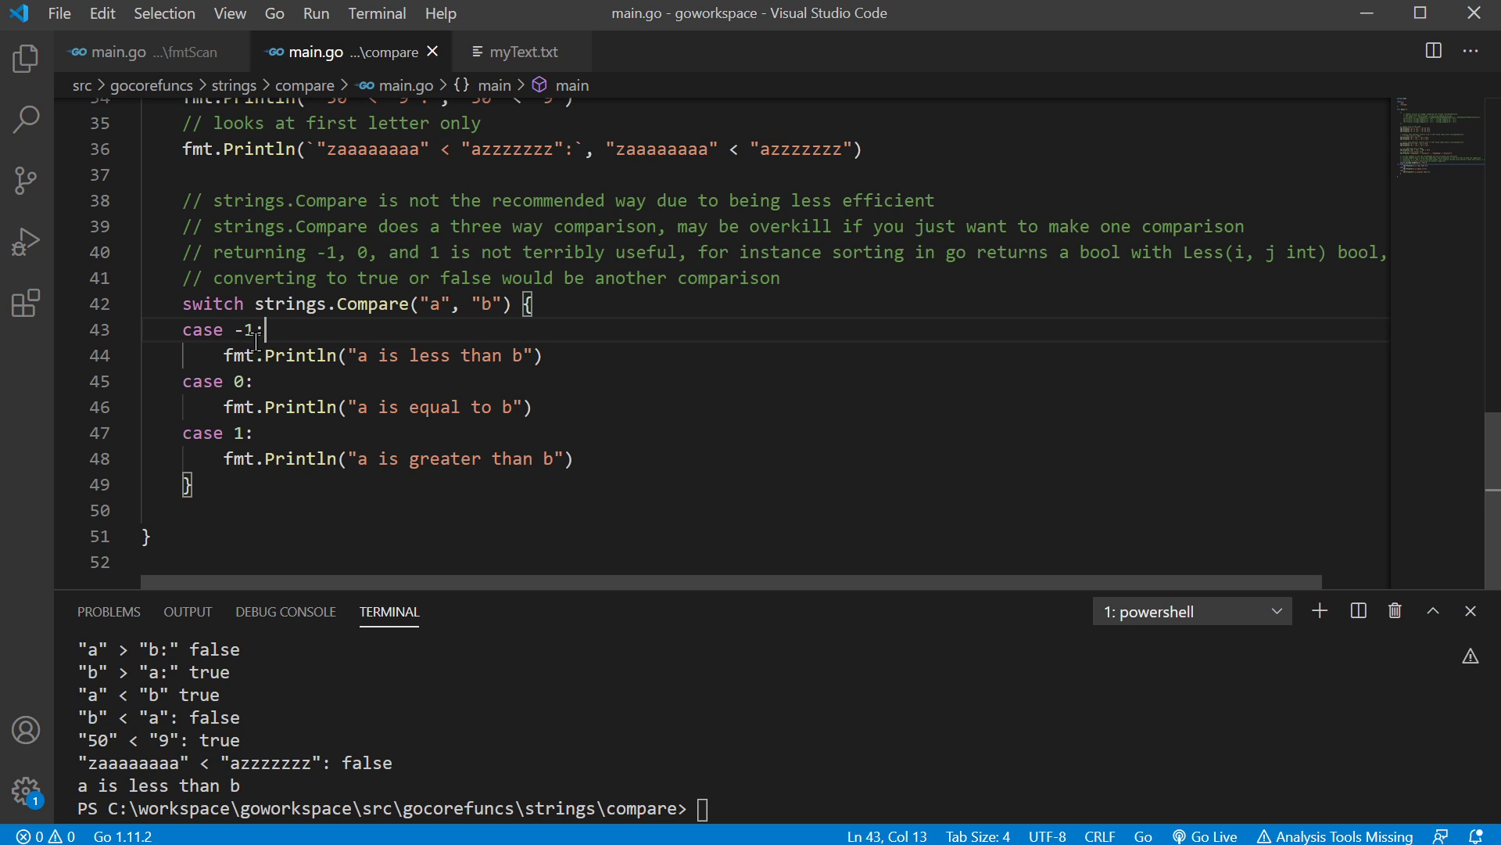
pyautogui.doubleClick(238, 330)
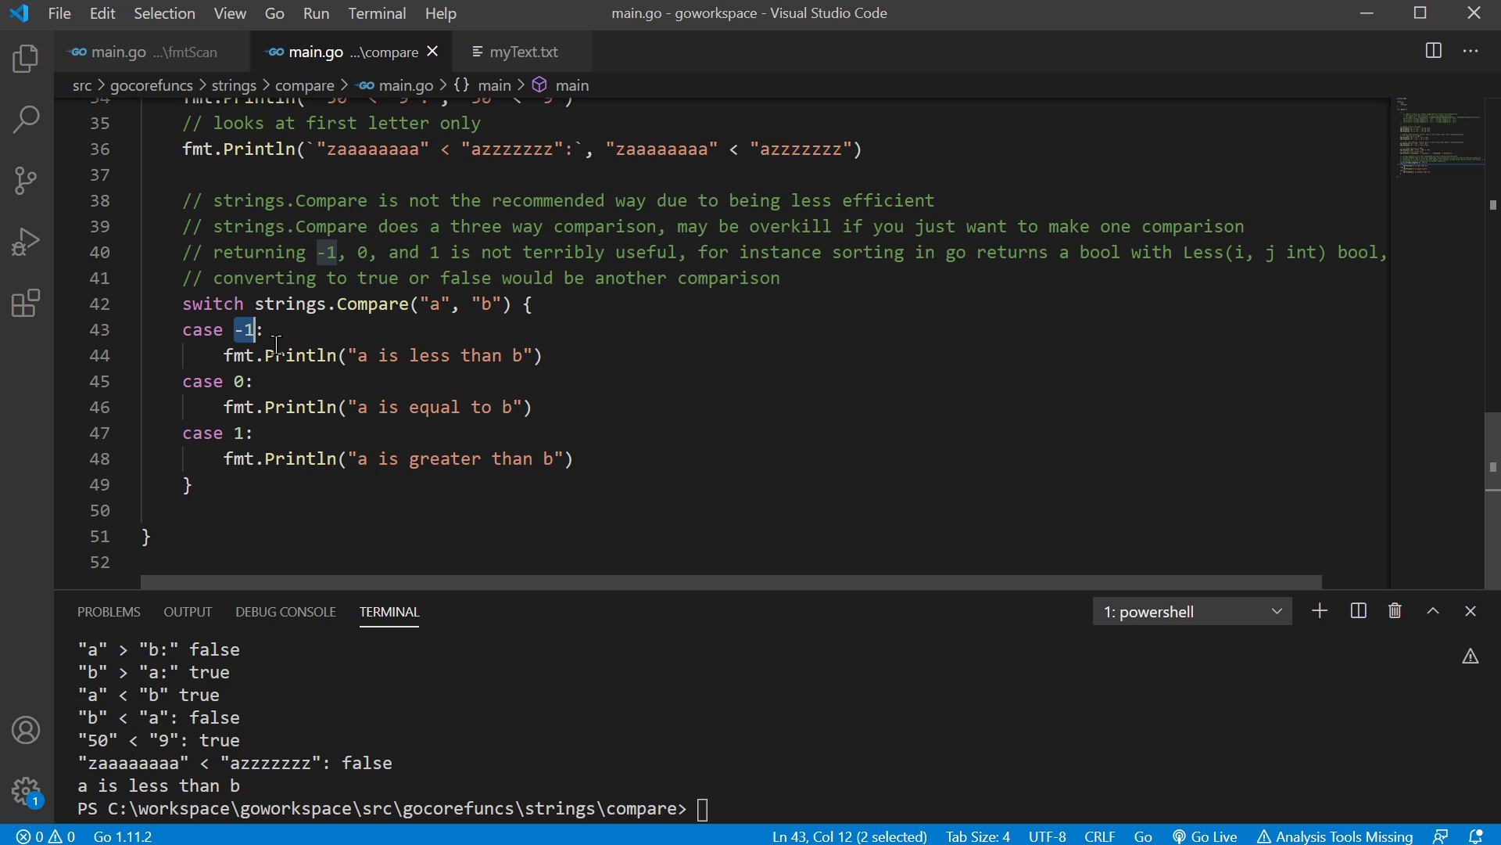
pyautogui.click(410, 305)
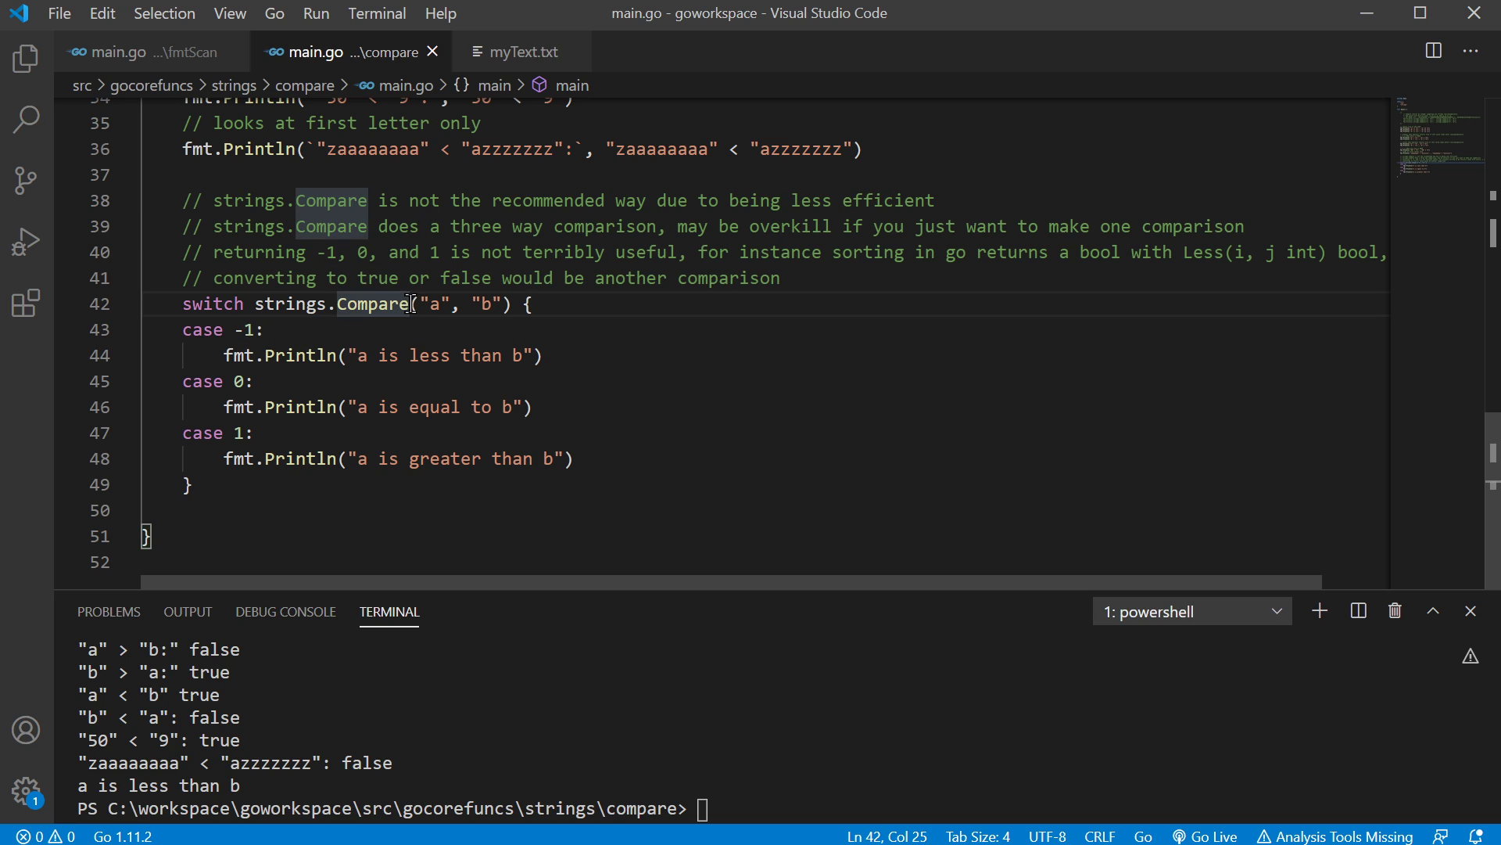
pyautogui.doubleClick(330, 304)
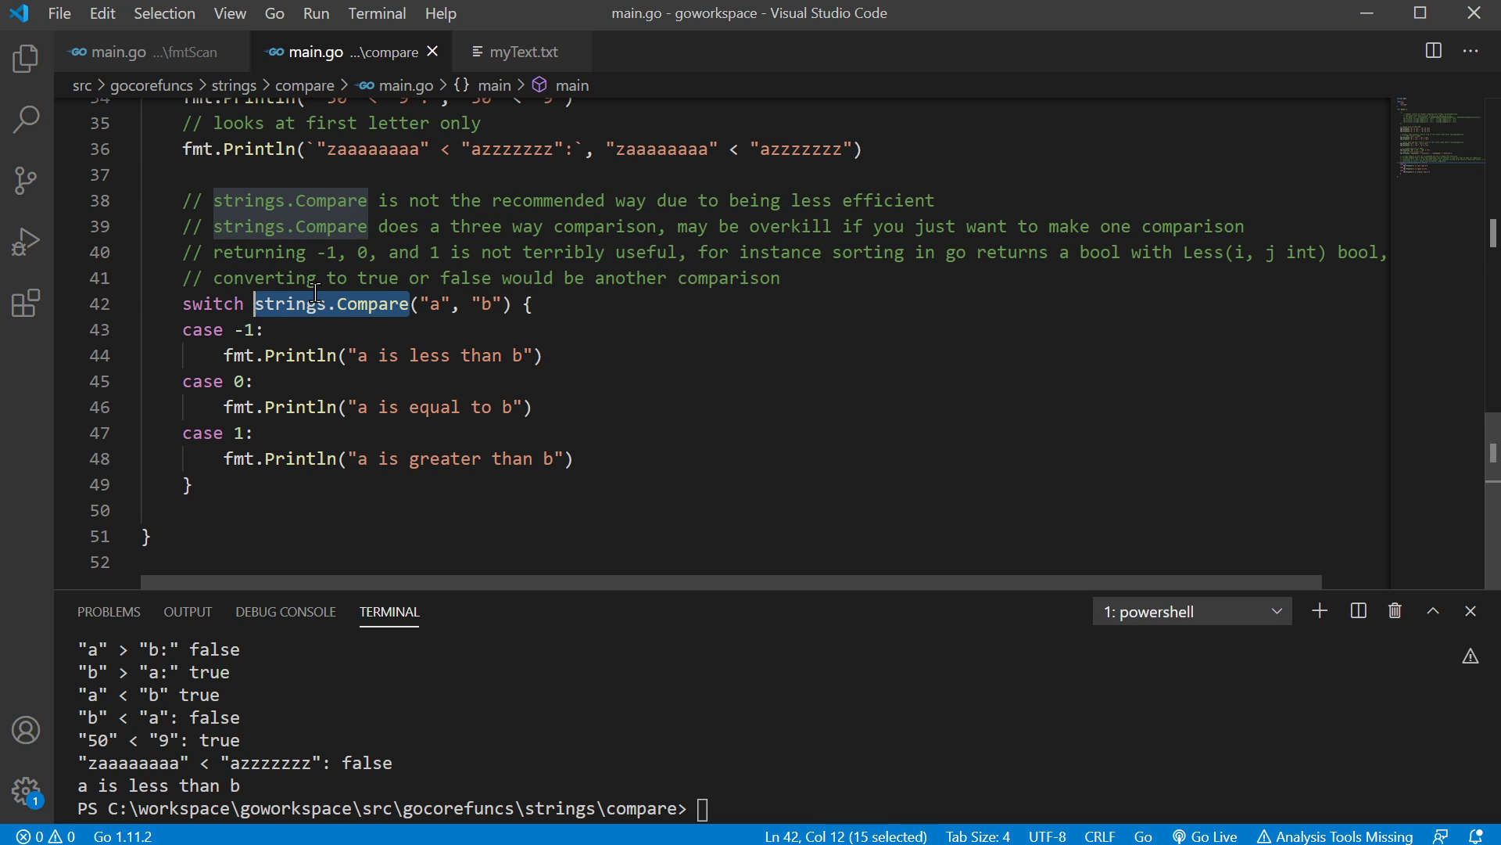
pyautogui.click(636, 307)
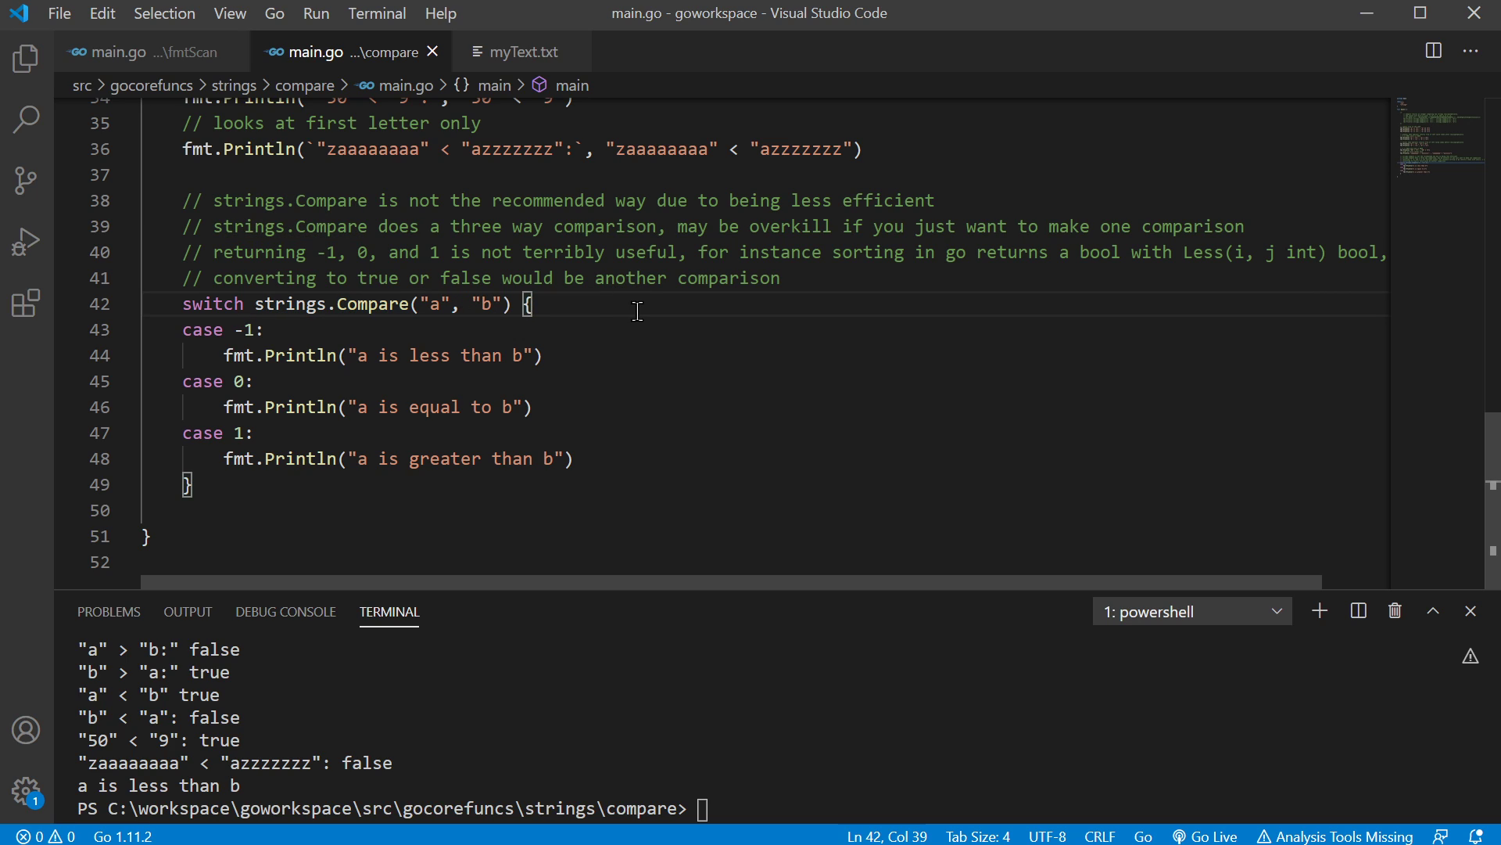